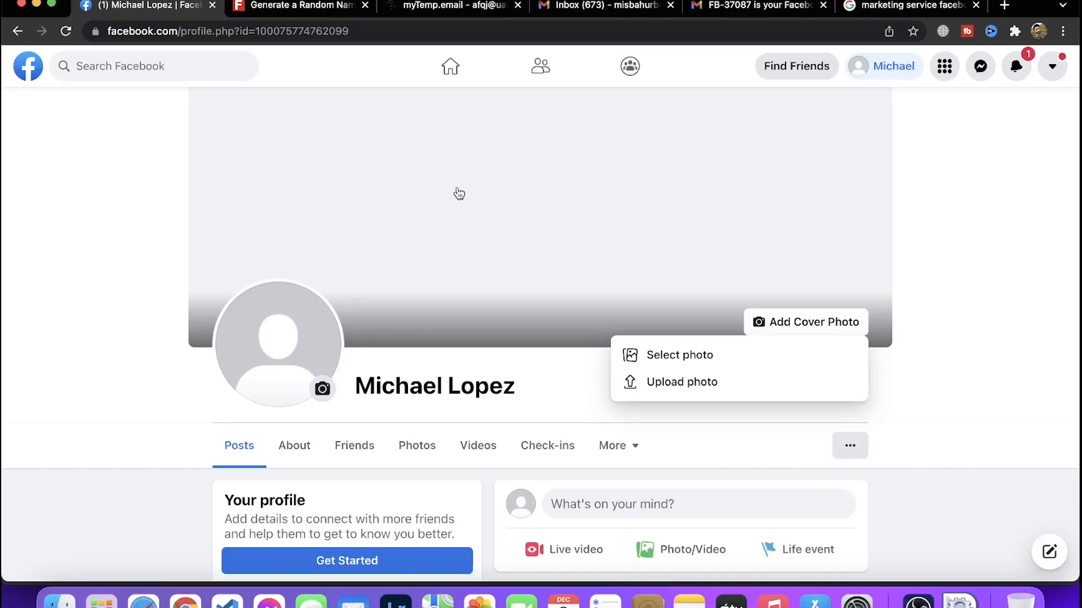
mouse_move(651, 23)
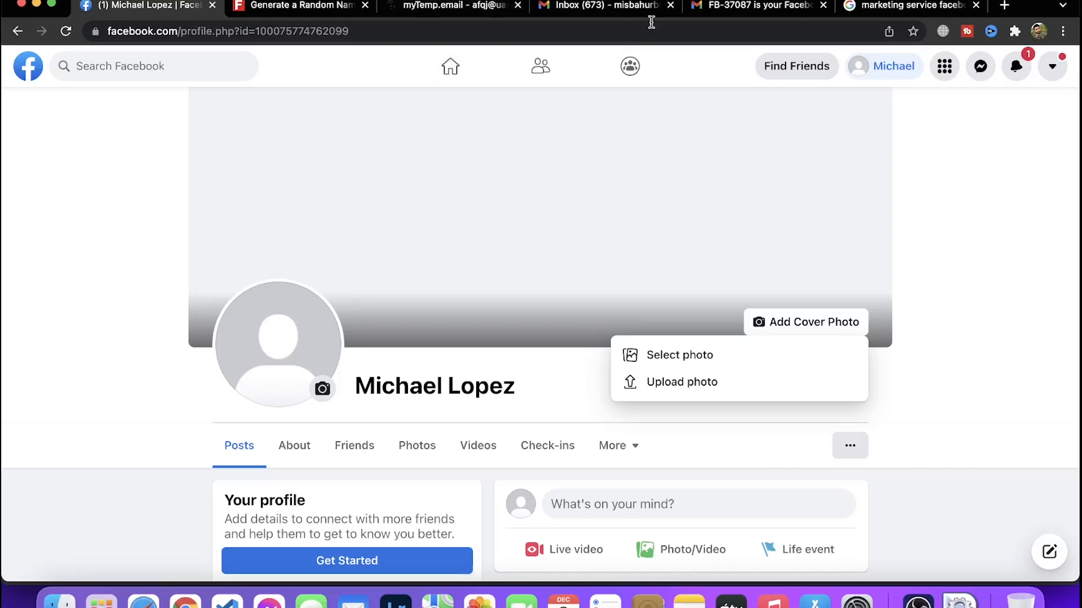
Return to the Google Images results for marketing service Facebook cover designs
click(920, 7)
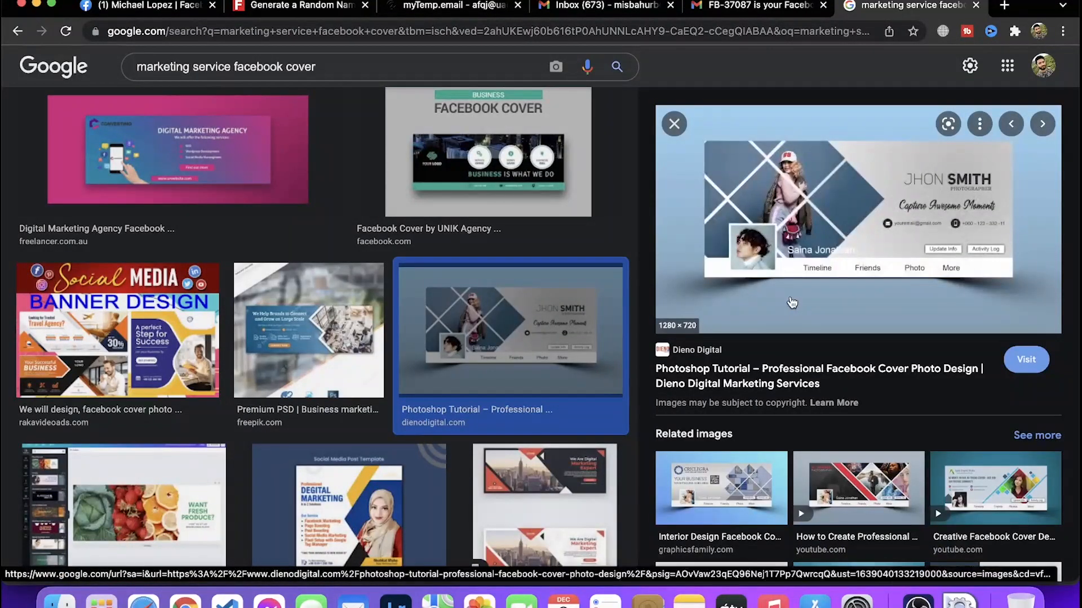
mouse_move(931, 235)
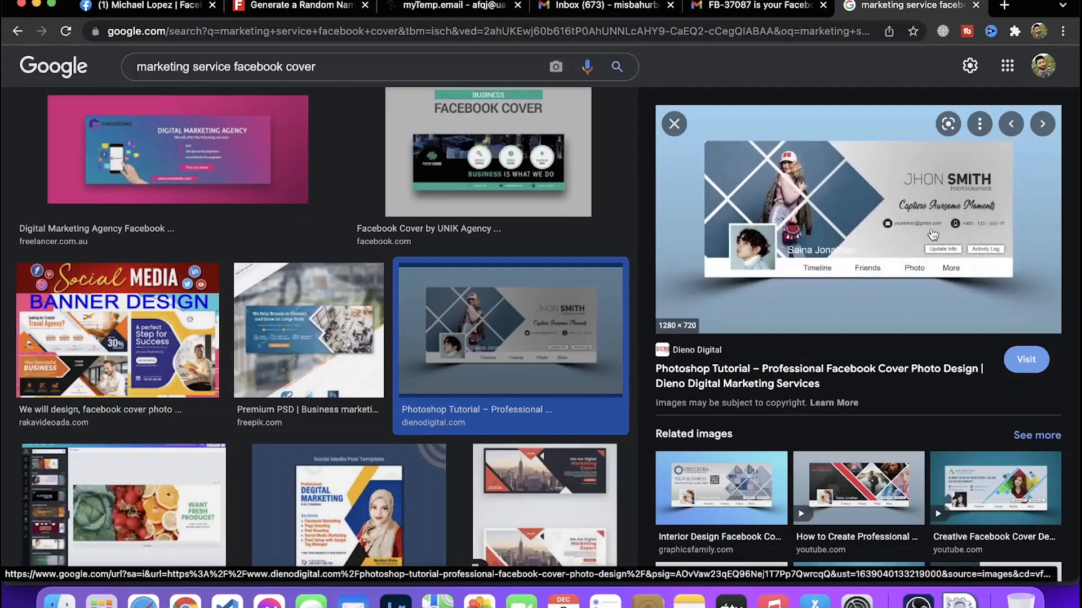
mouse_move(879, 283)
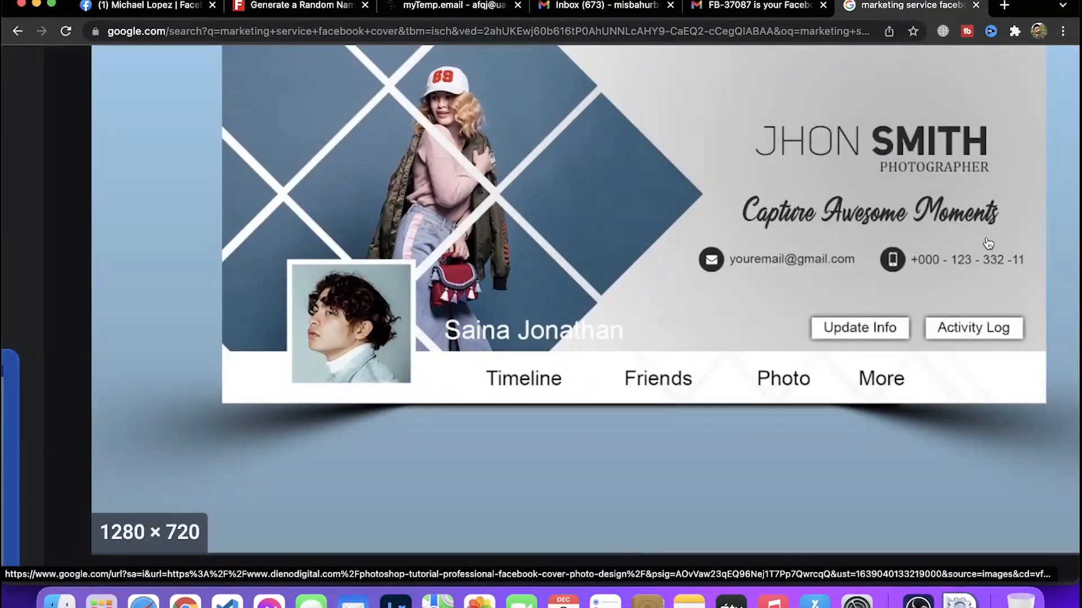
mouse_move(1043, 207)
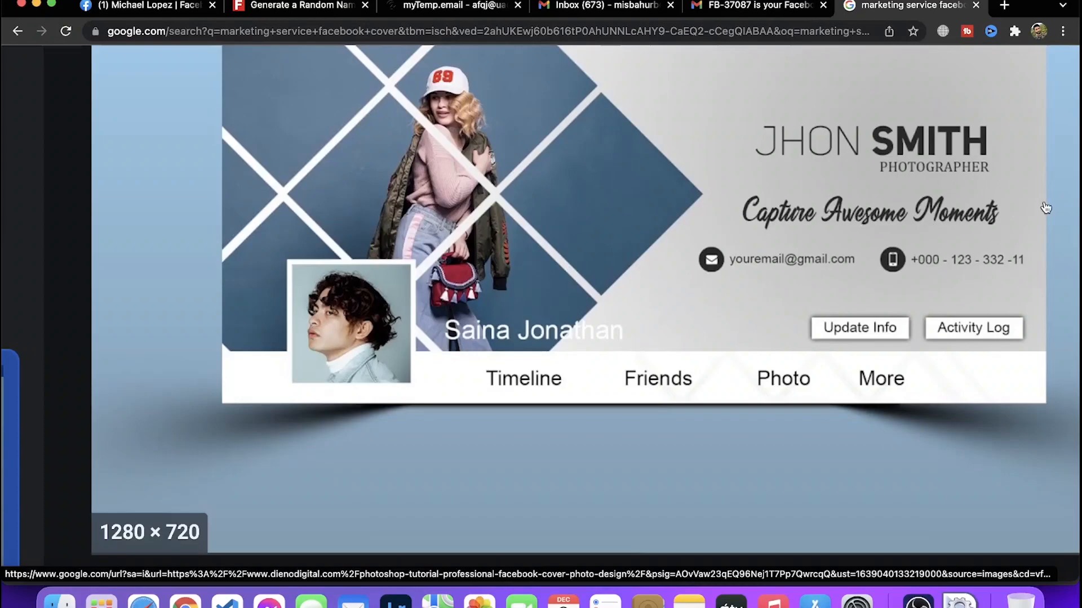
mouse_move(828, 274)
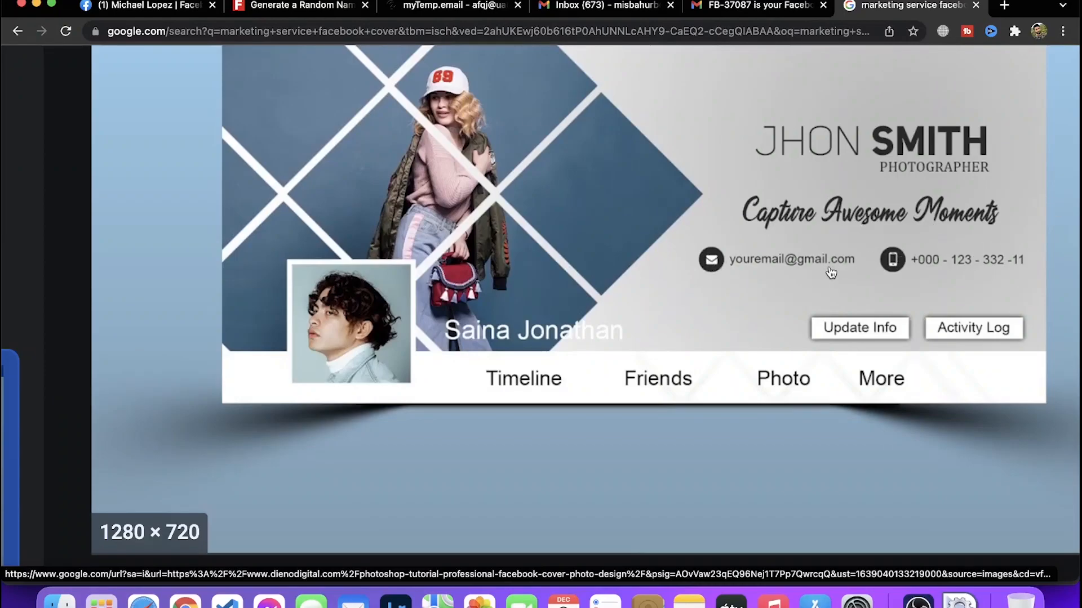
mouse_move(446, 221)
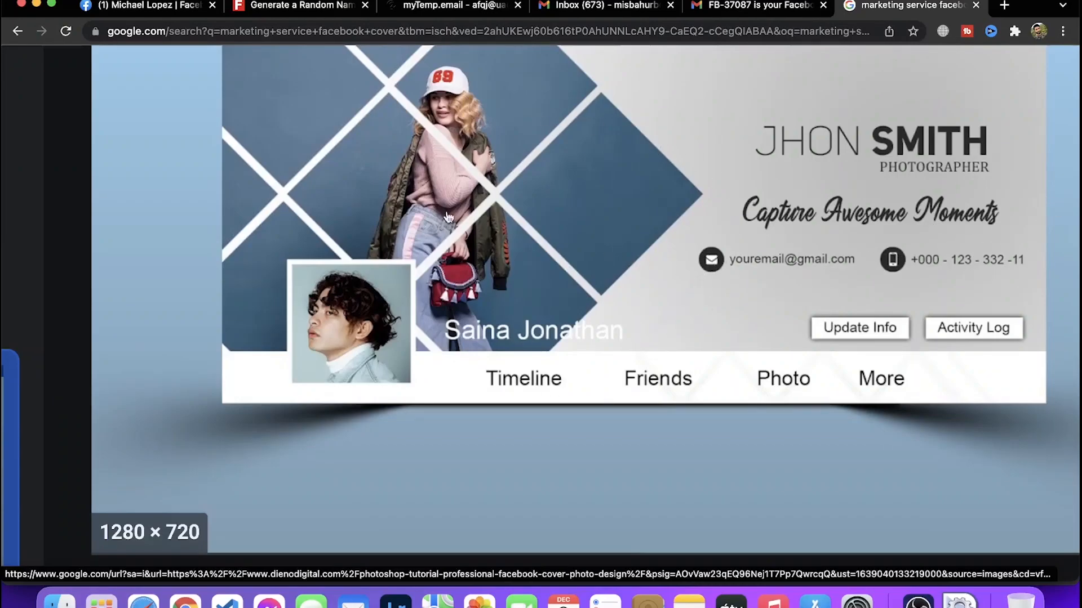
mouse_move(433, 151)
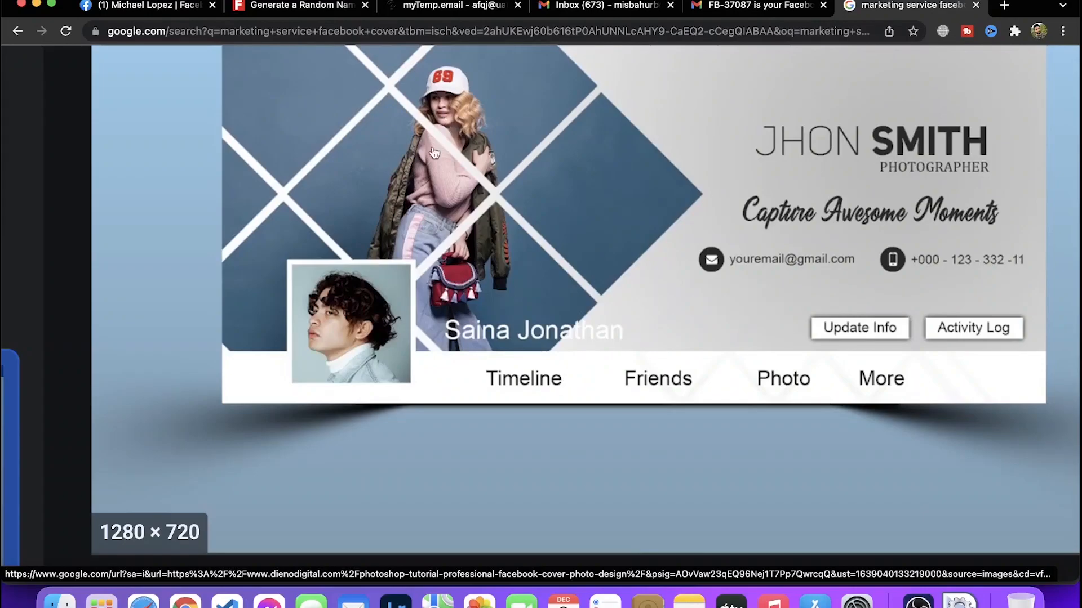
mouse_move(917, 173)
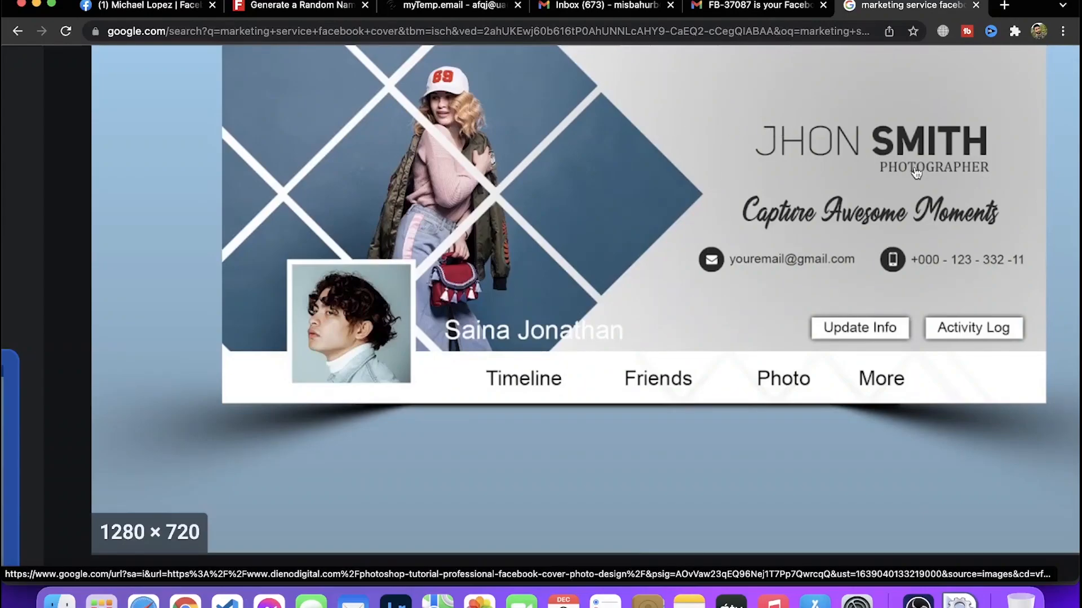
mouse_move(769, 165)
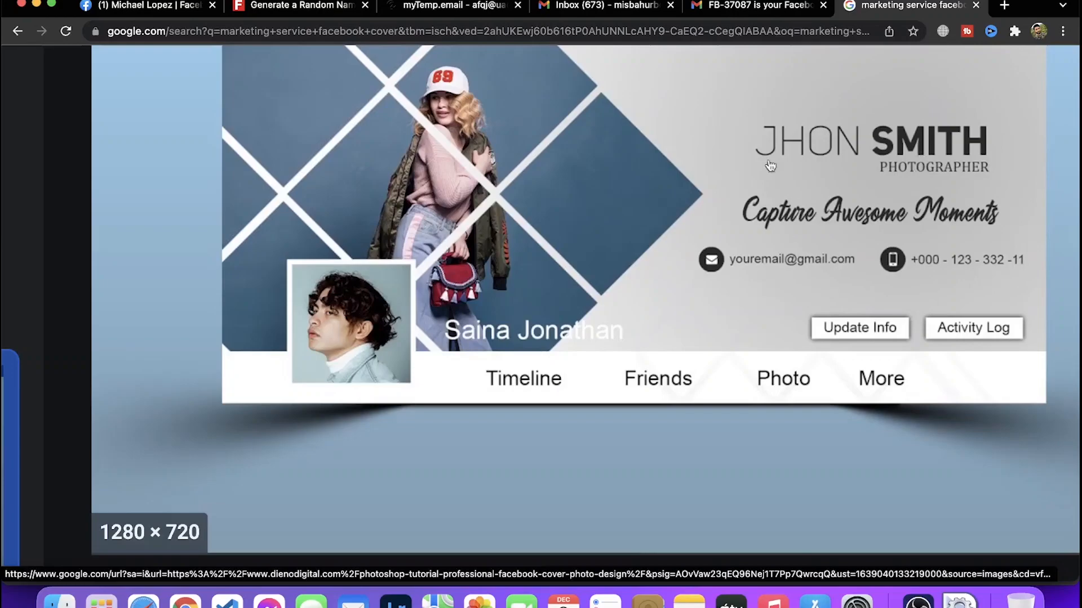
mouse_move(751, 407)
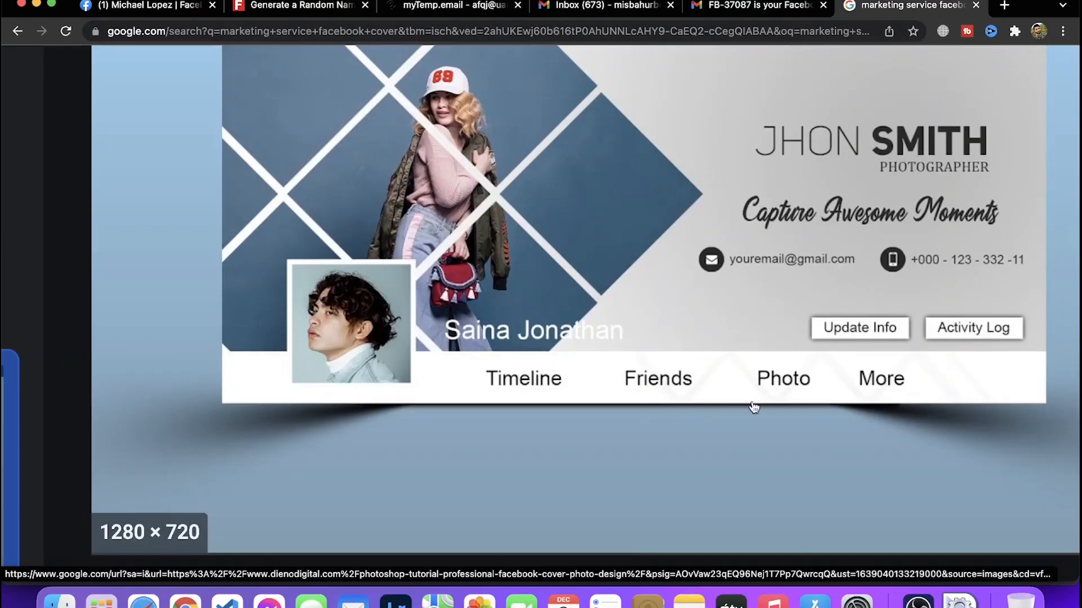
mouse_move(818, 283)
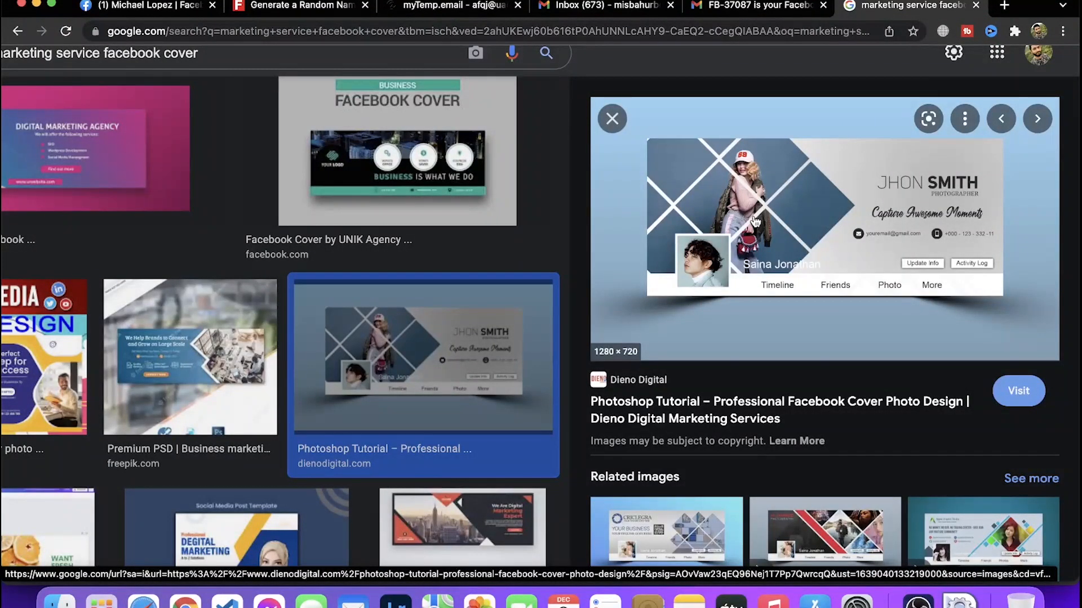
mouse_move(755, 234)
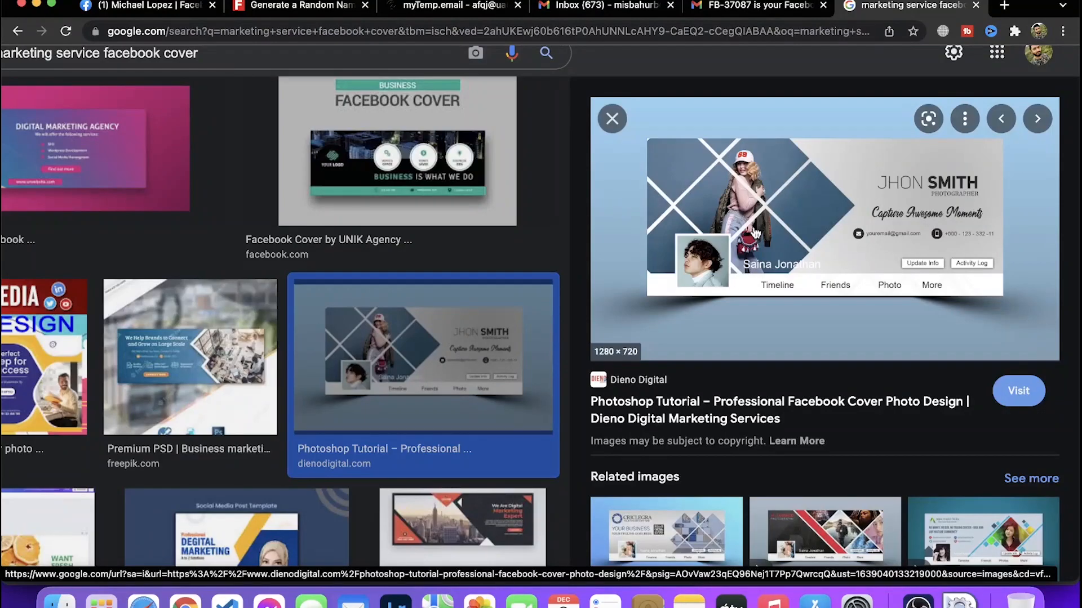
mouse_move(838, 241)
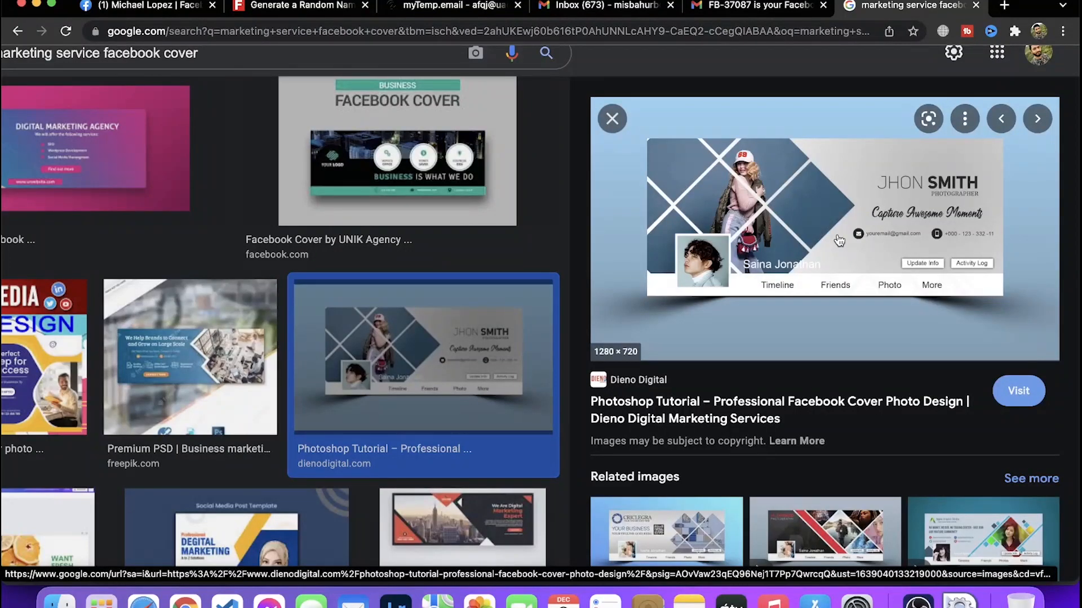
mouse_move(896, 249)
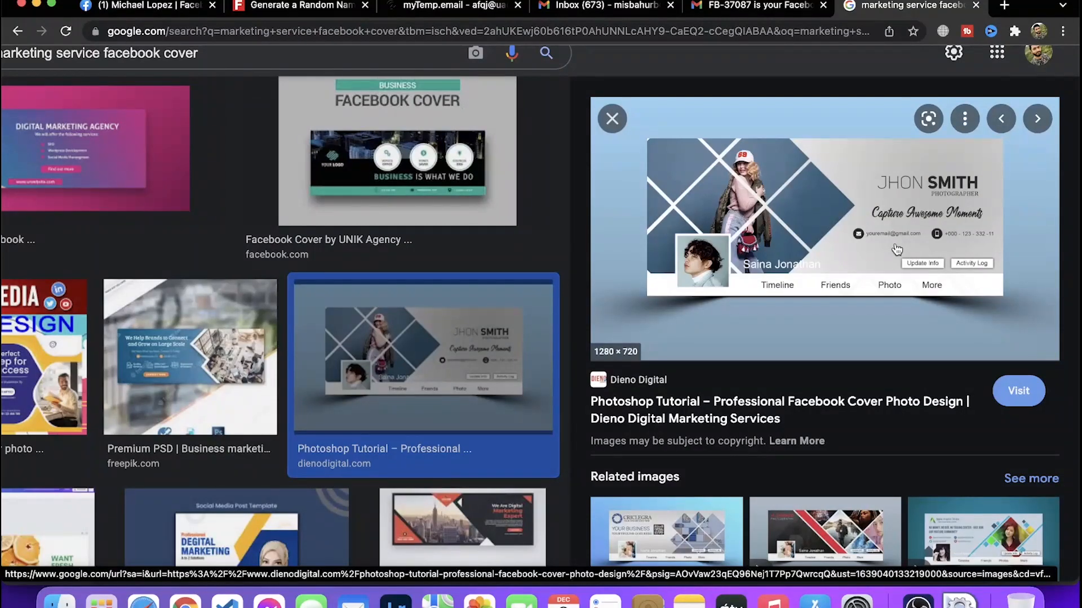
mouse_move(891, 247)
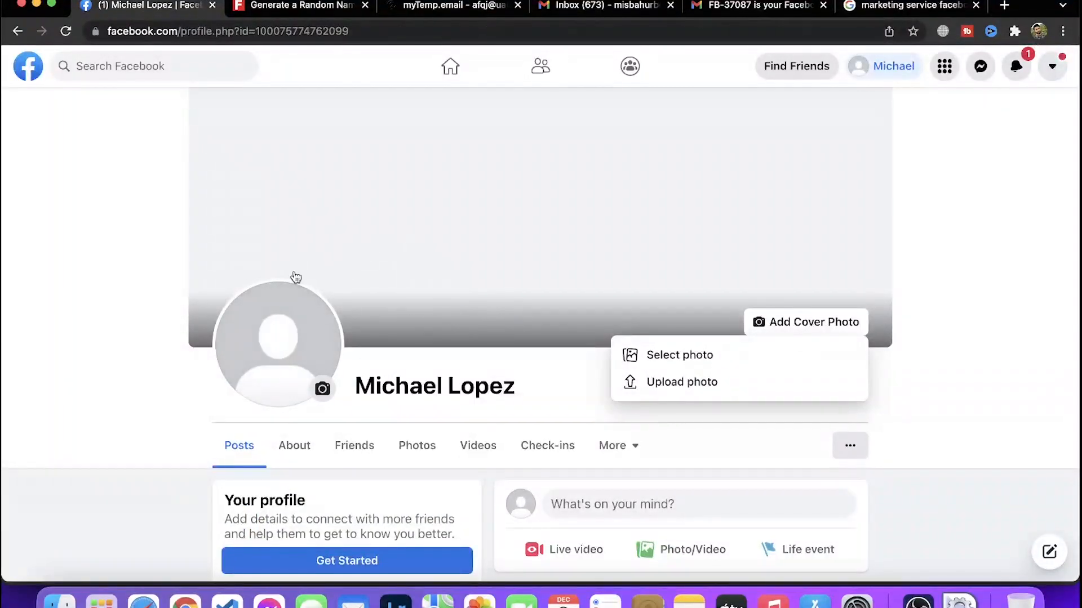
Go to Michael Lopez's Facebook home news feed
click(28, 67)
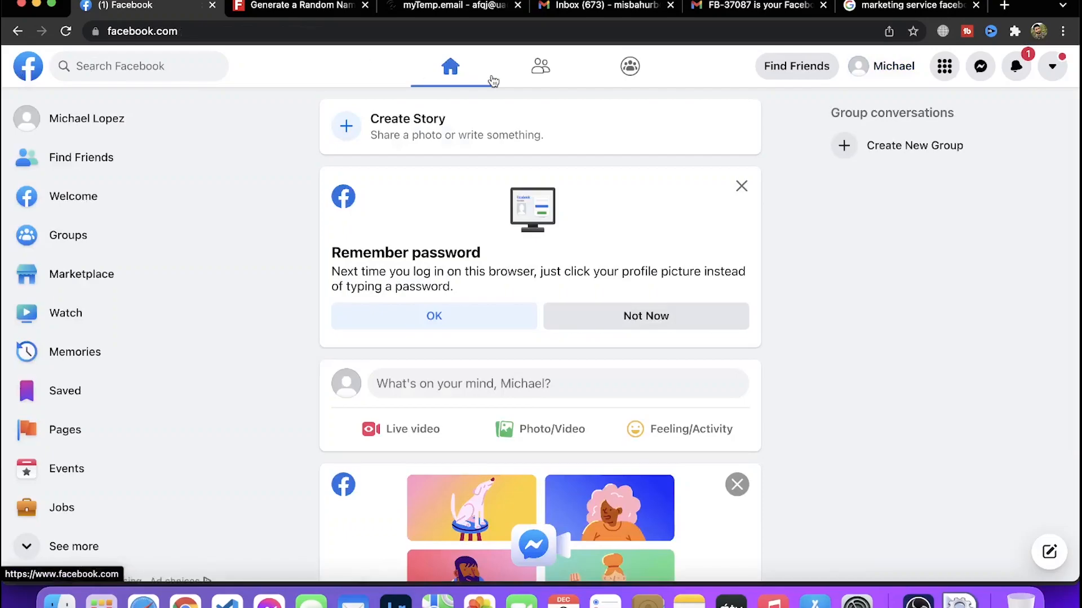
click(944, 66)
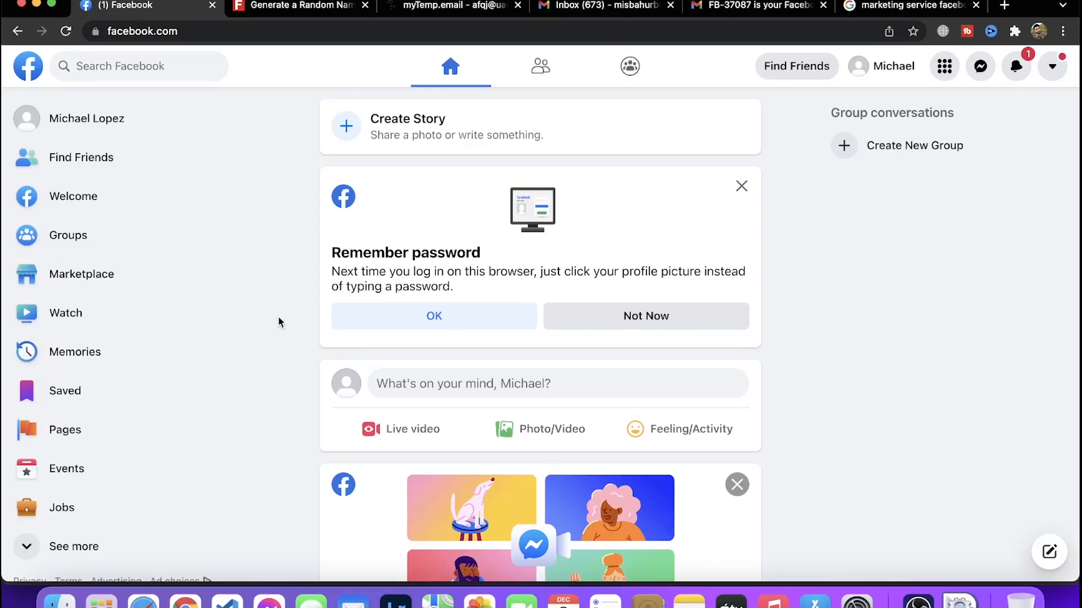
mouse_move(690, 232)
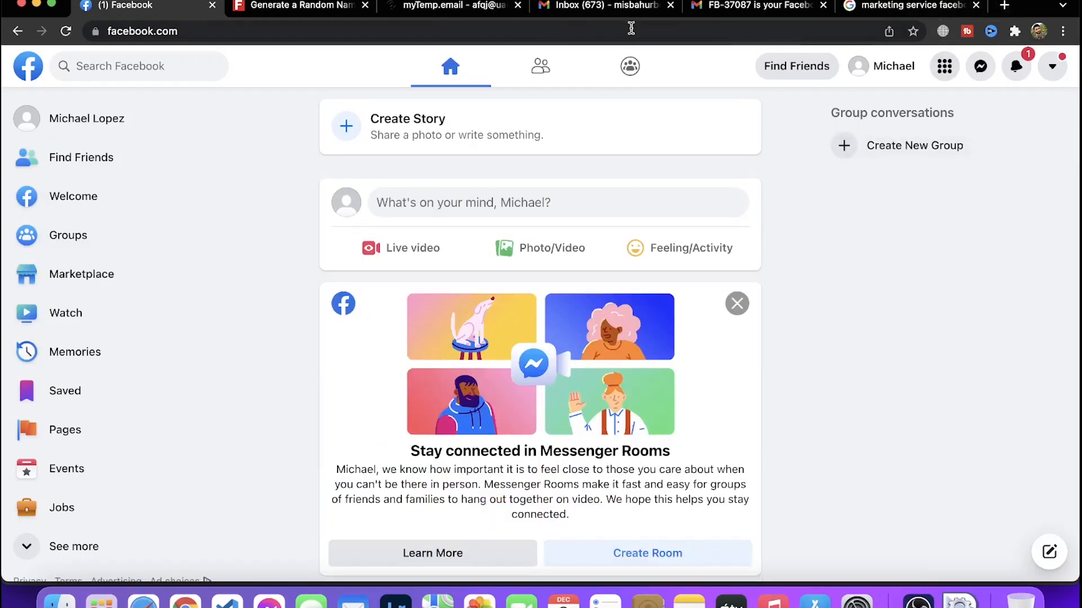
Scroll through more marketing cover designs and preview a digital marketing expert template
click(910, 7)
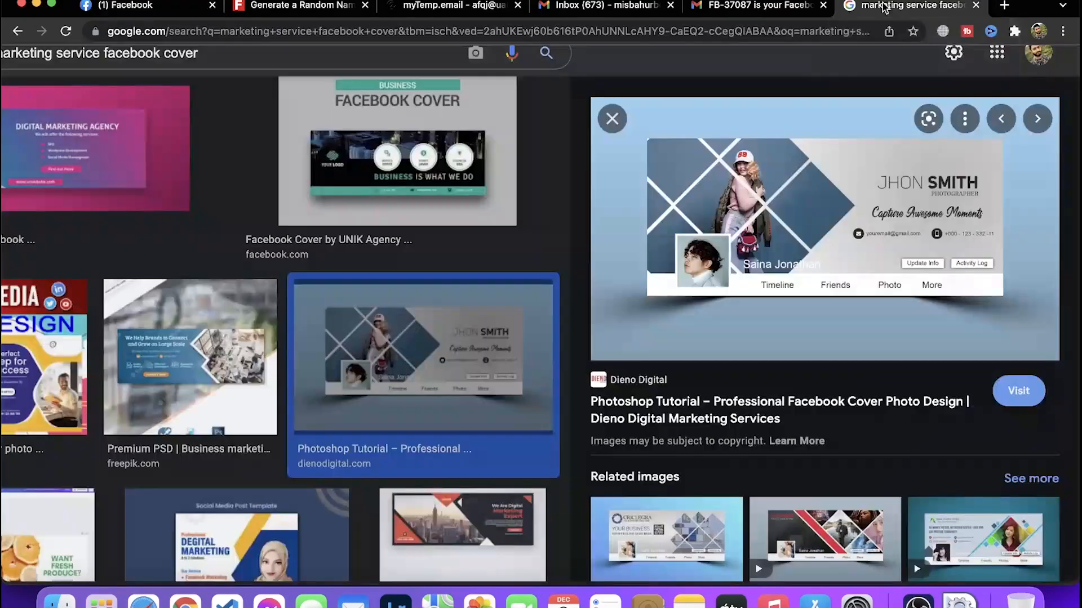
mouse_move(655, 227)
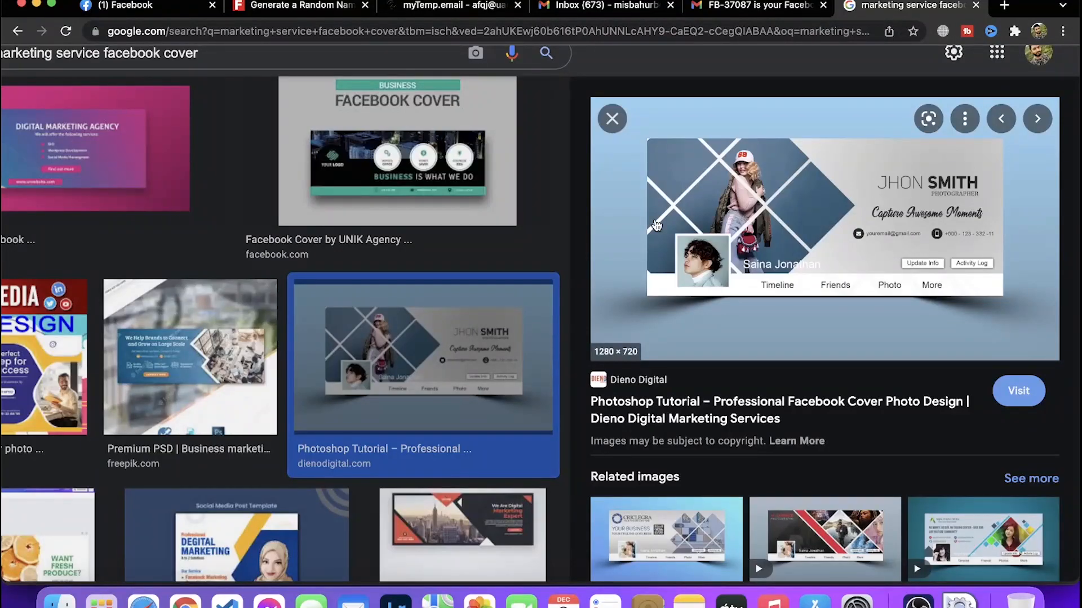
scroll(down, 3)
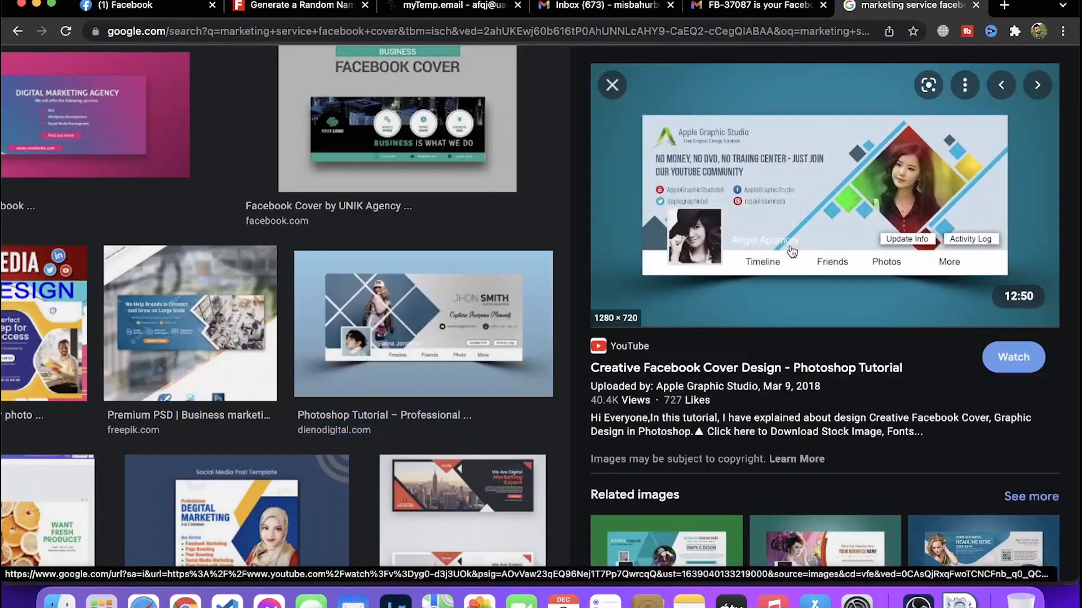
mouse_move(899, 179)
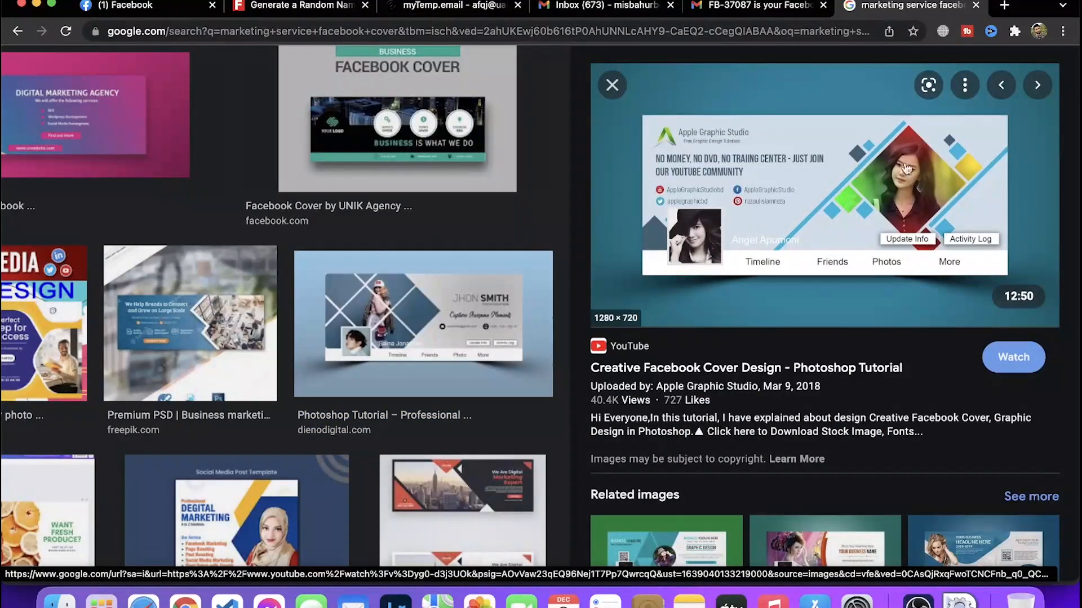
mouse_move(708, 139)
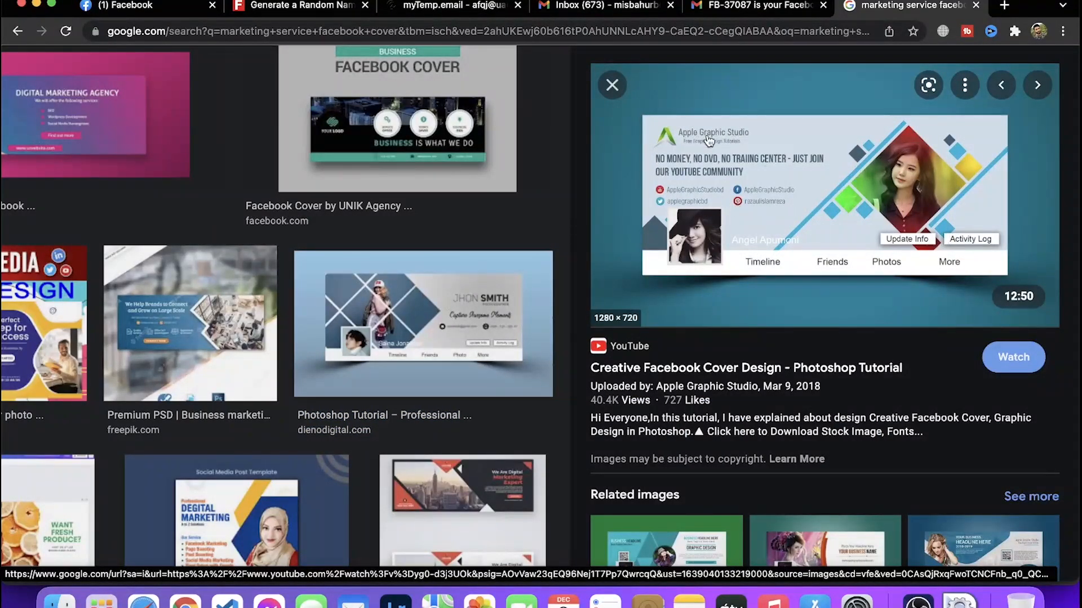
mouse_move(657, 168)
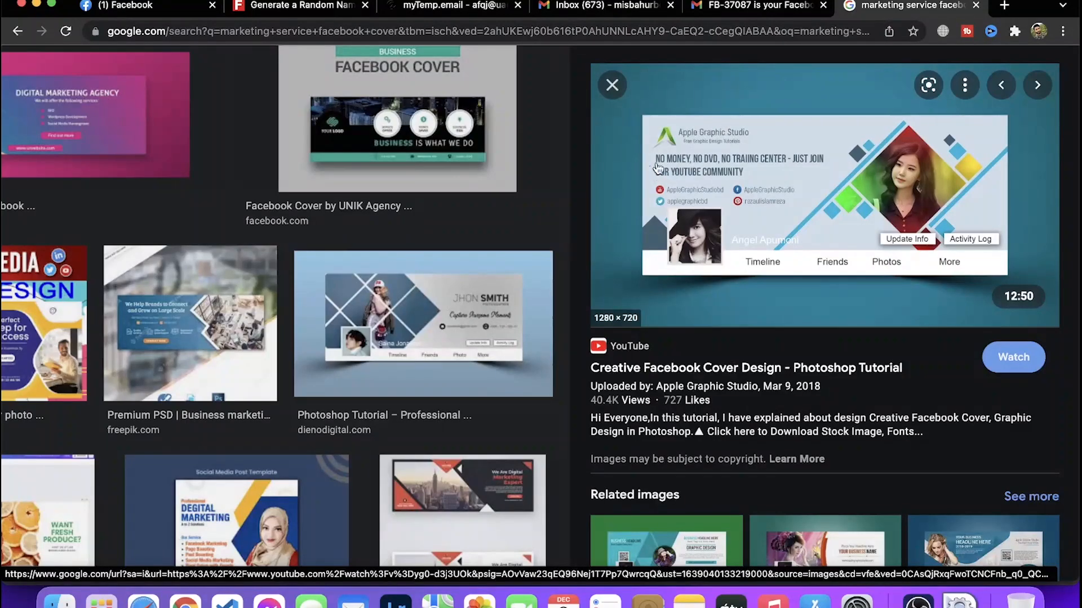
mouse_move(703, 201)
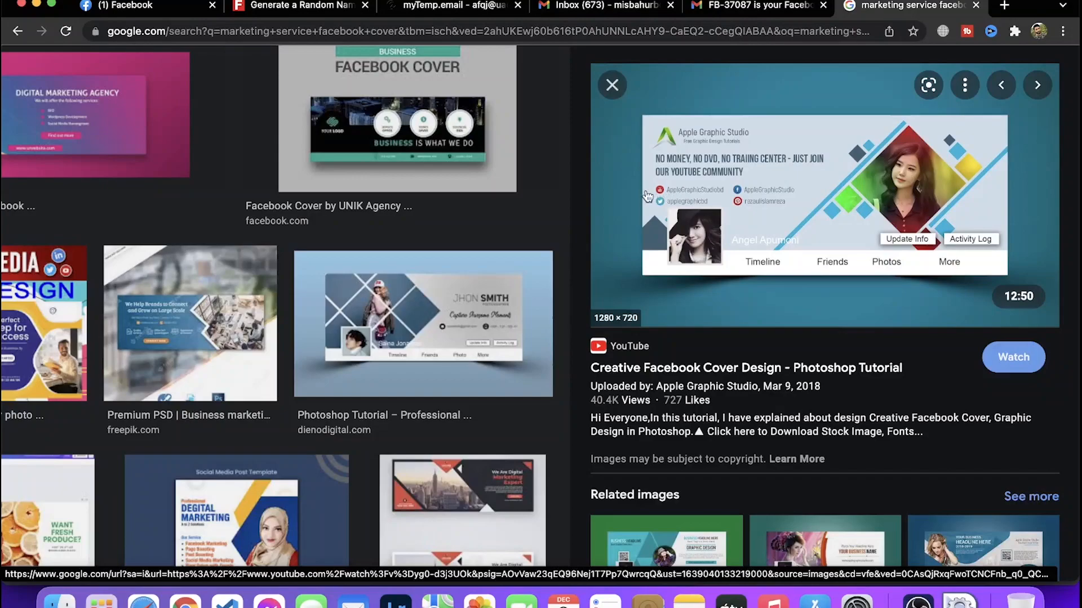
mouse_move(663, 206)
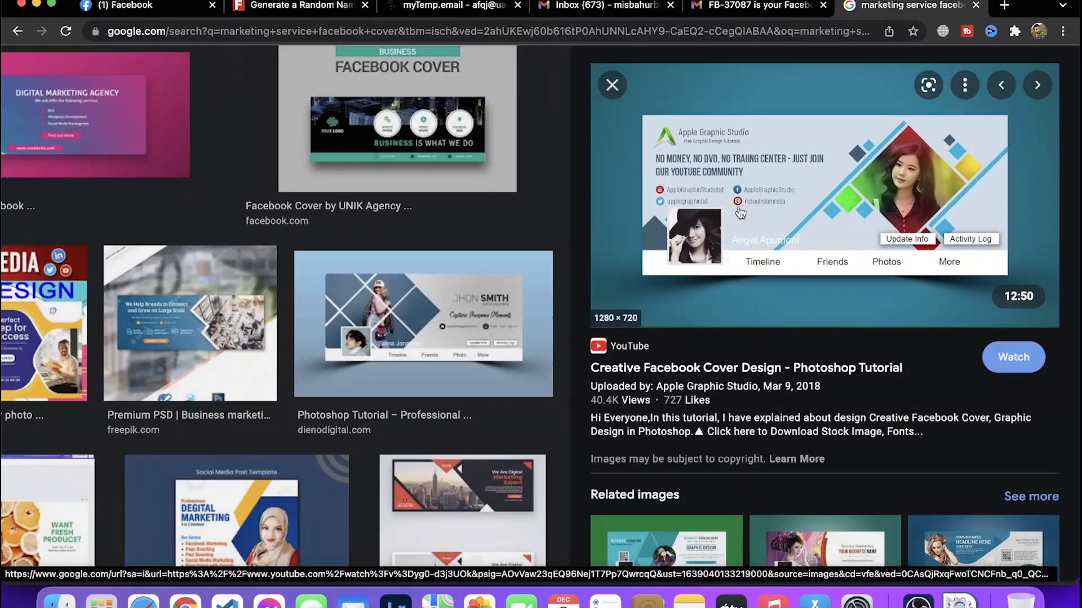
scroll(down, 3)
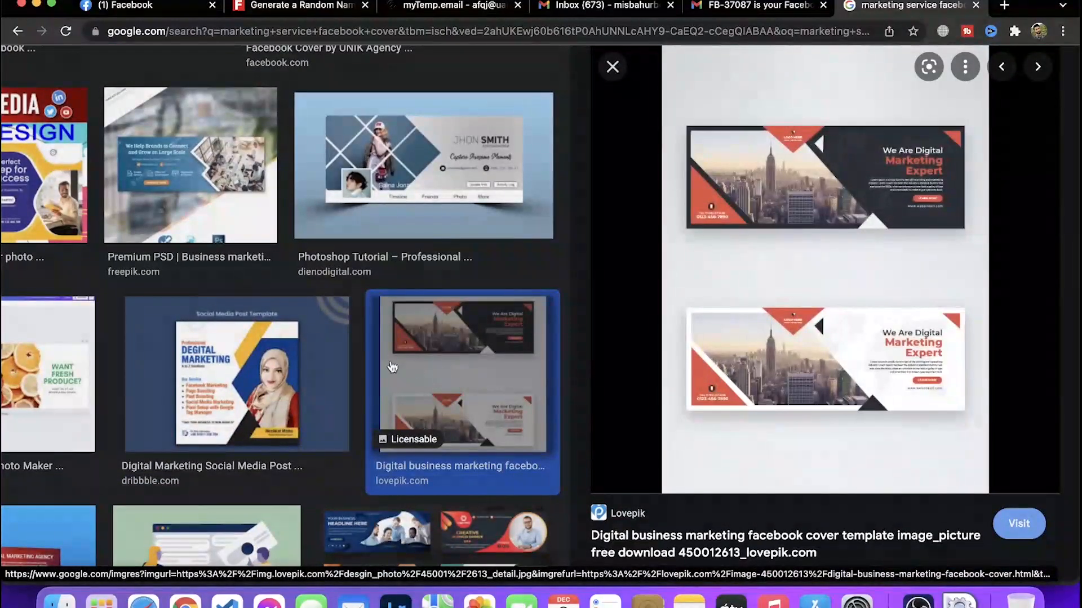
click(124, 5)
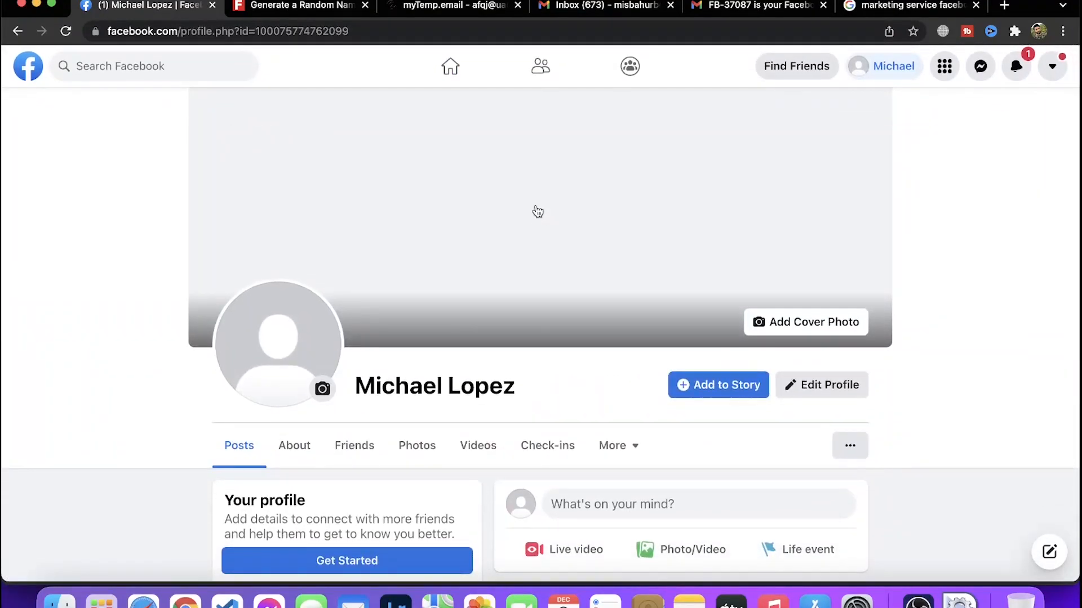
click(258, 359)
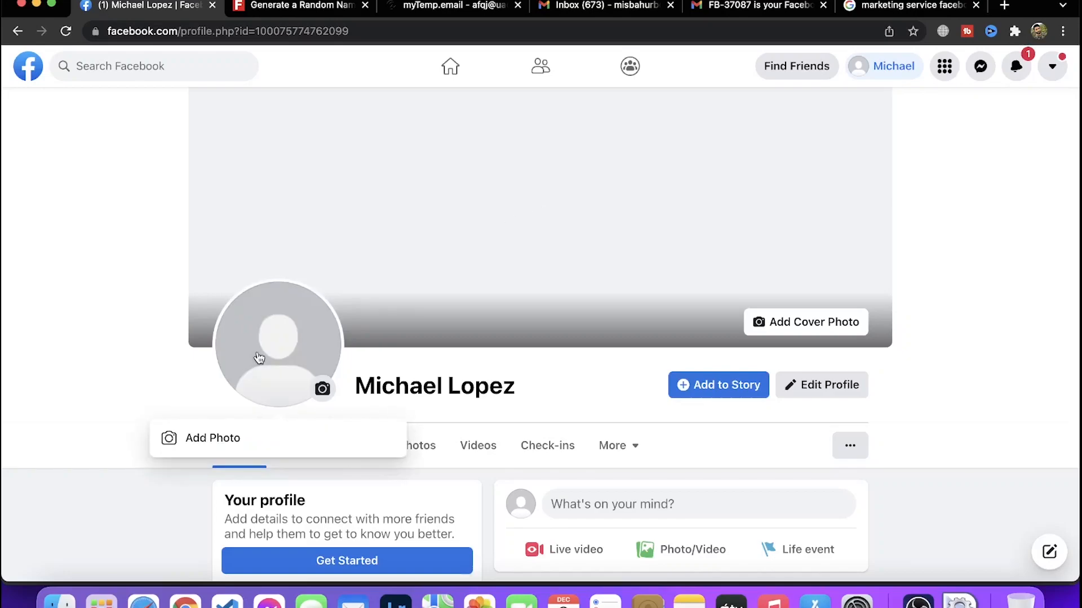
mouse_move(202, 351)
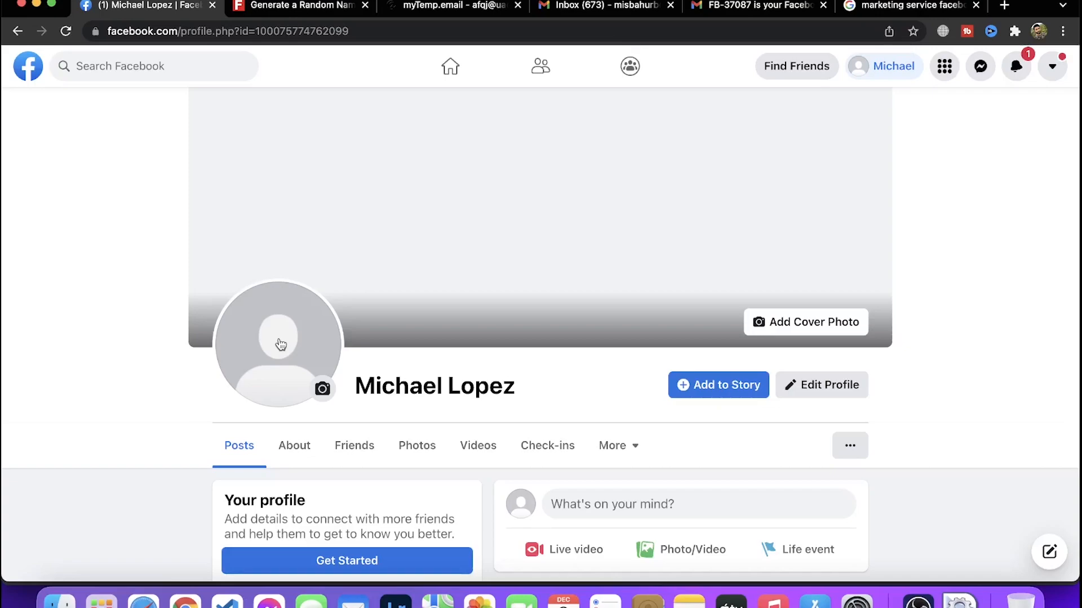
mouse_move(306, 389)
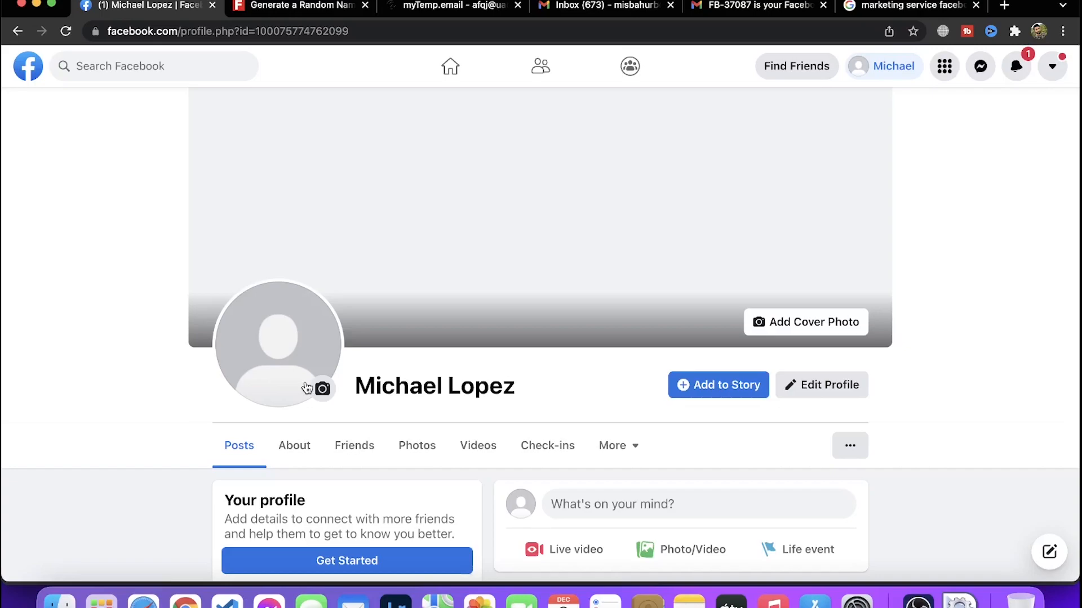
scroll(down, 3)
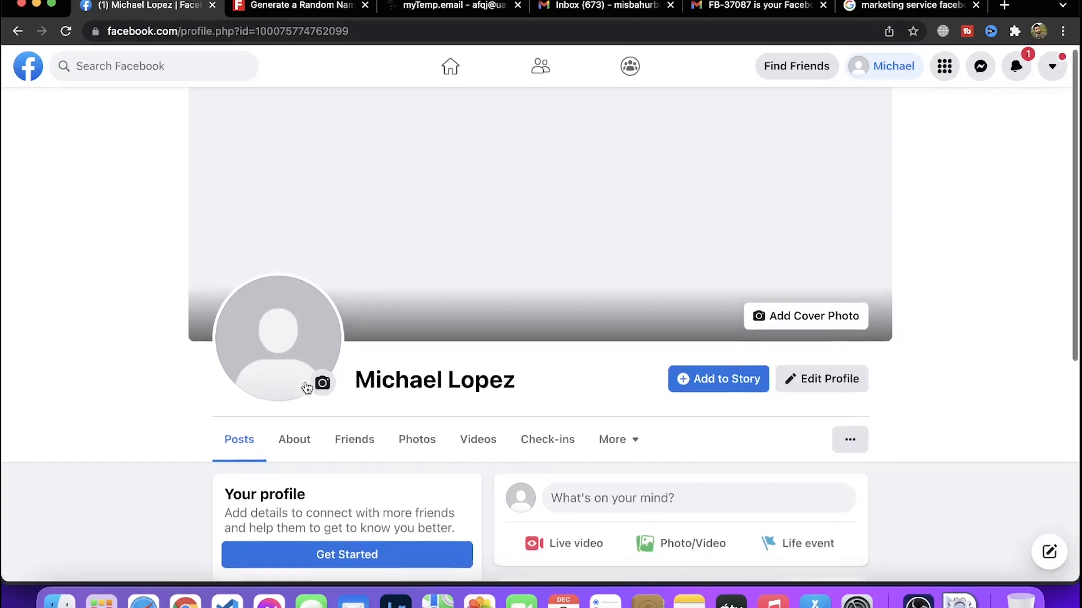
scroll(down, 3)
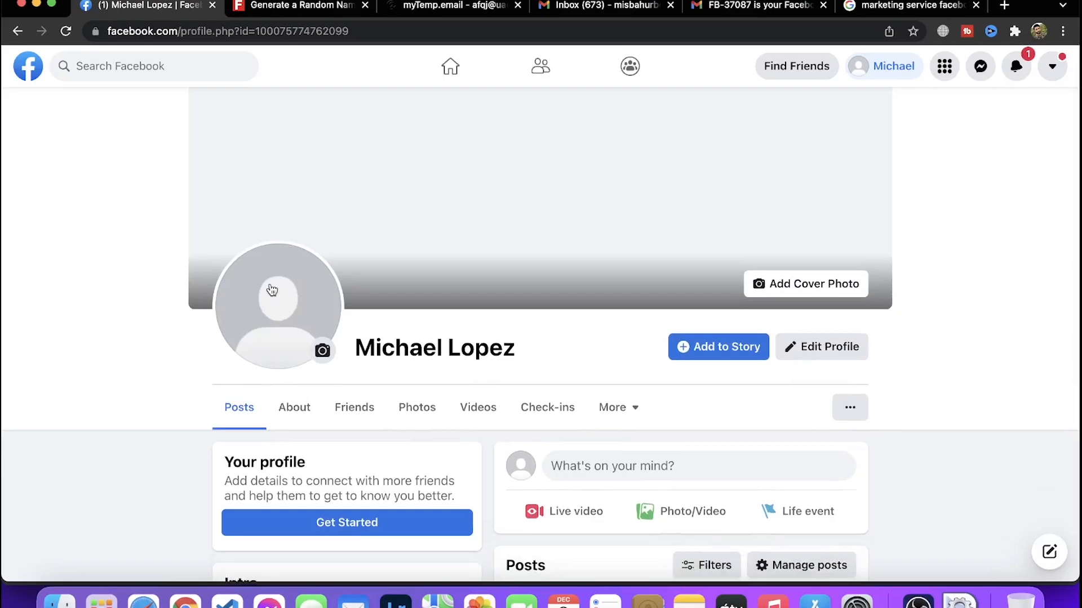
scroll(down, 3)
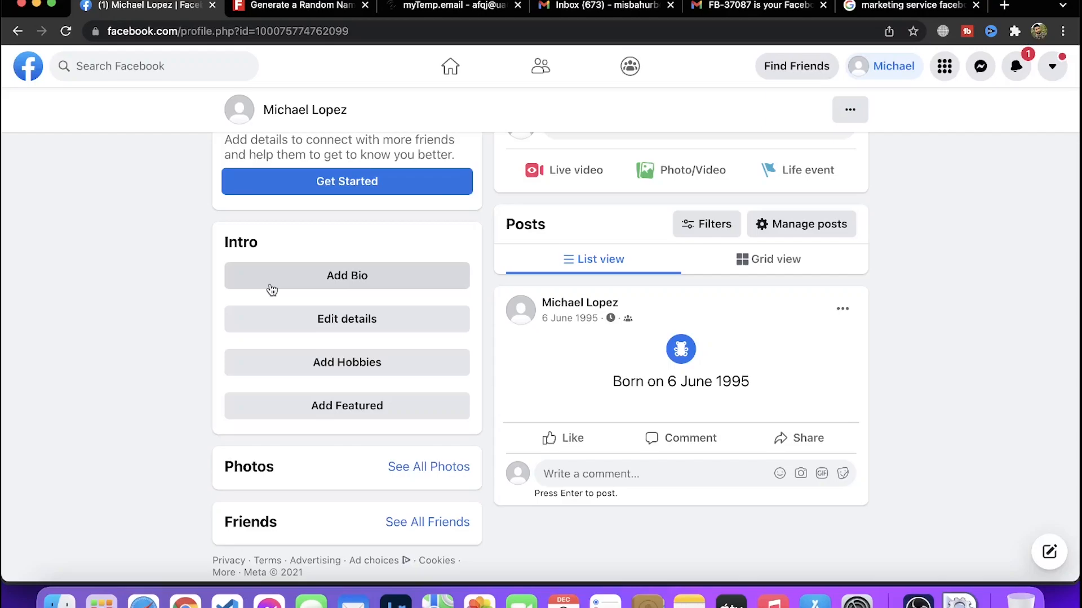
mouse_move(587, 360)
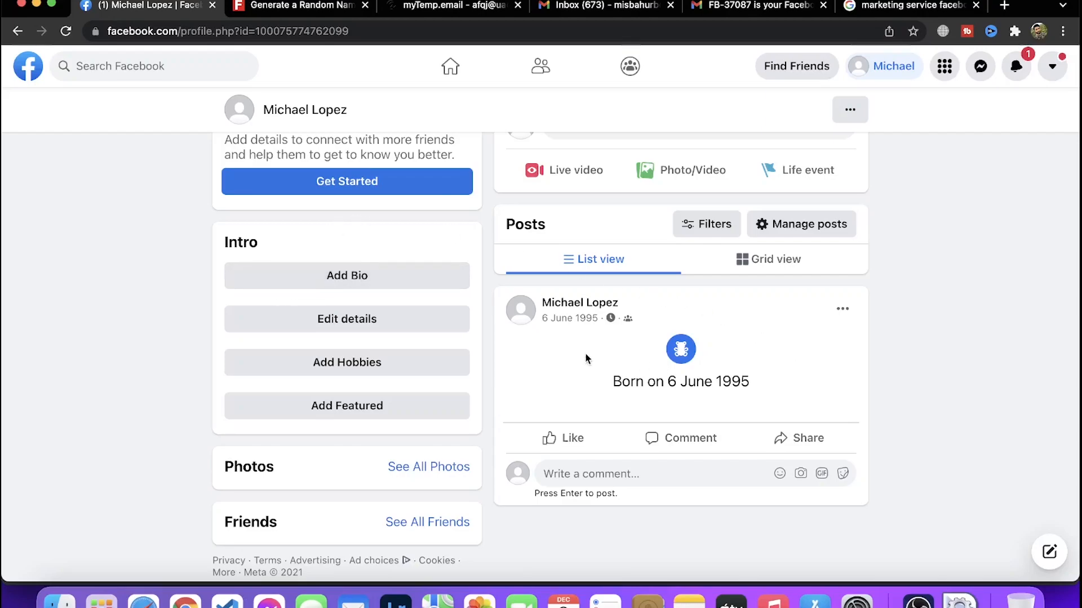
mouse_move(579, 302)
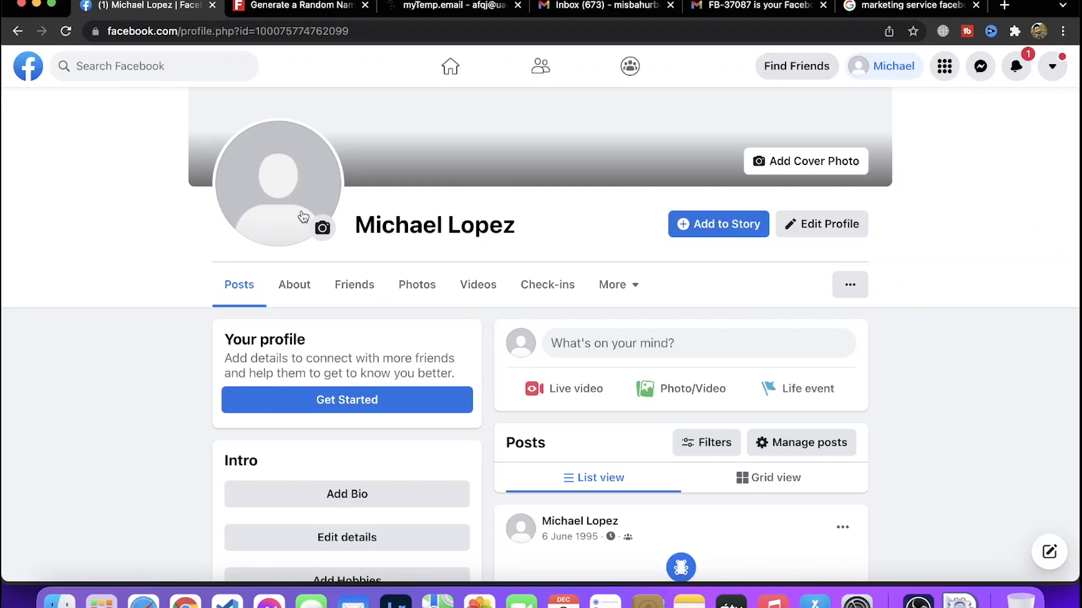
mouse_move(348, 239)
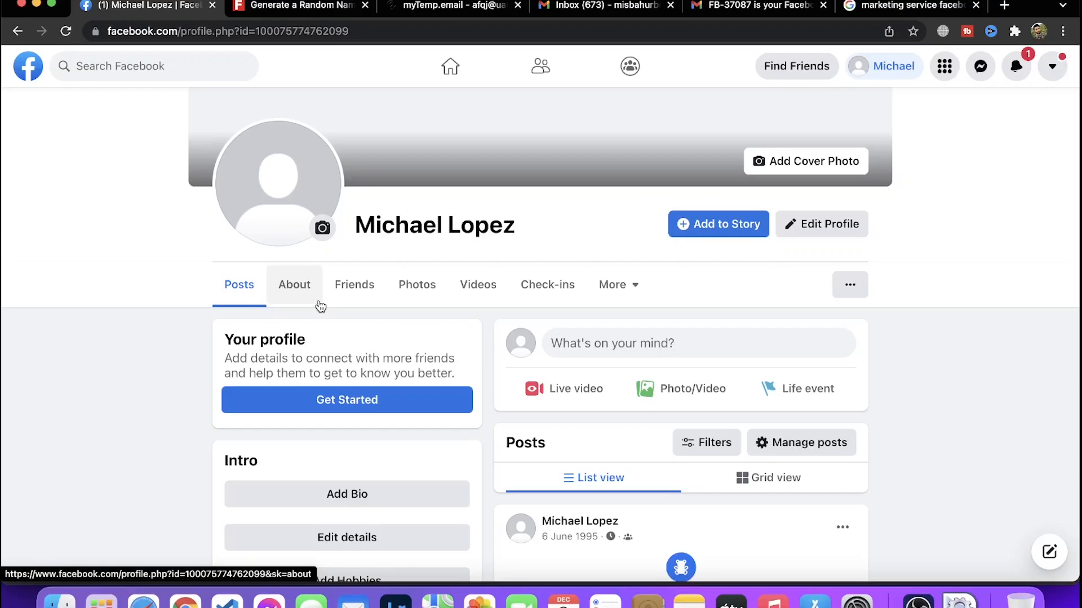
mouse_move(442, 143)
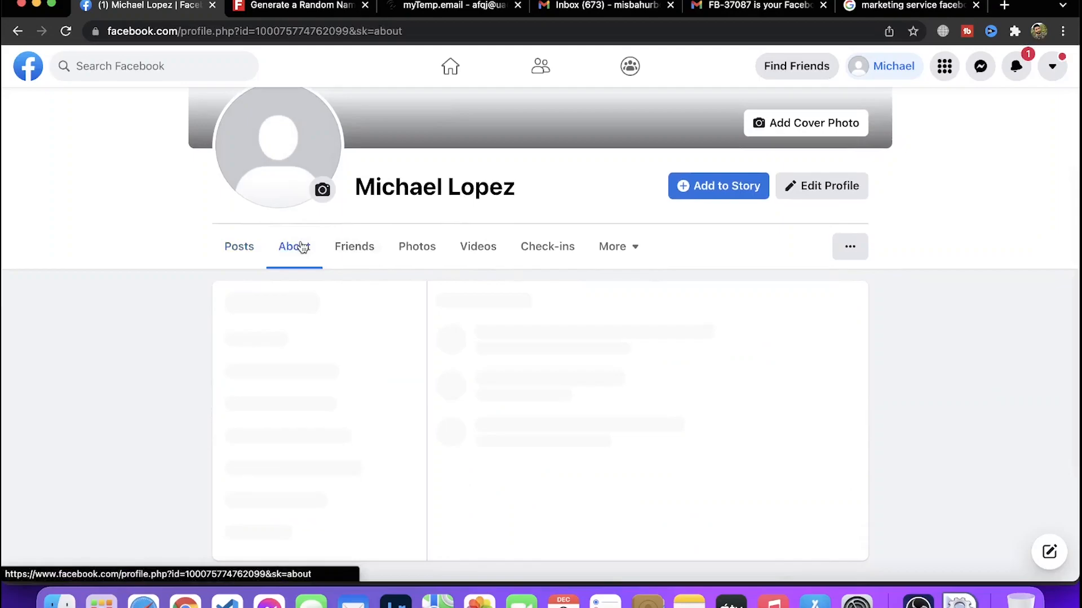
click(294, 246)
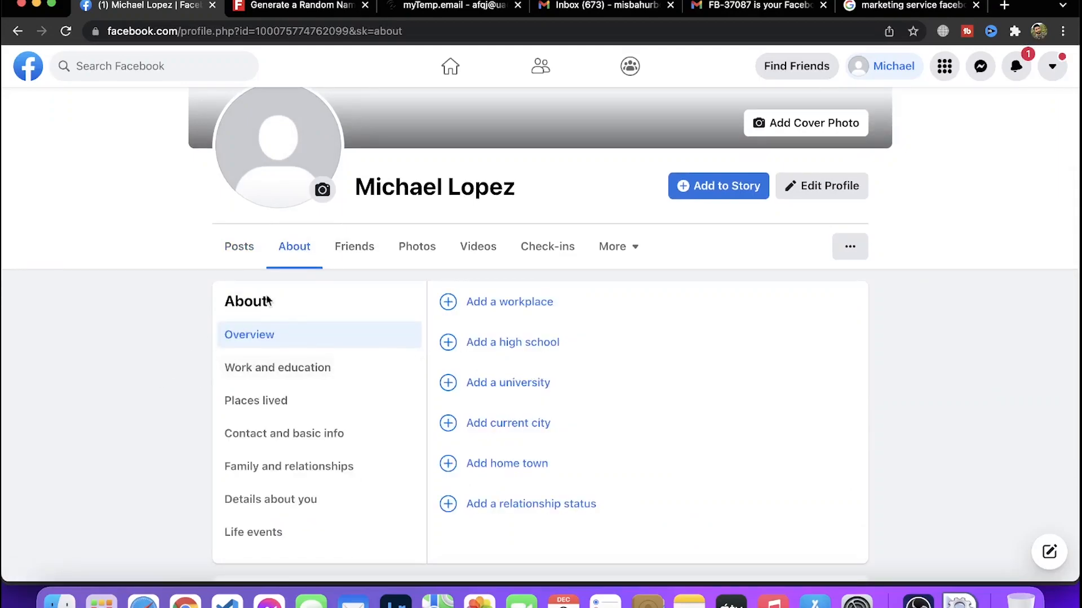
scroll(down, 3)
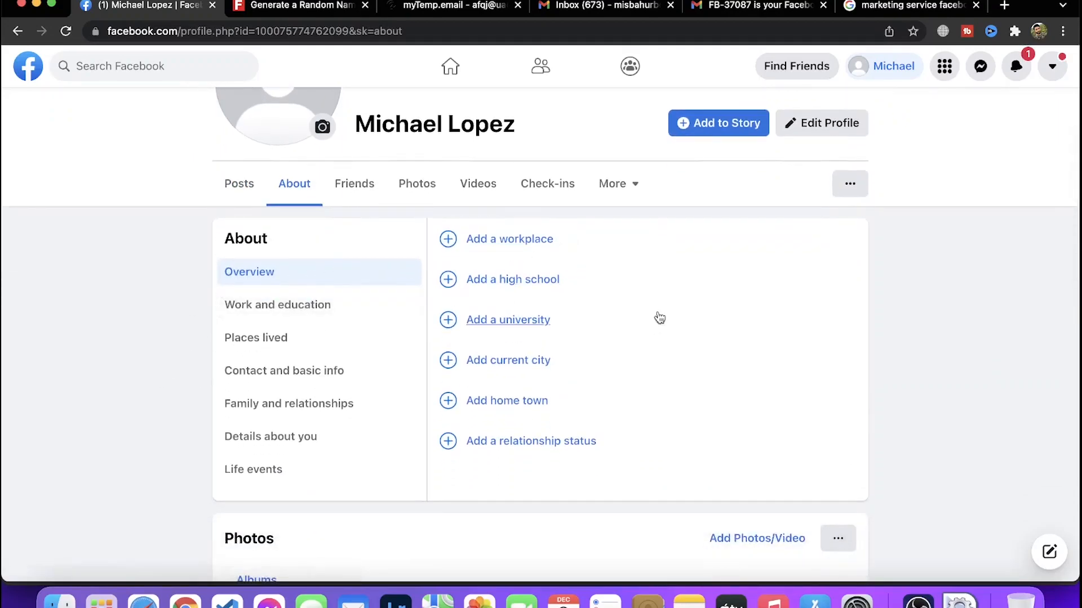
mouse_move(542, 538)
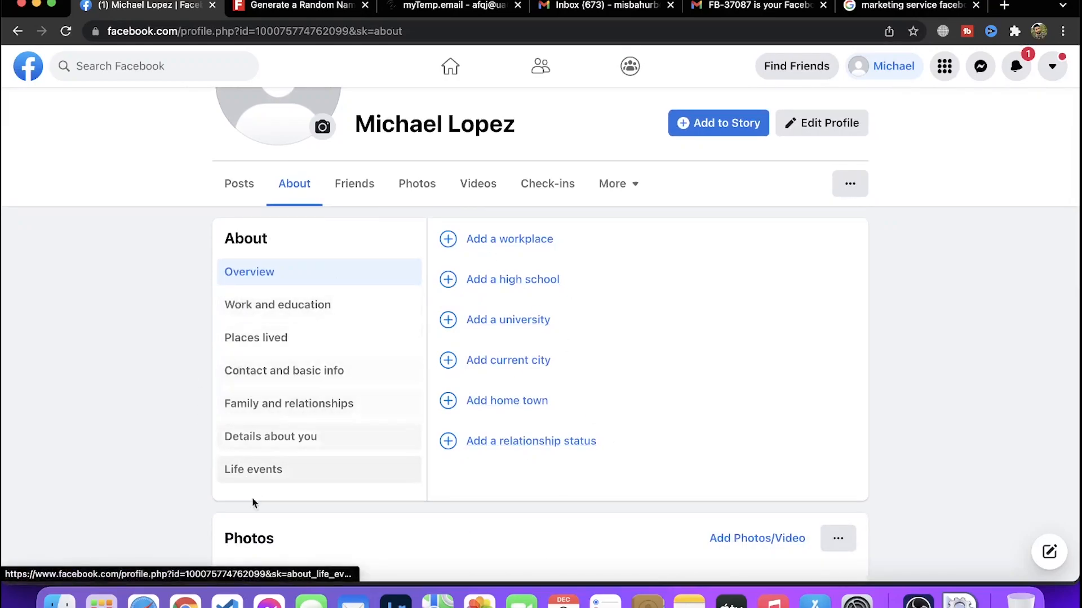
mouse_move(261, 307)
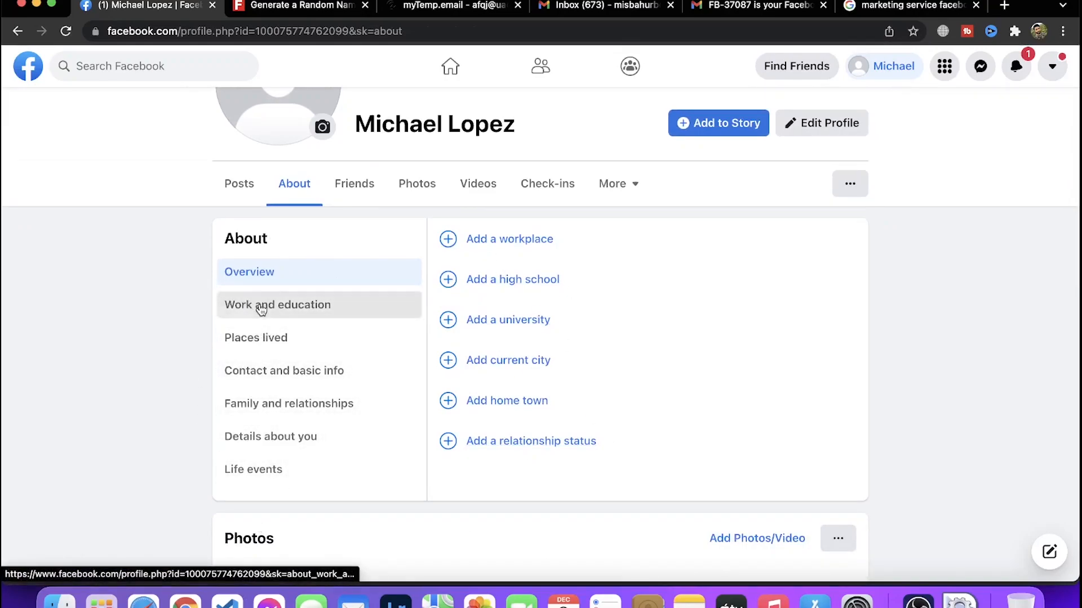
Open Work and education, add a new workplace, and focus the Company field
click(277, 305)
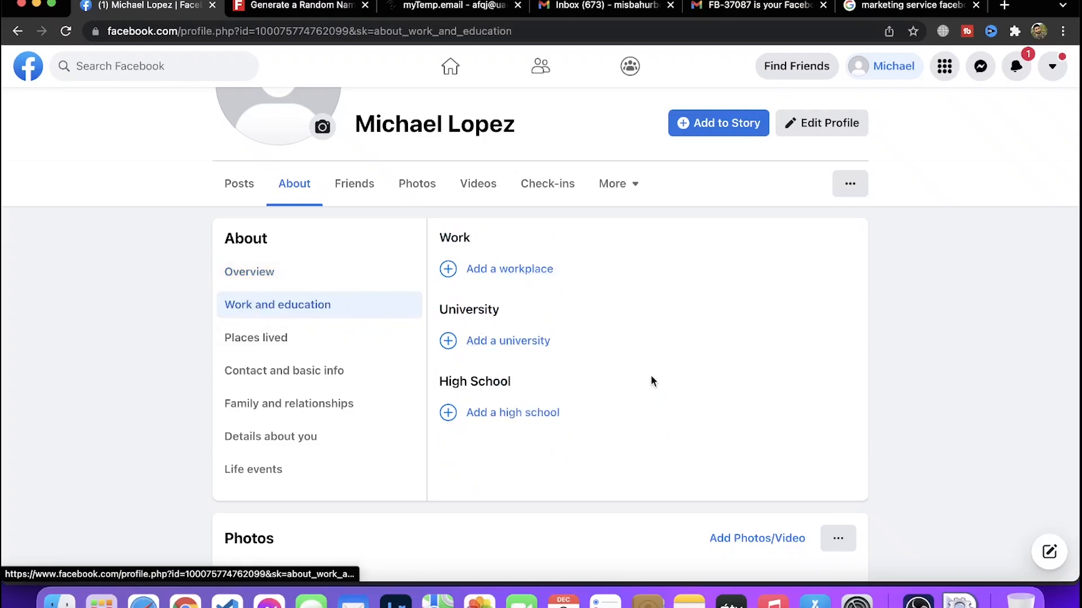
mouse_move(541, 406)
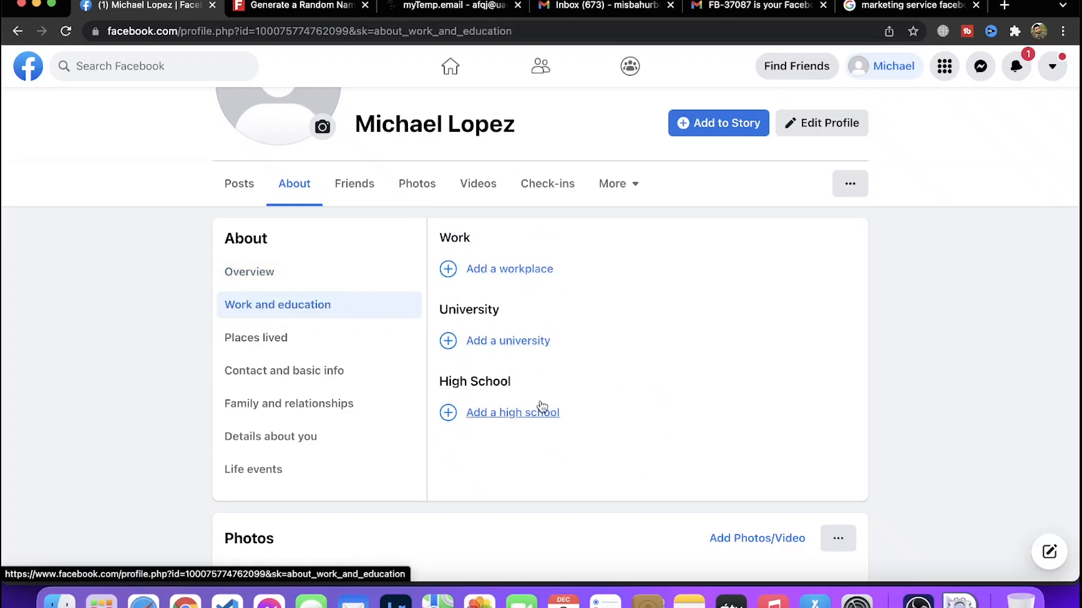
mouse_move(482, 282)
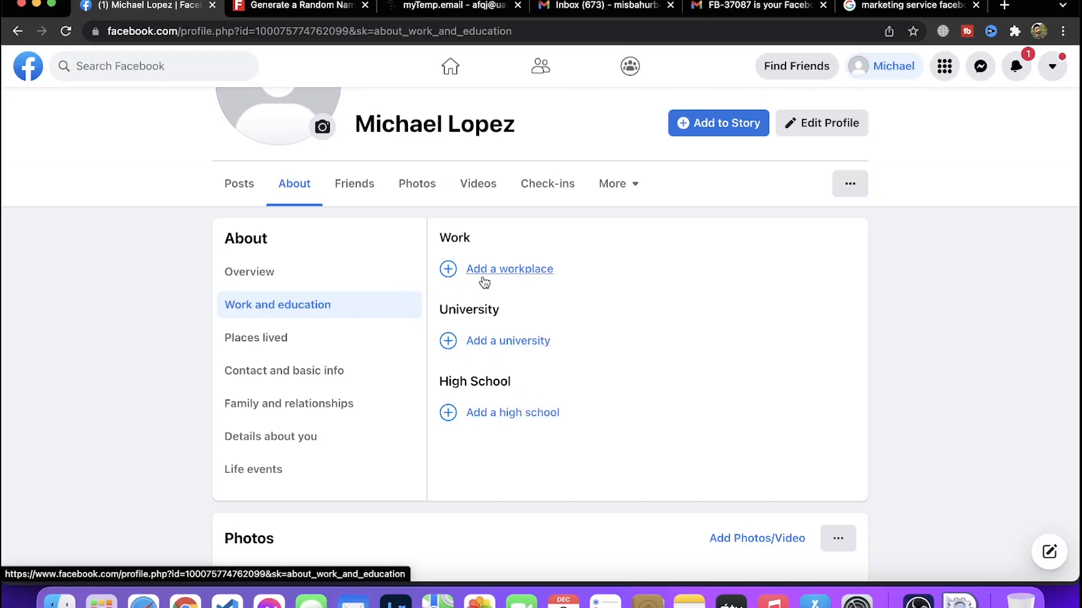
click(509, 269)
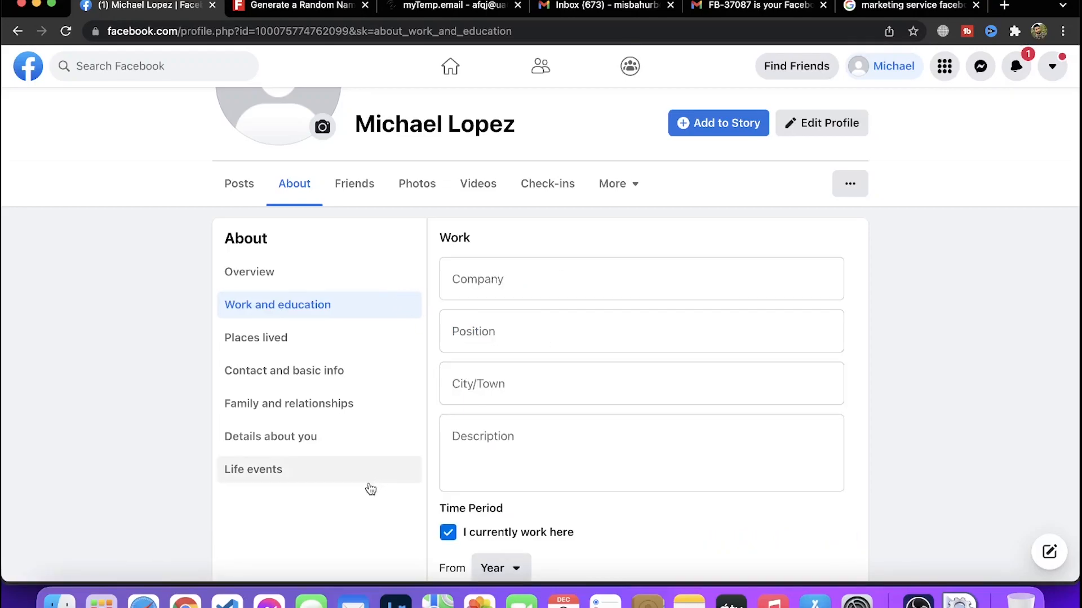
mouse_move(377, 497)
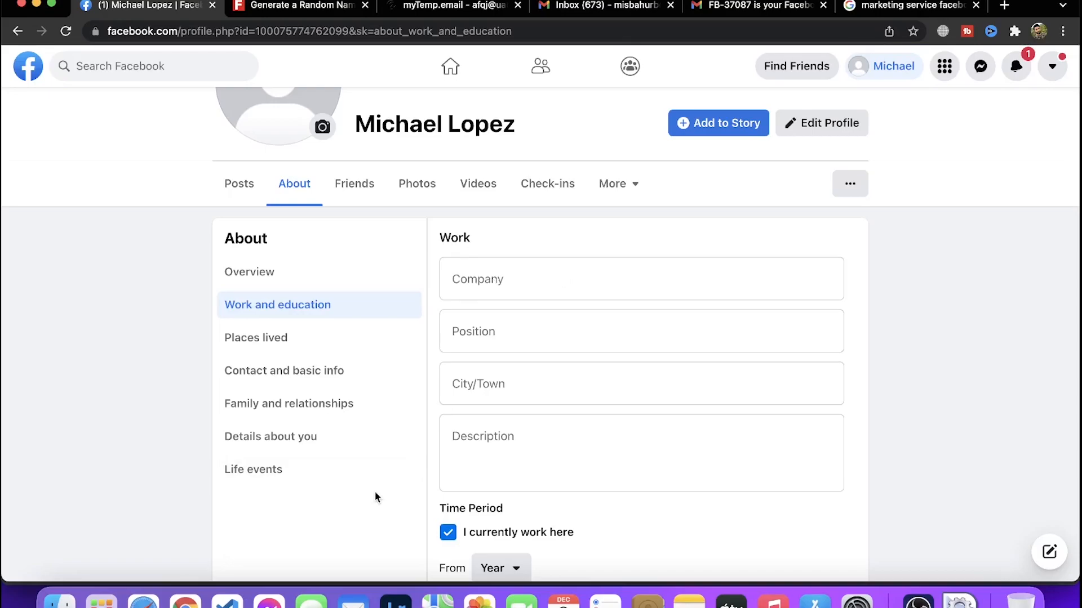
click(476, 470)
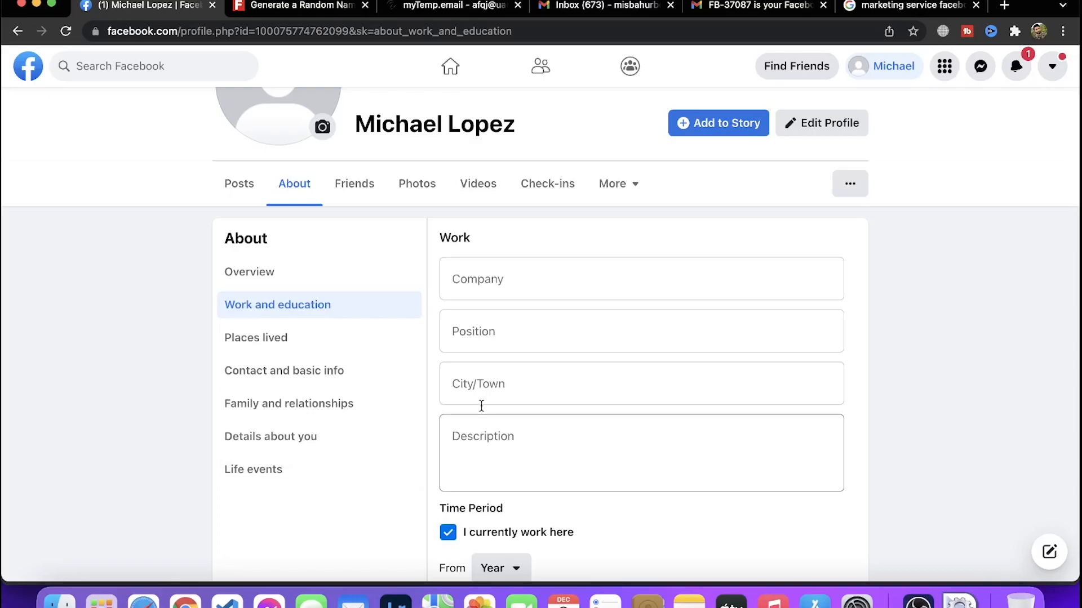
click(639, 279)
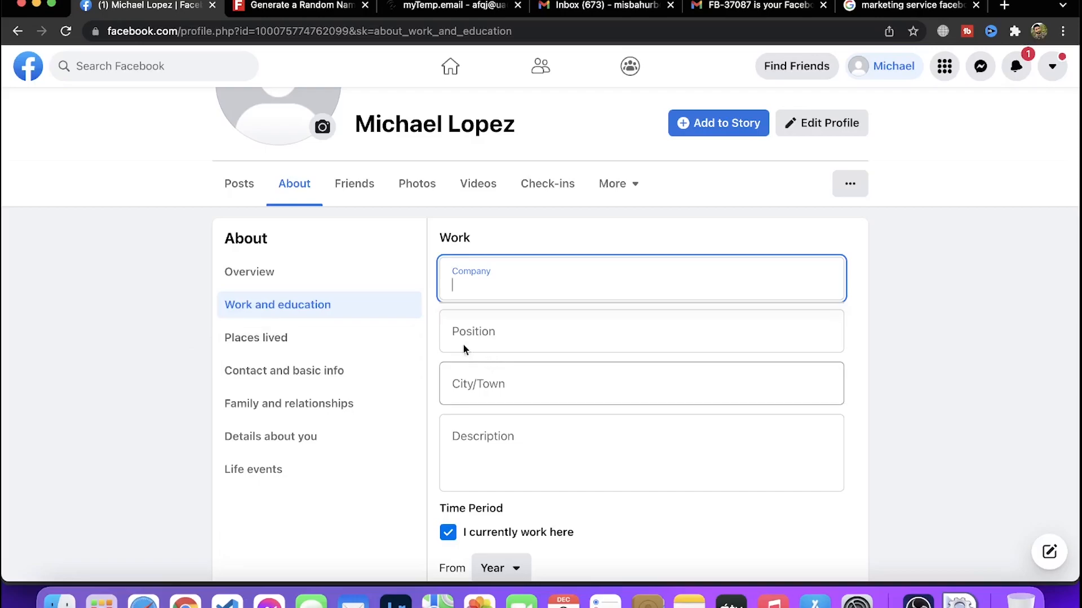
mouse_move(280, 316)
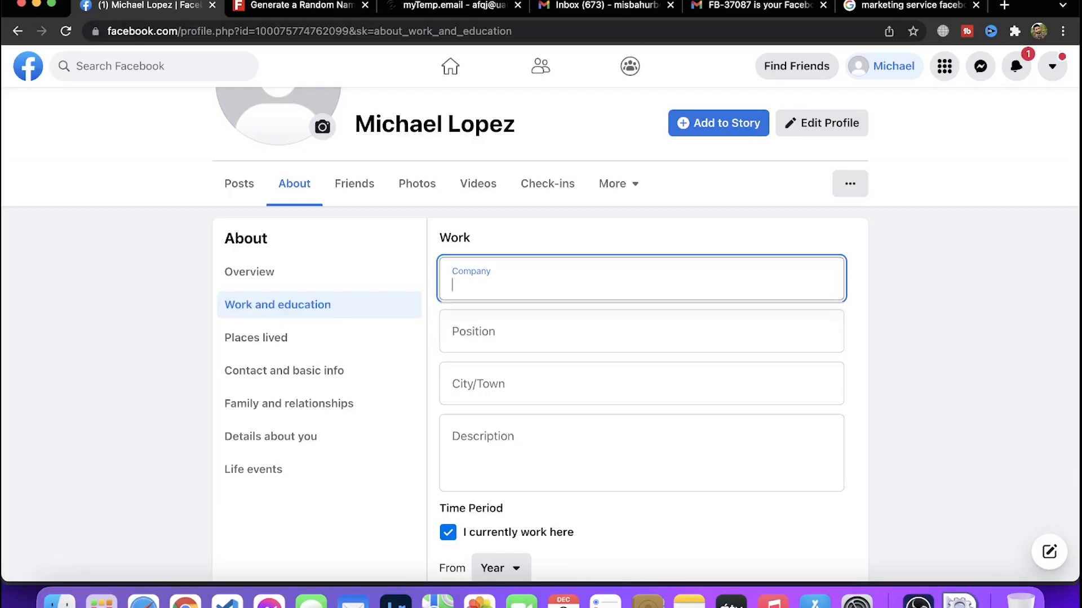
Pick Sylhexexpress as the company and type 'Digital Marketing' as the position
text(Sylhe)
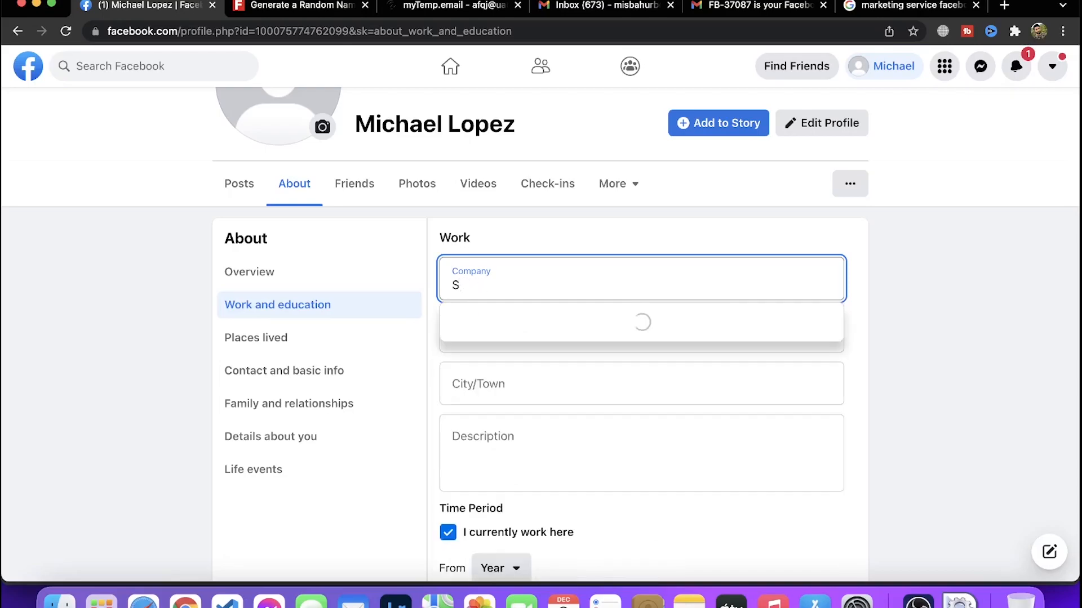
text(ylhexExpress)
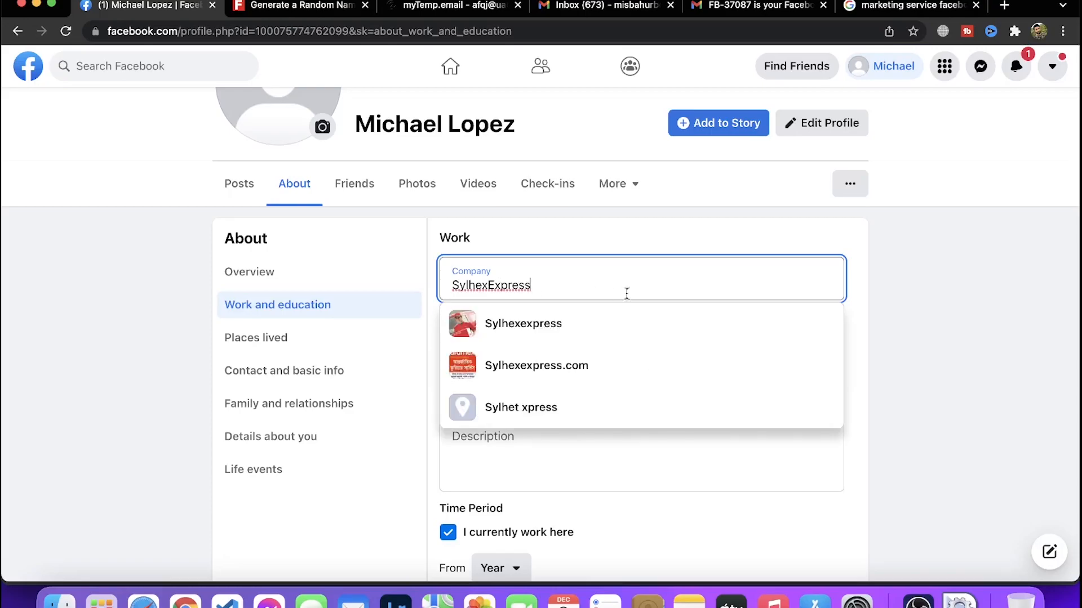
click(524, 323)
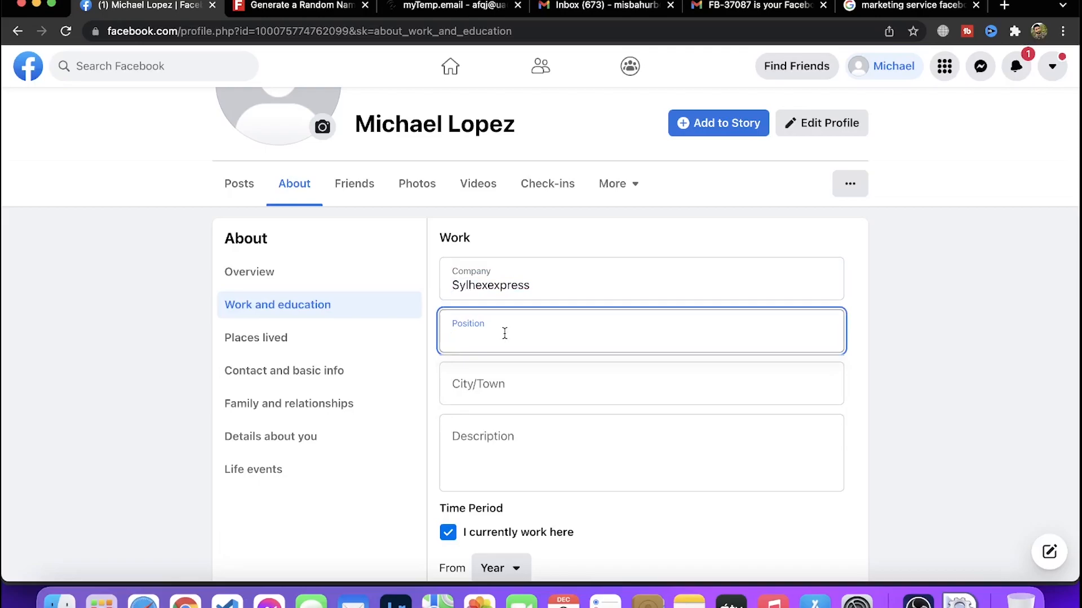
text(Web Developer)
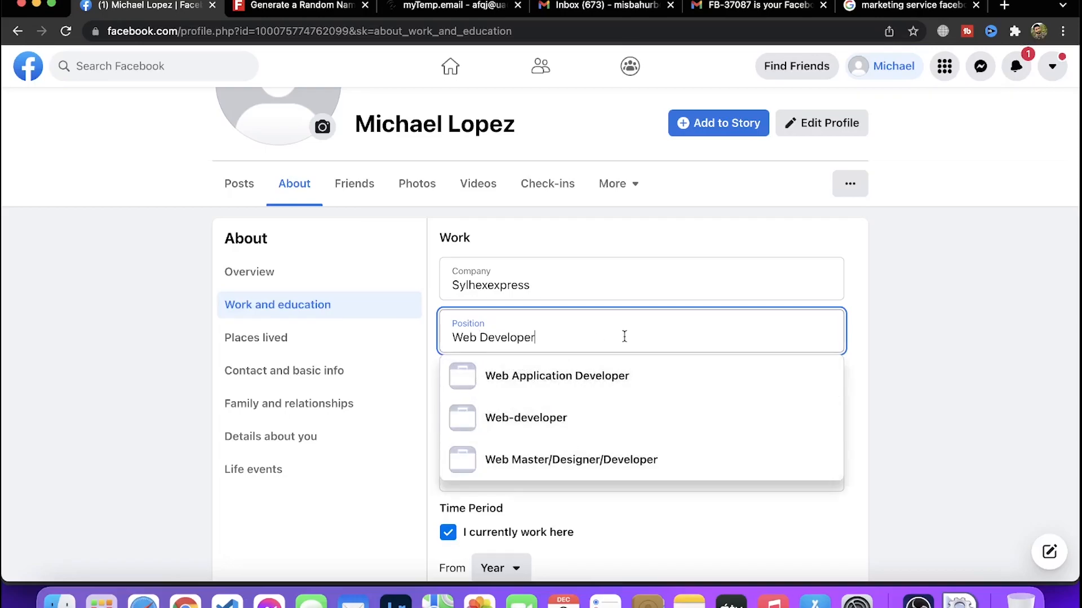
mouse_move(604, 346)
text(D)
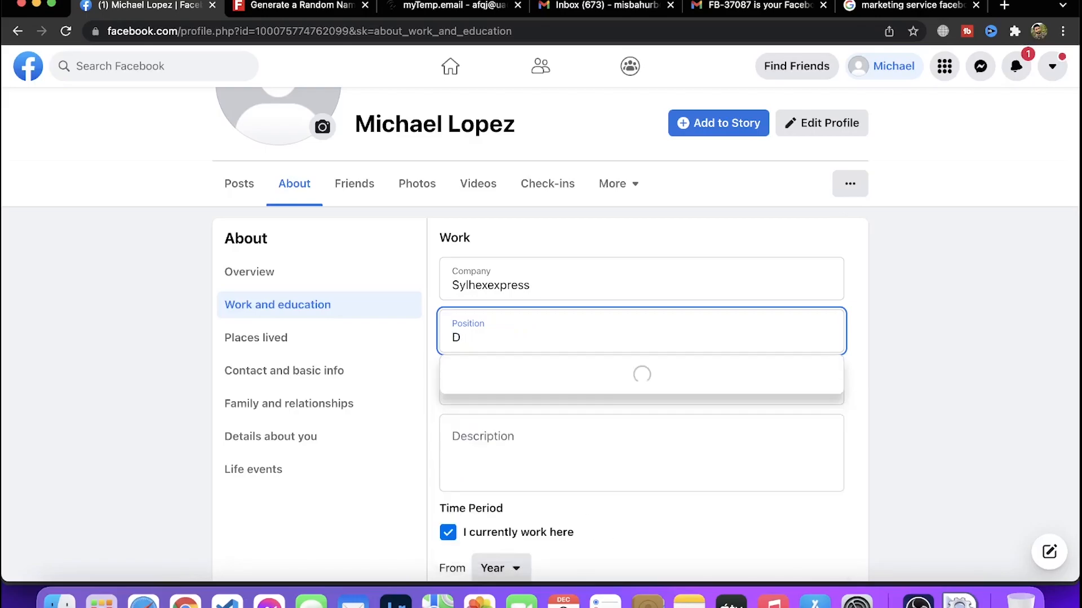
text(igital Marketi)
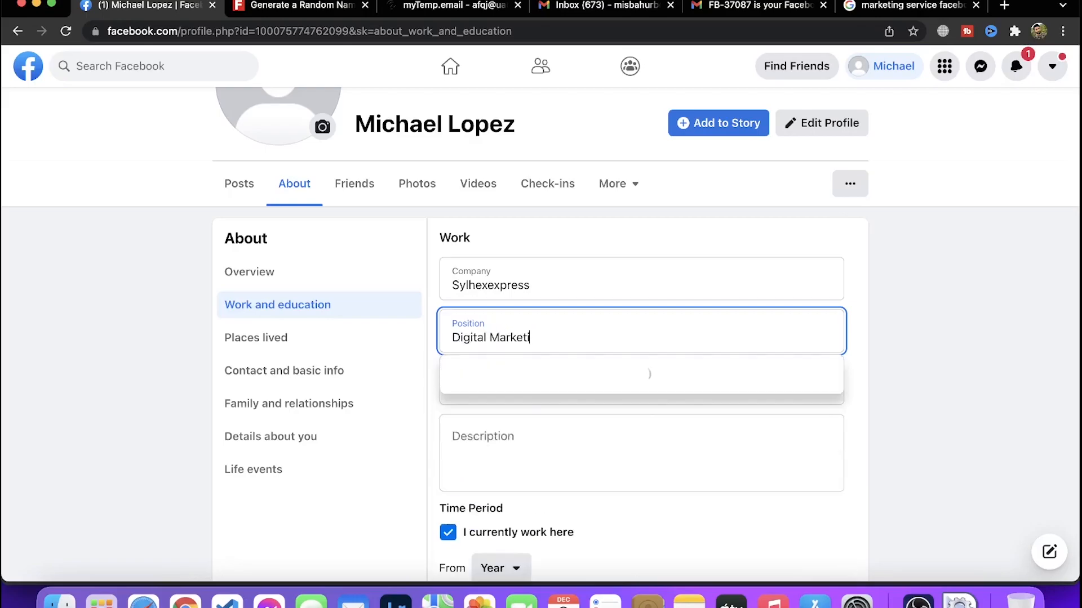
Replace the position with the 'Search Engine Optimizer and Paid Advertiser' suggestion
text(ng)
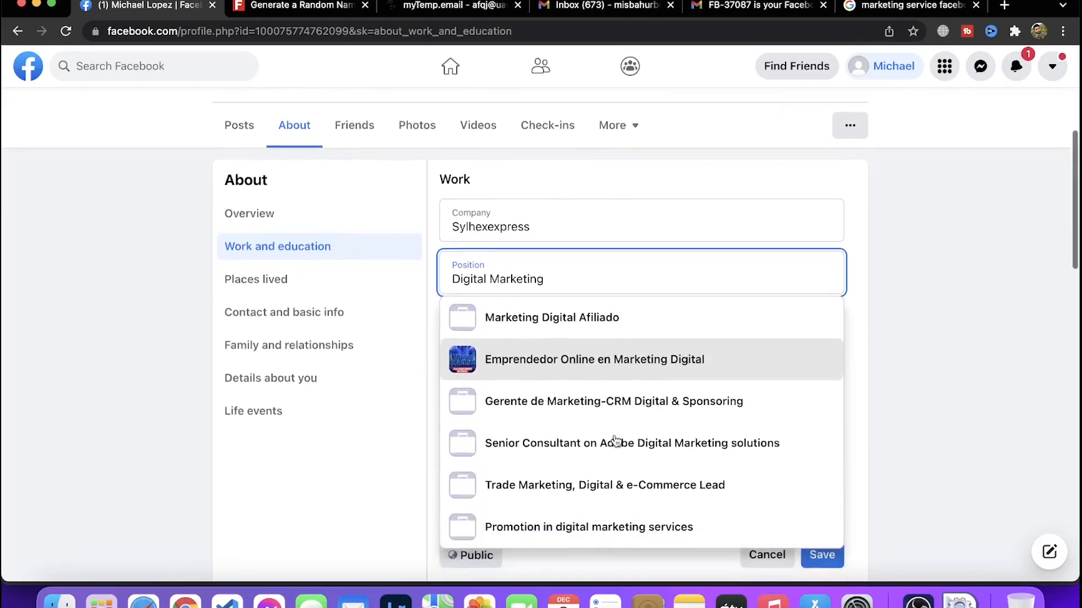
scroll(down, 3)
text(D)
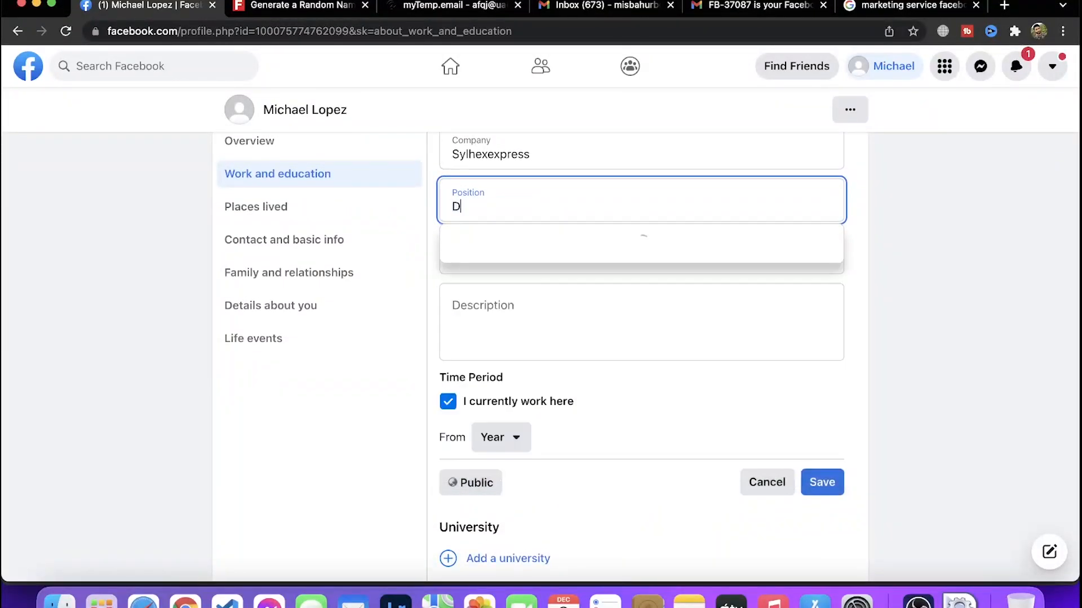
text(igital Mark)
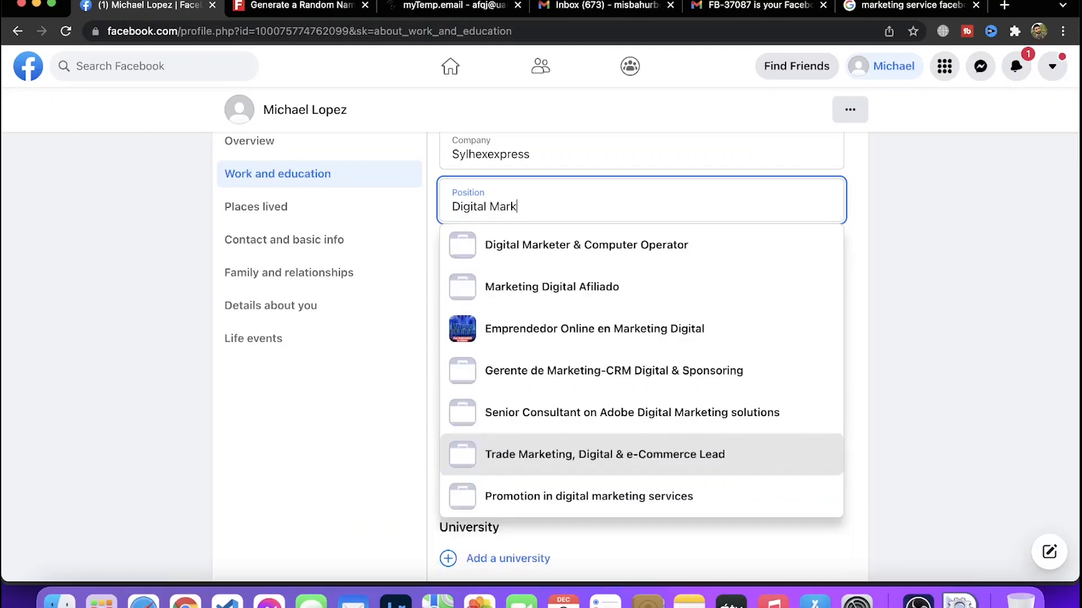
mouse_move(625, 261)
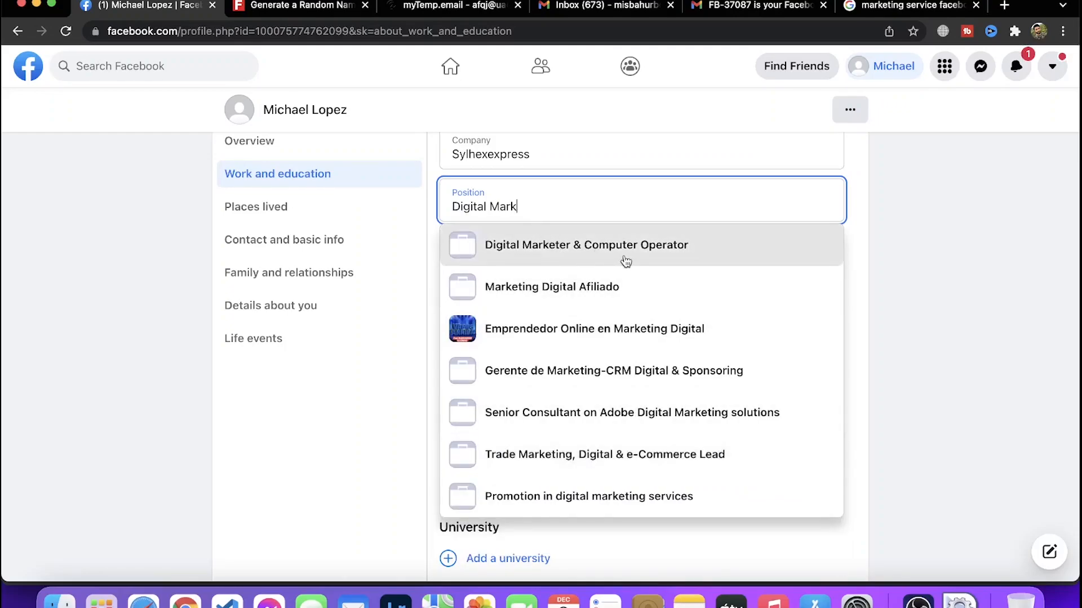
mouse_move(526, 212)
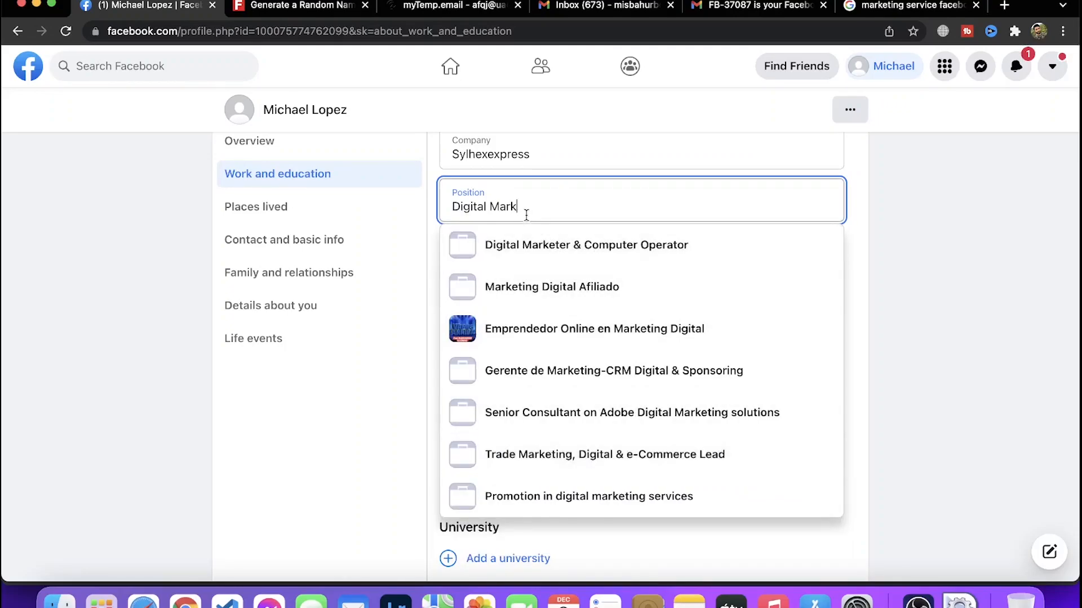
double_click(502, 206)
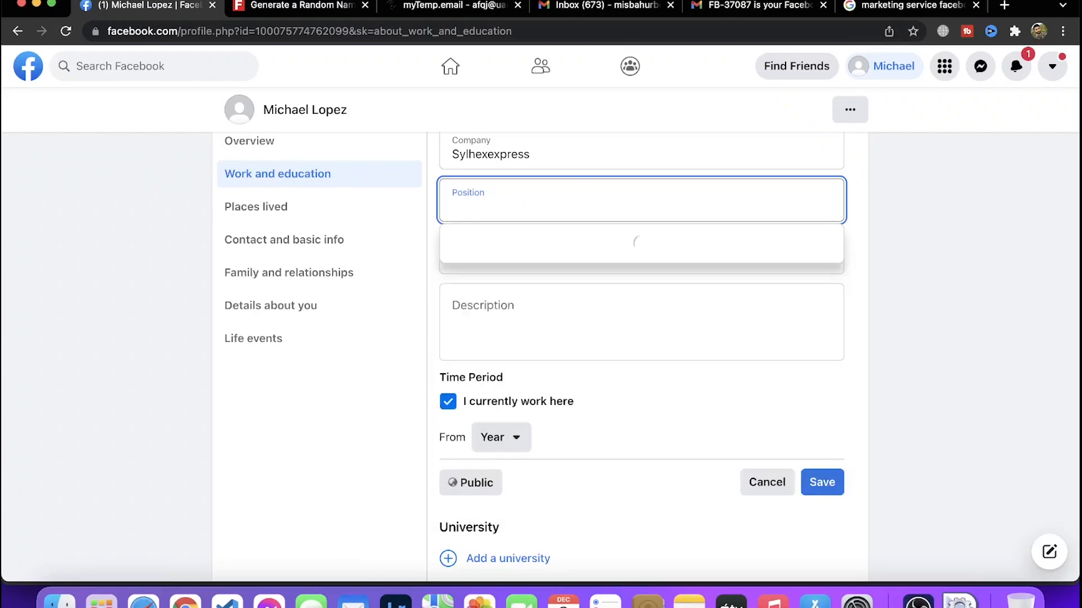
text(Search Engine)
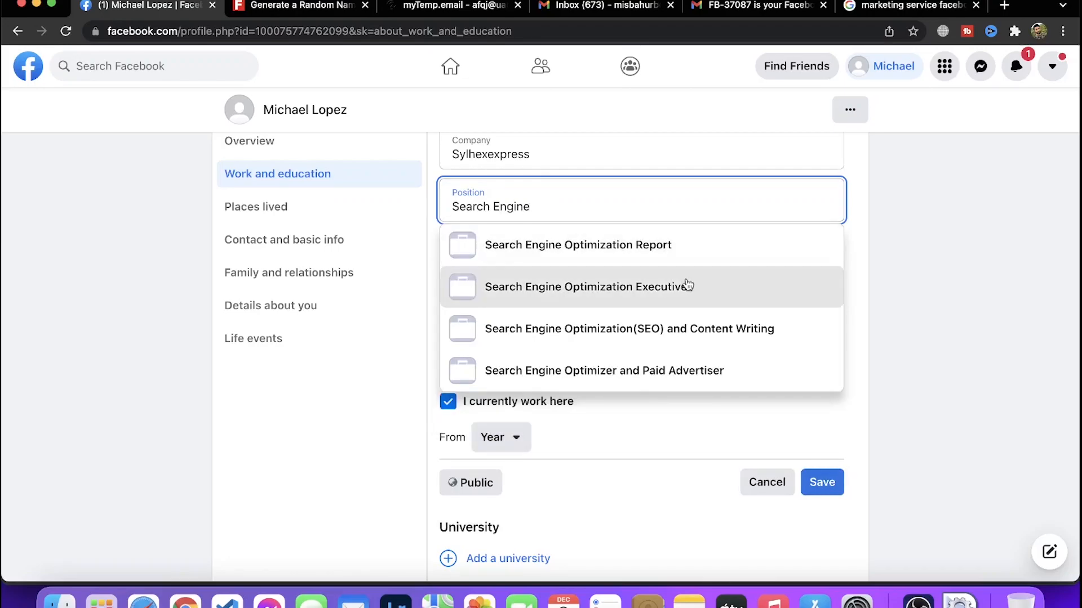
mouse_move(754, 341)
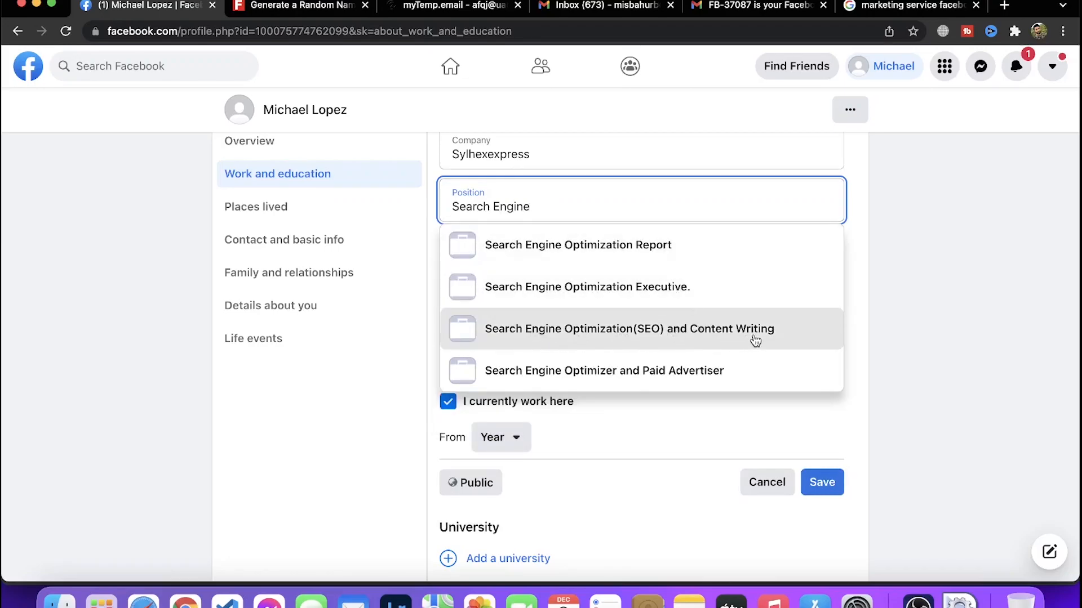
mouse_move(731, 369)
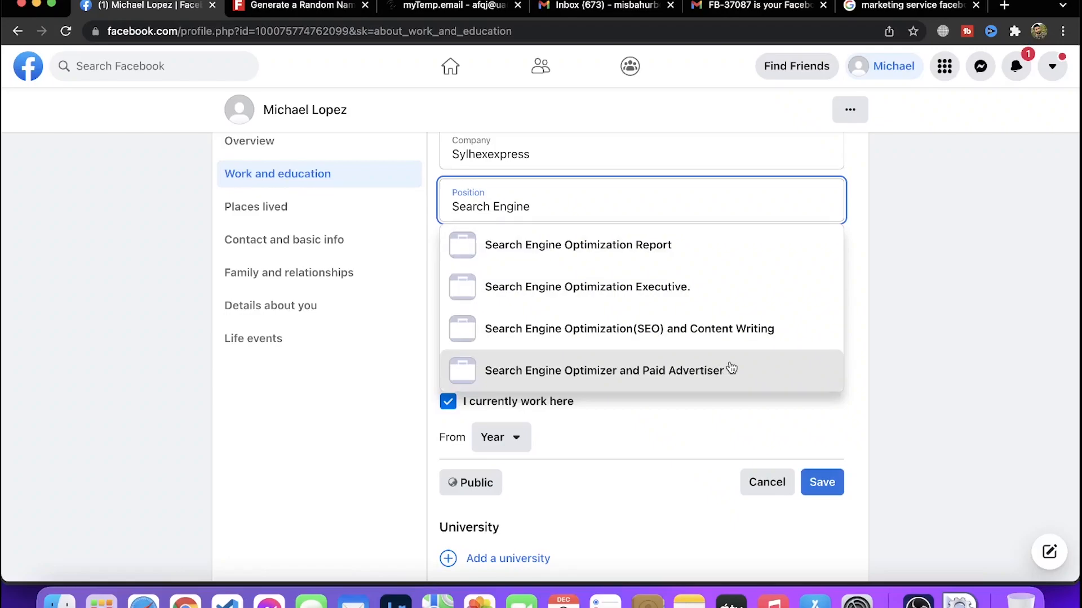
click(604, 371)
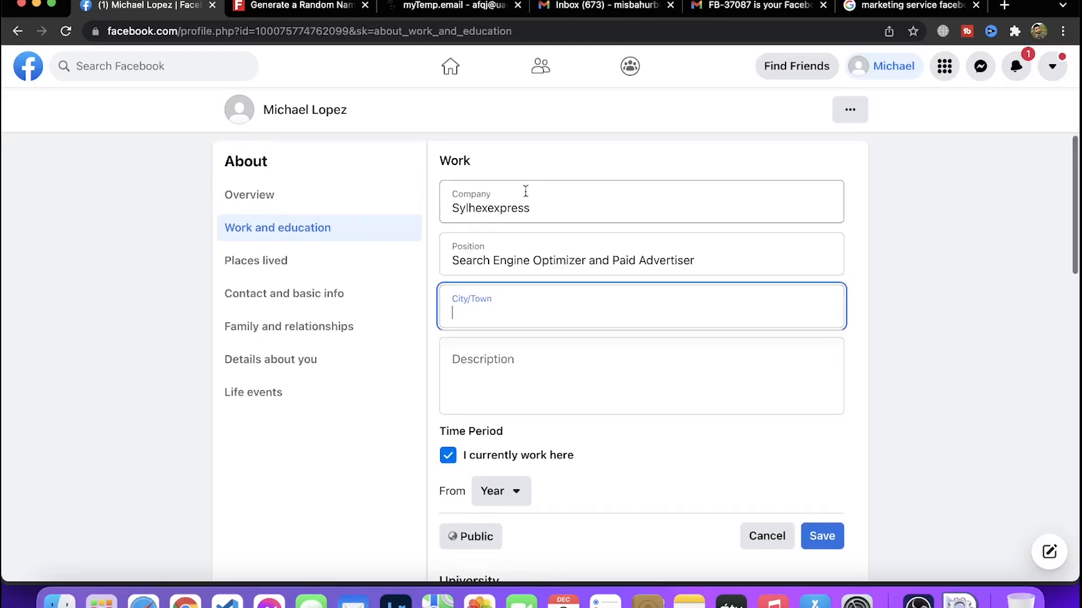
Set the company to Fiverr and the city to Sylhet from suggestions
click(490, 208)
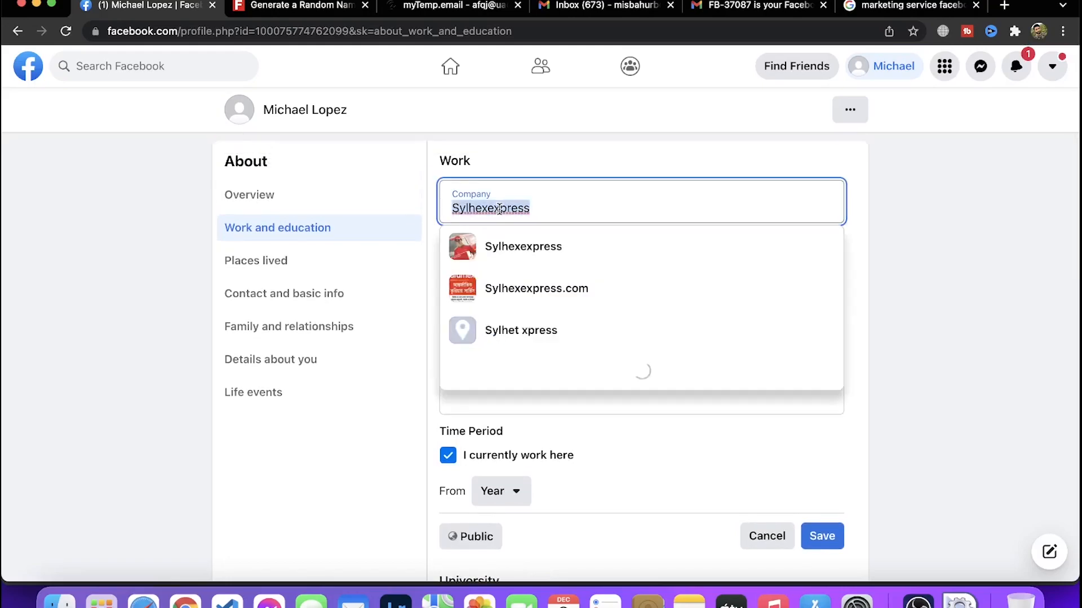
text(Fiverr)
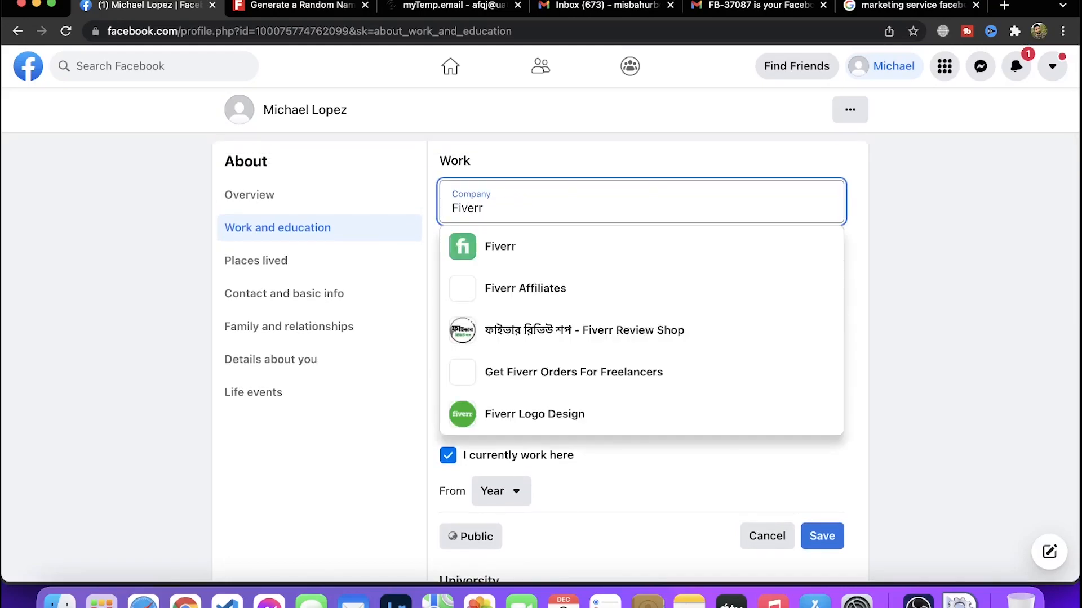
click(499, 247)
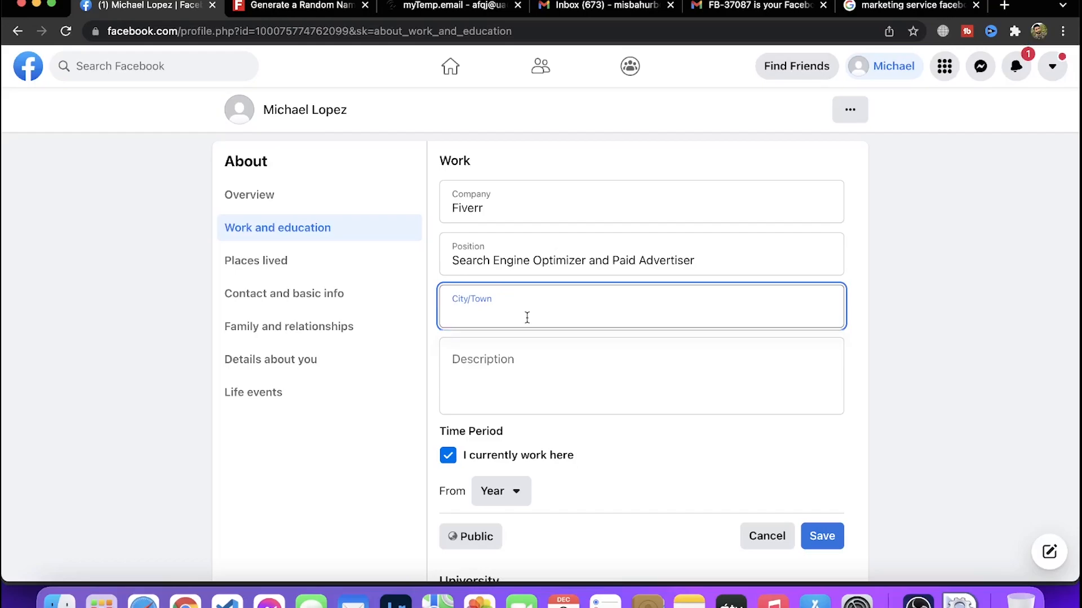
text(Sylhet)
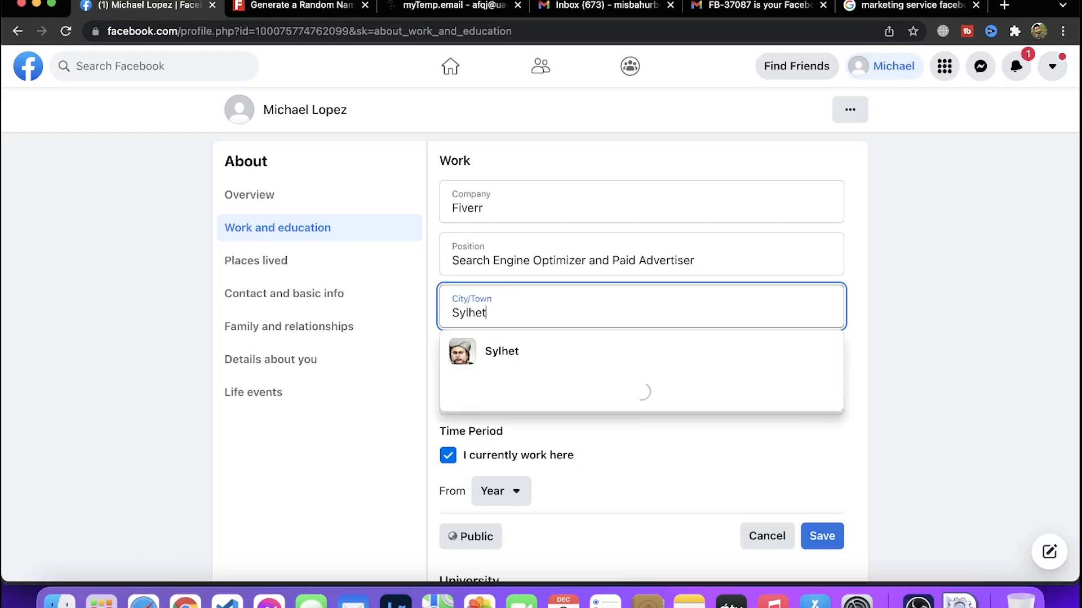
click(501, 351)
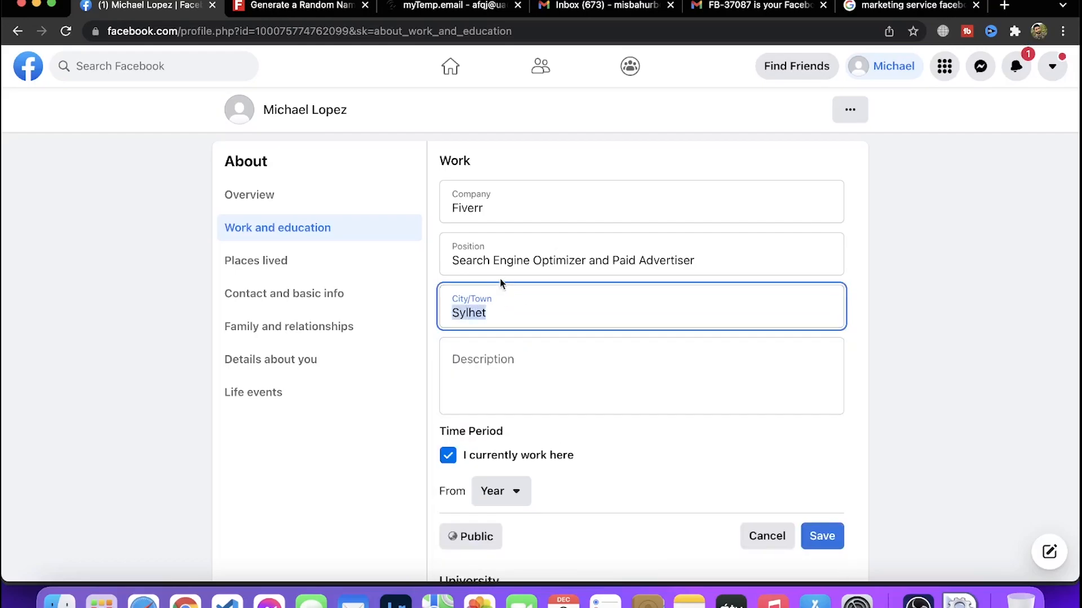
Retype the work position as 'Digital Marketer'
text(Digital M)
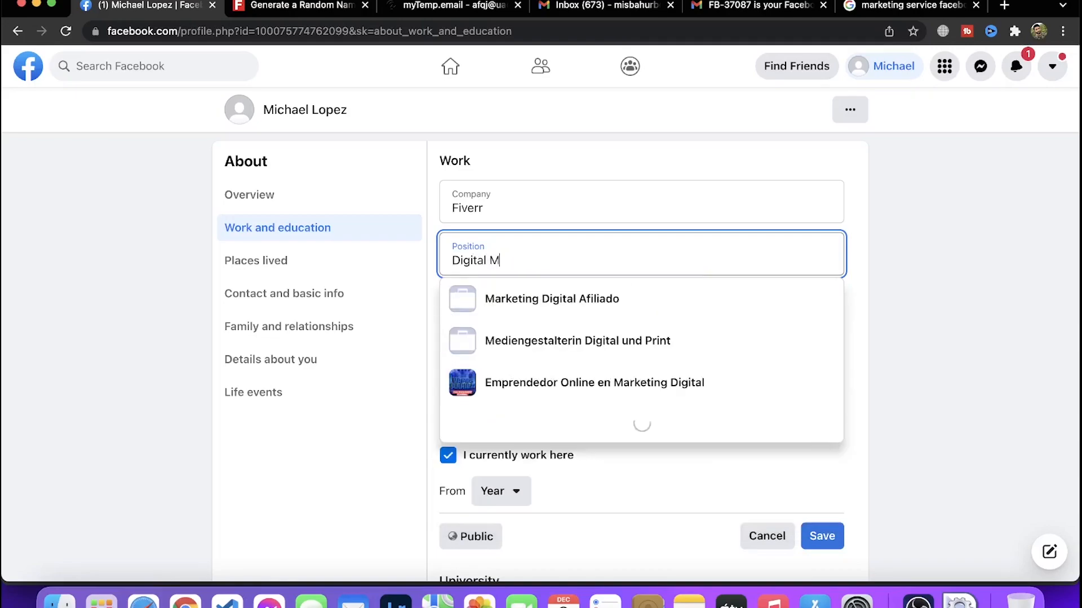
text(a)
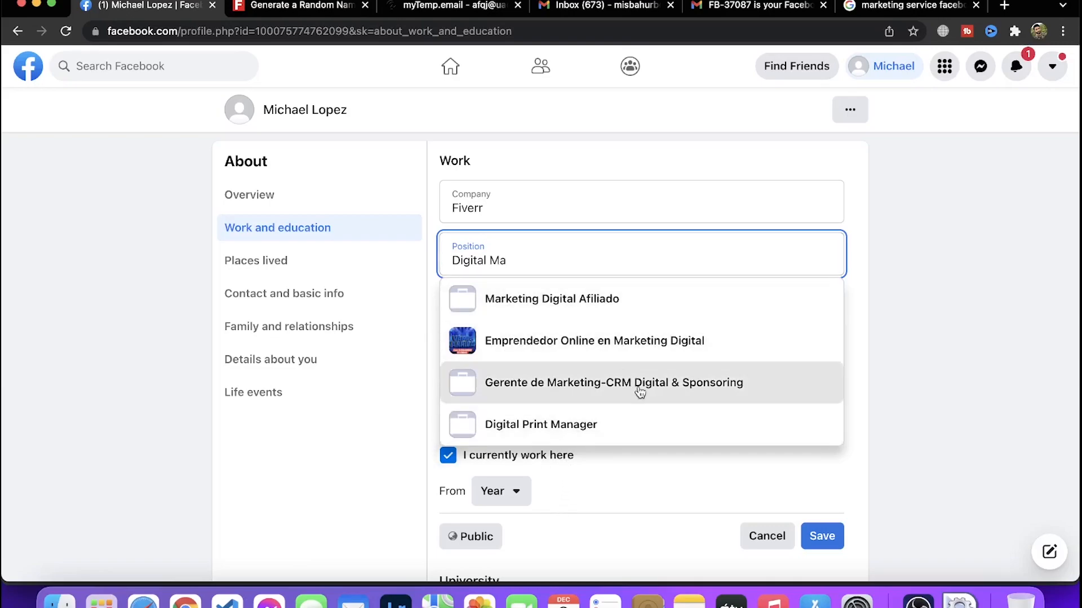
mouse_move(532, 400)
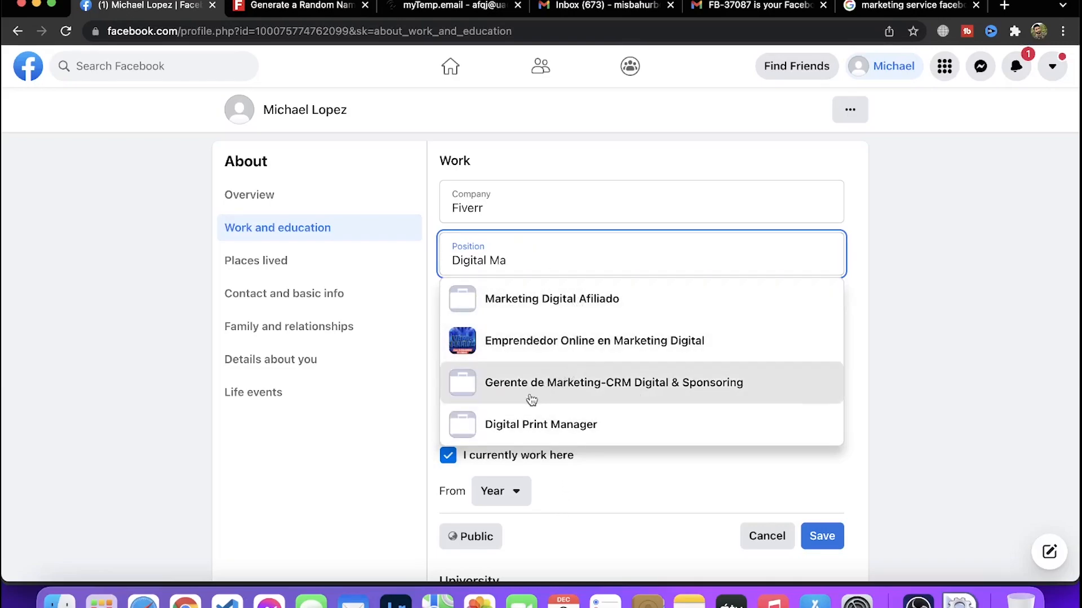
mouse_move(534, 306)
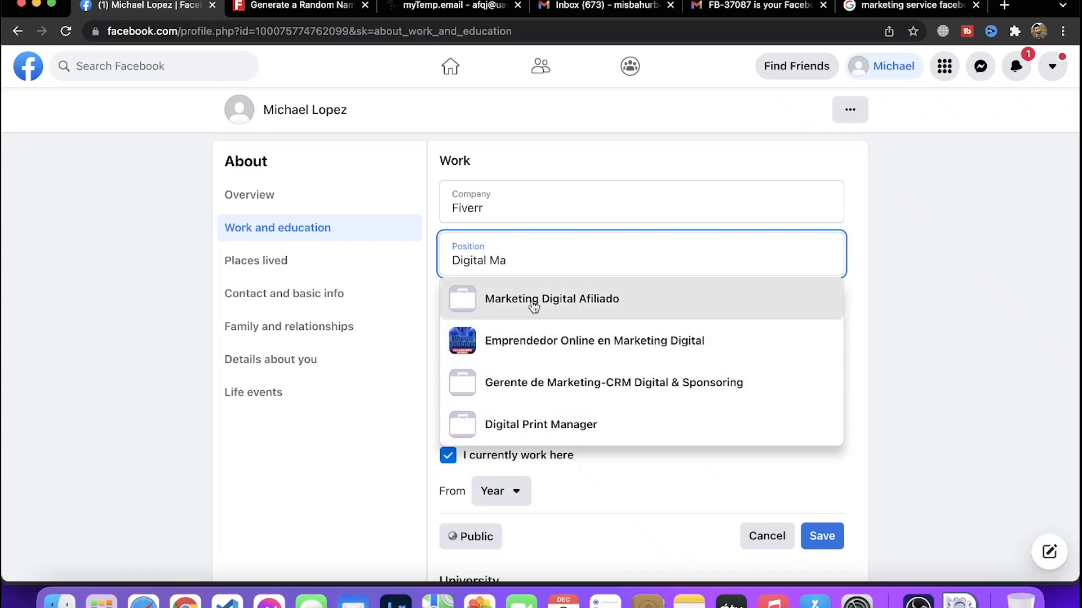
text(rketer)
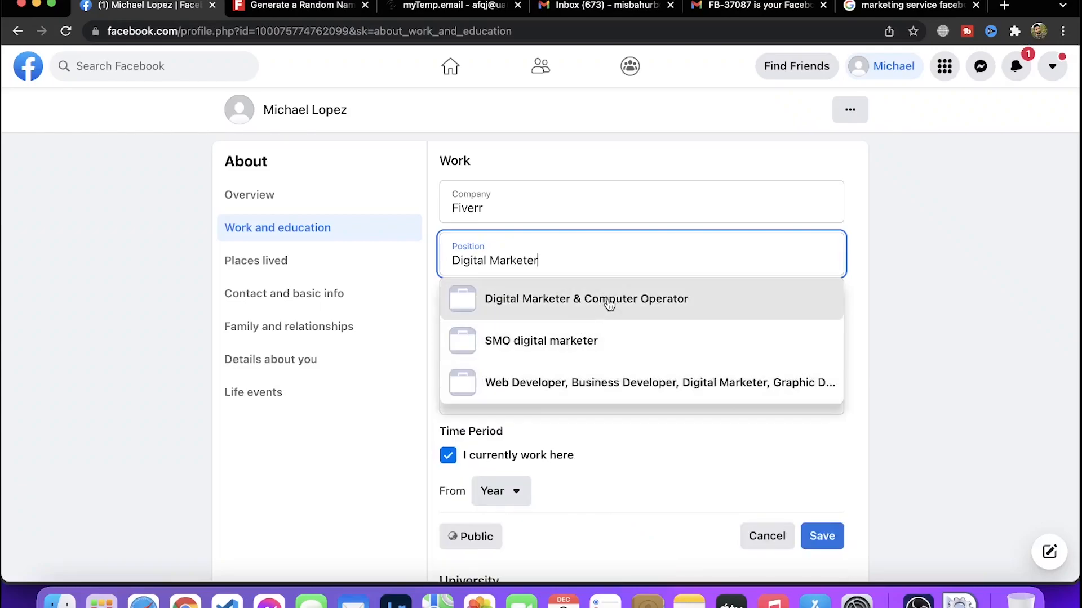
click(541, 341)
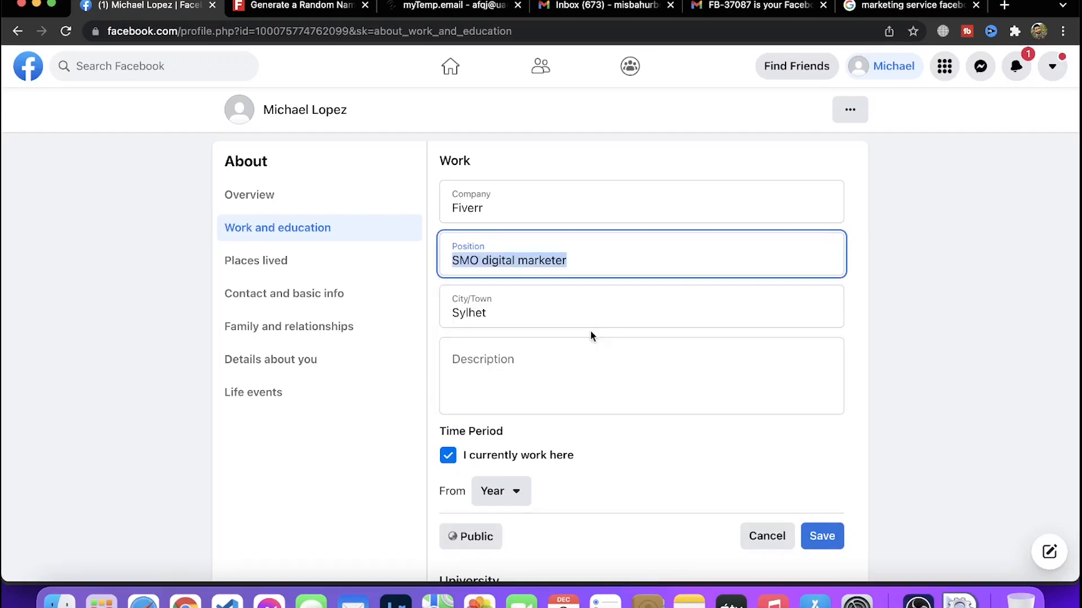
click(640, 376)
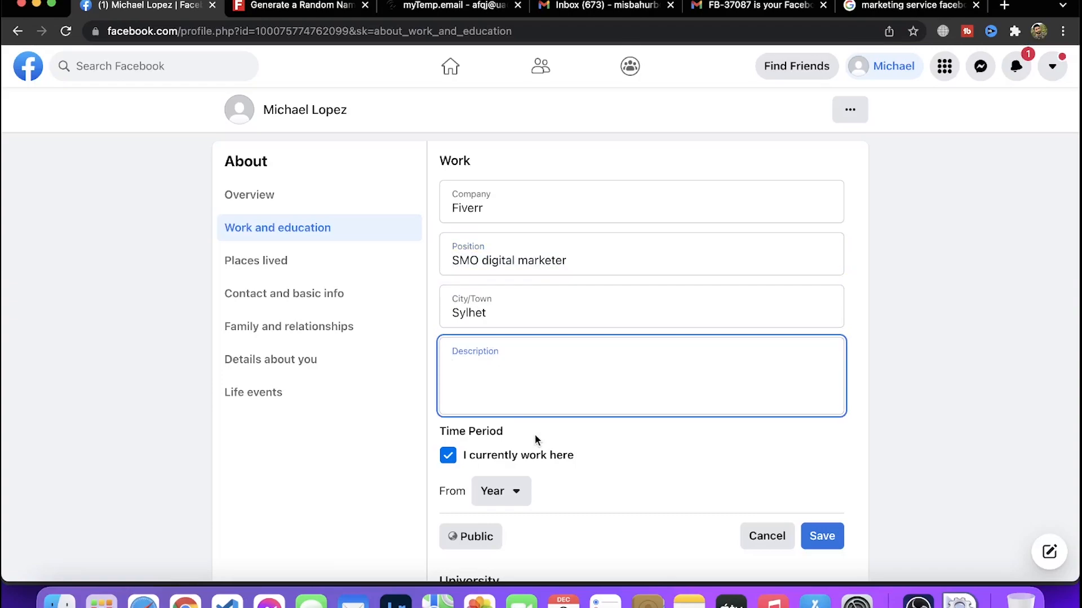
mouse_move(539, 418)
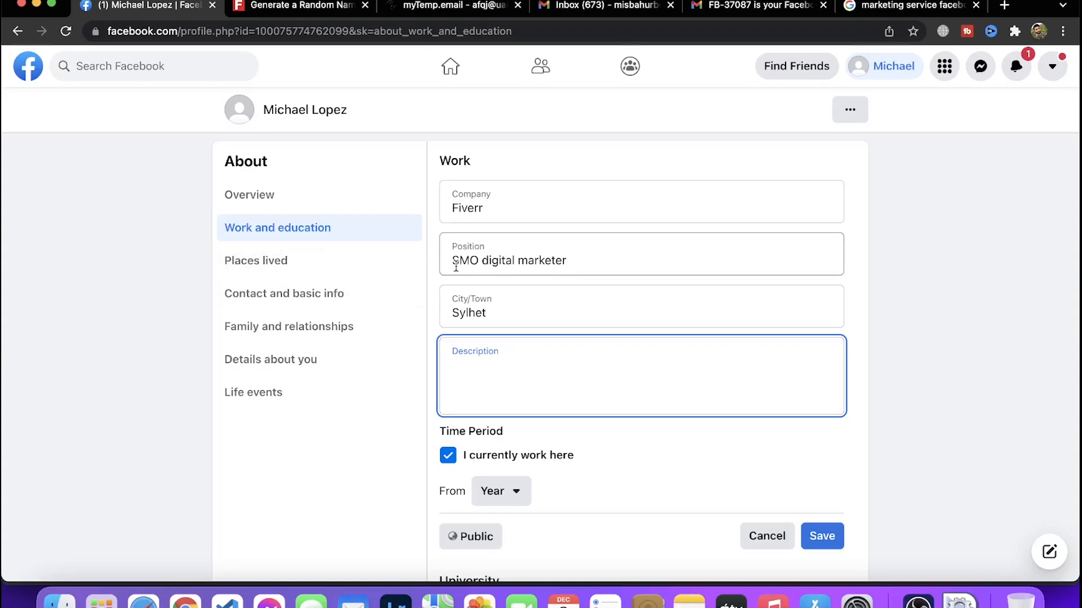
click(535, 261)
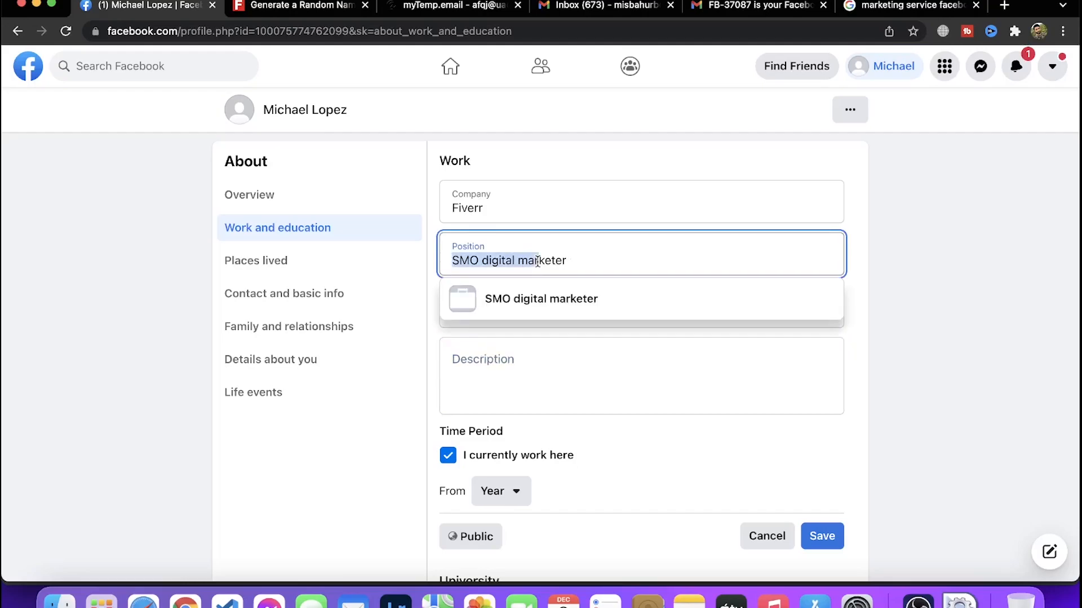
text(D)
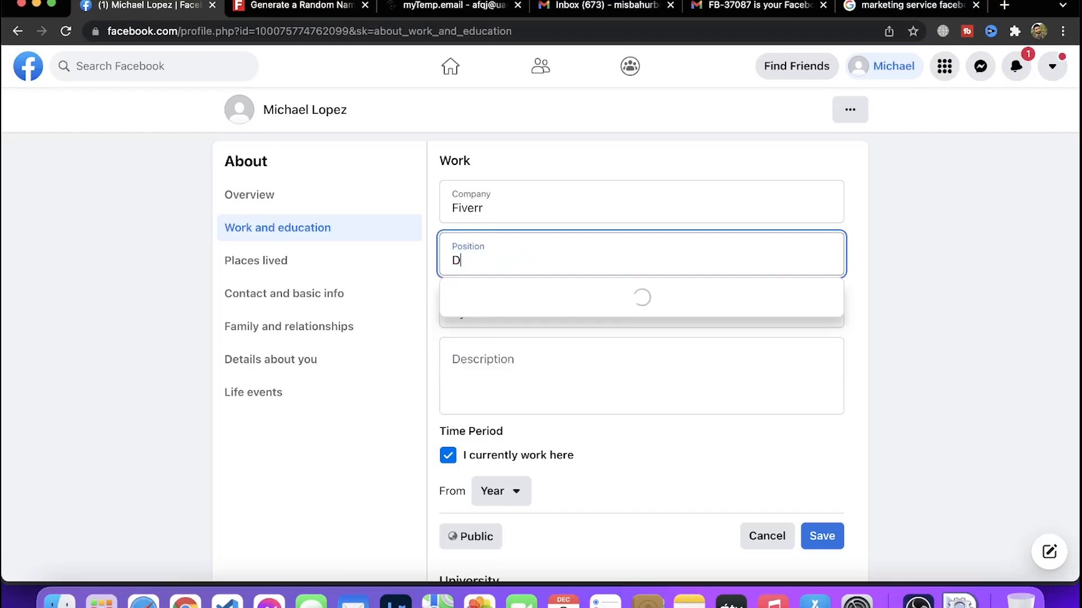
text(igital Marke)
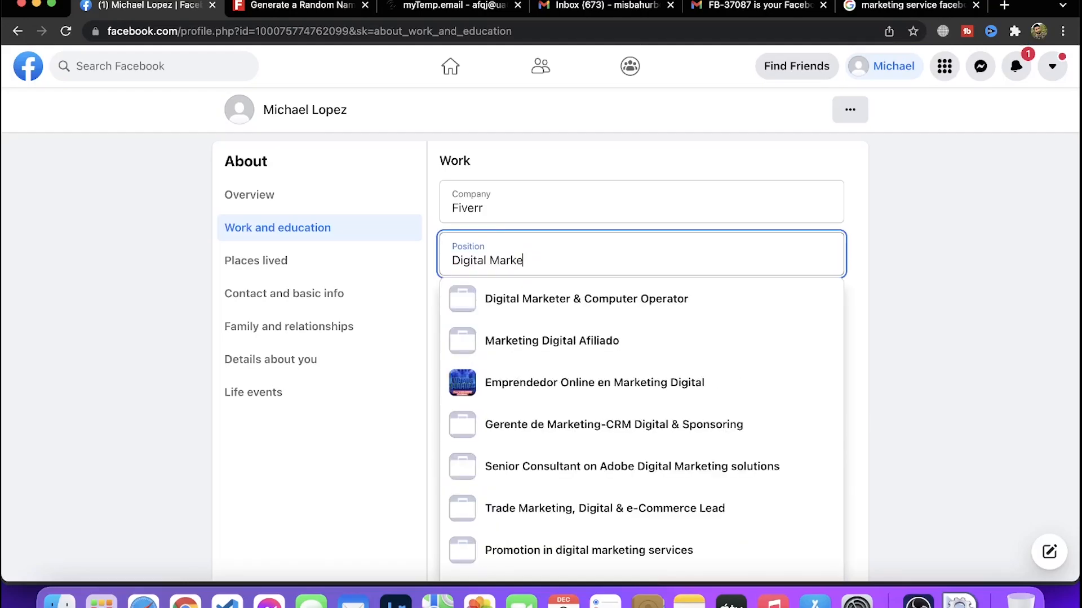
click(585, 298)
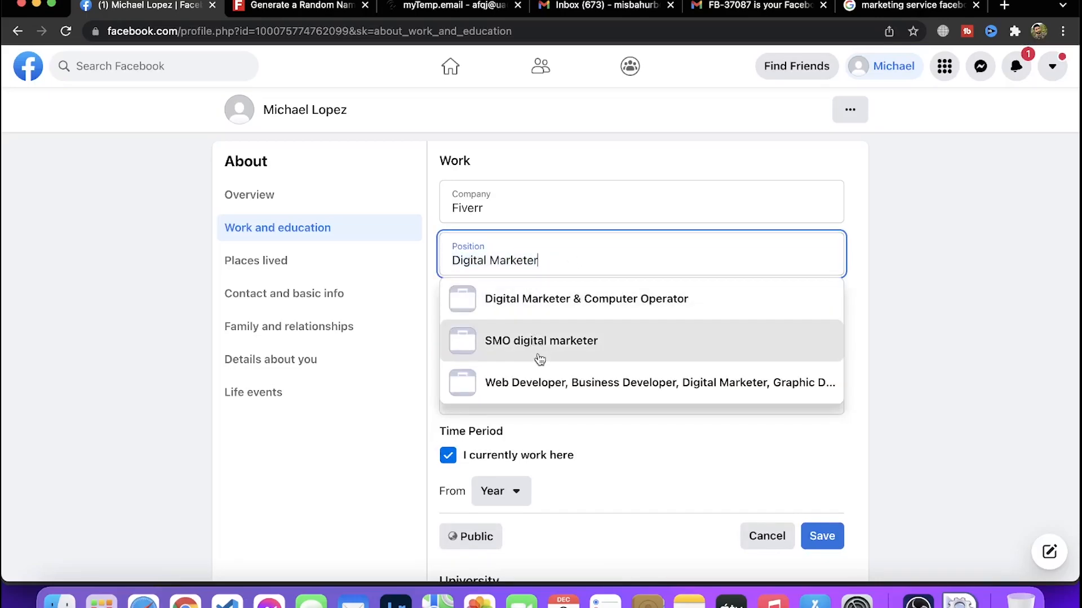
mouse_move(587, 359)
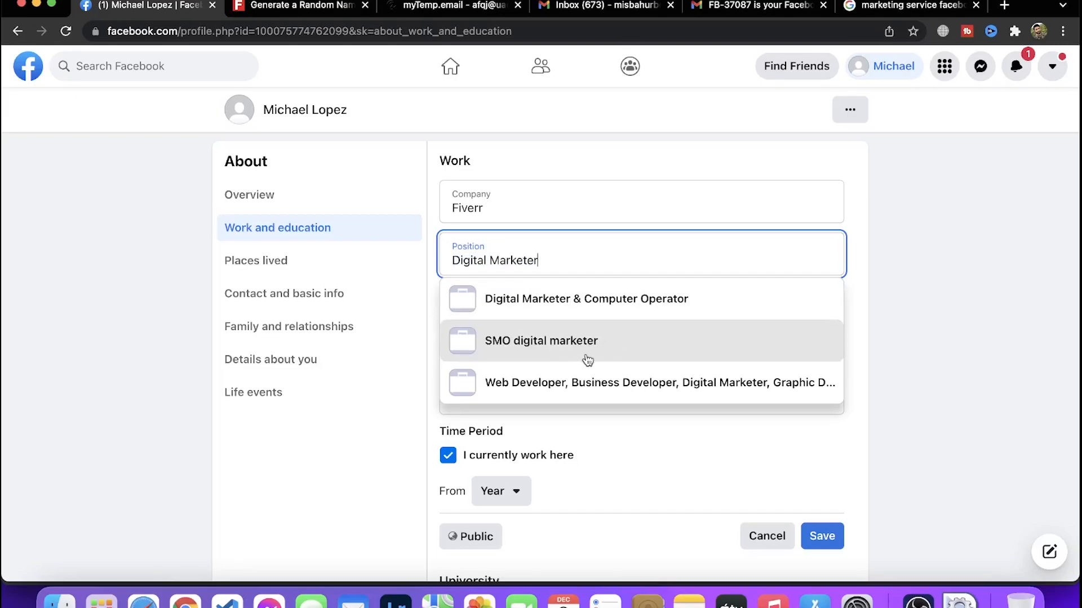
mouse_move(531, 258)
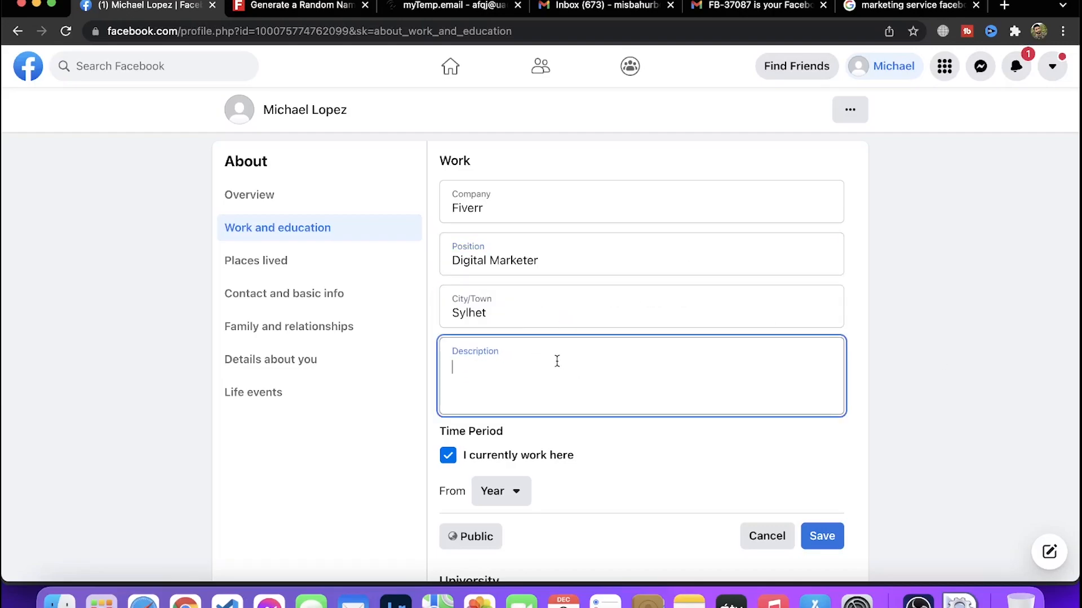
mouse_move(498, 264)
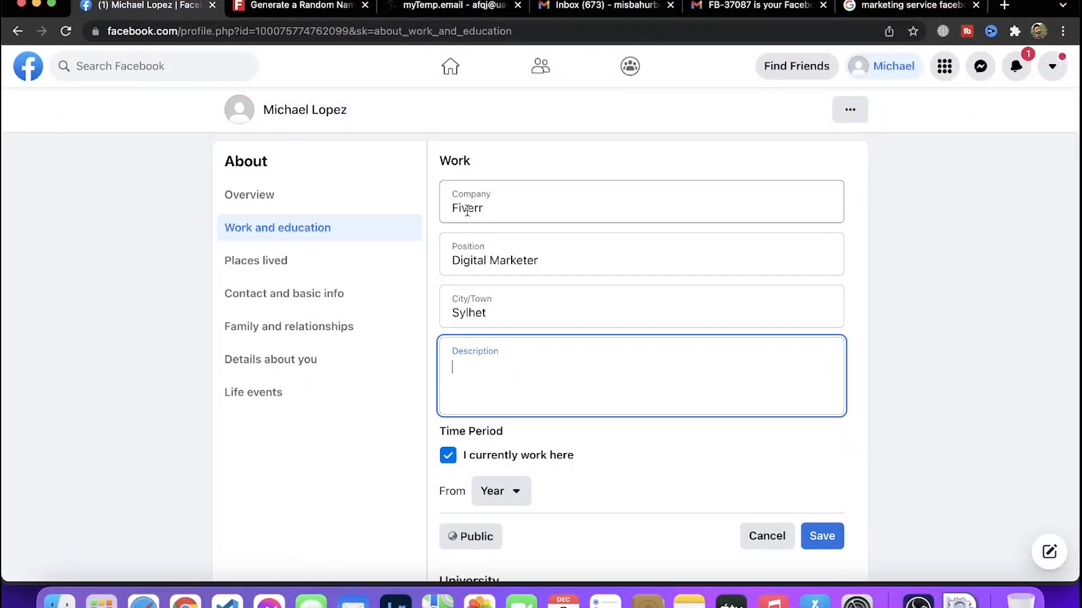
mouse_move(531, 275)
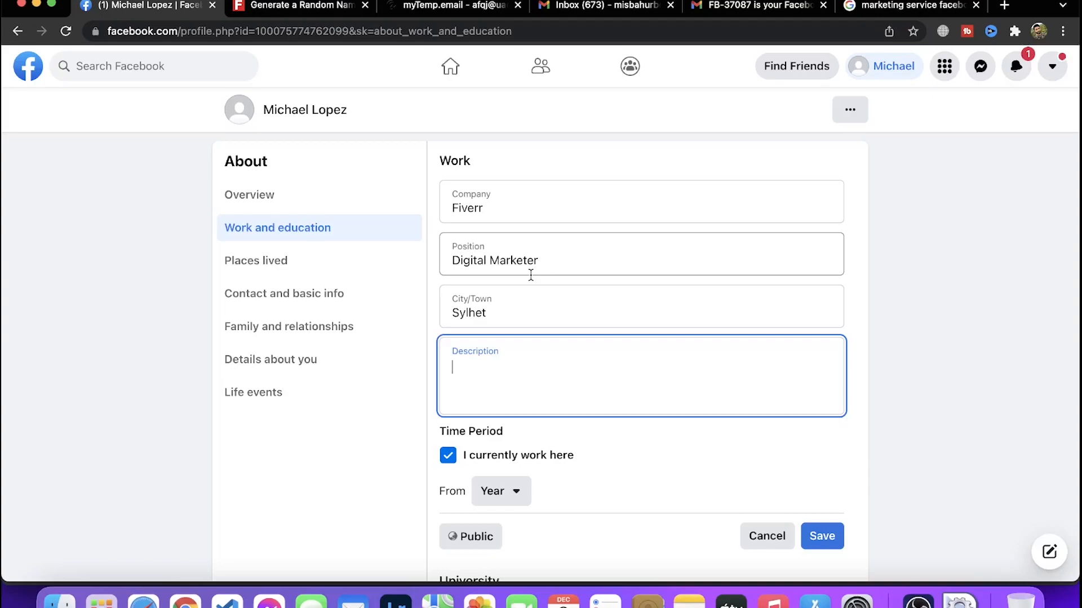
mouse_move(474, 370)
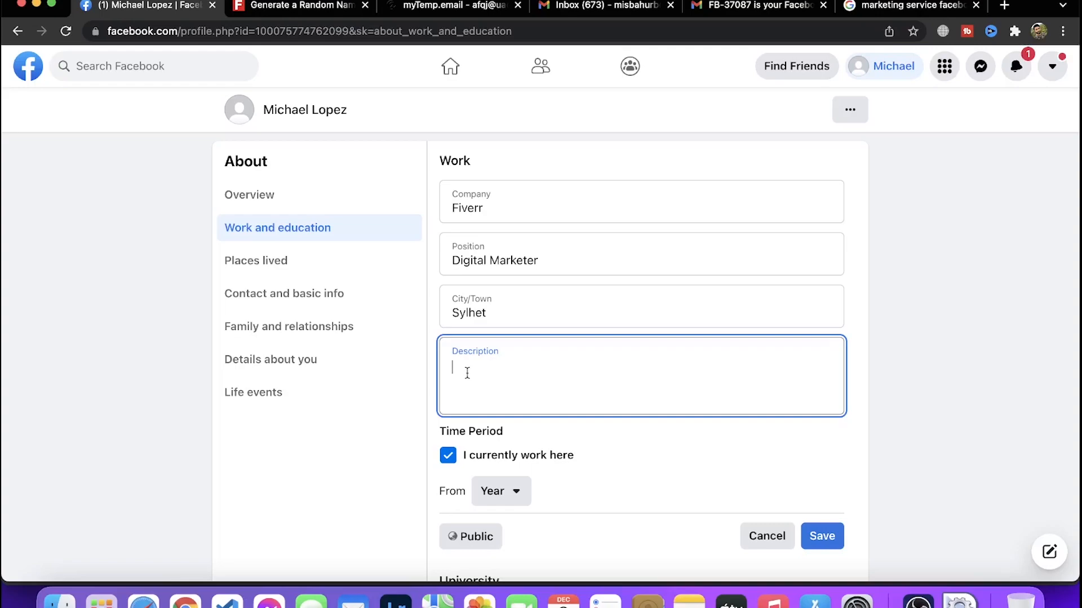
mouse_move(471, 381)
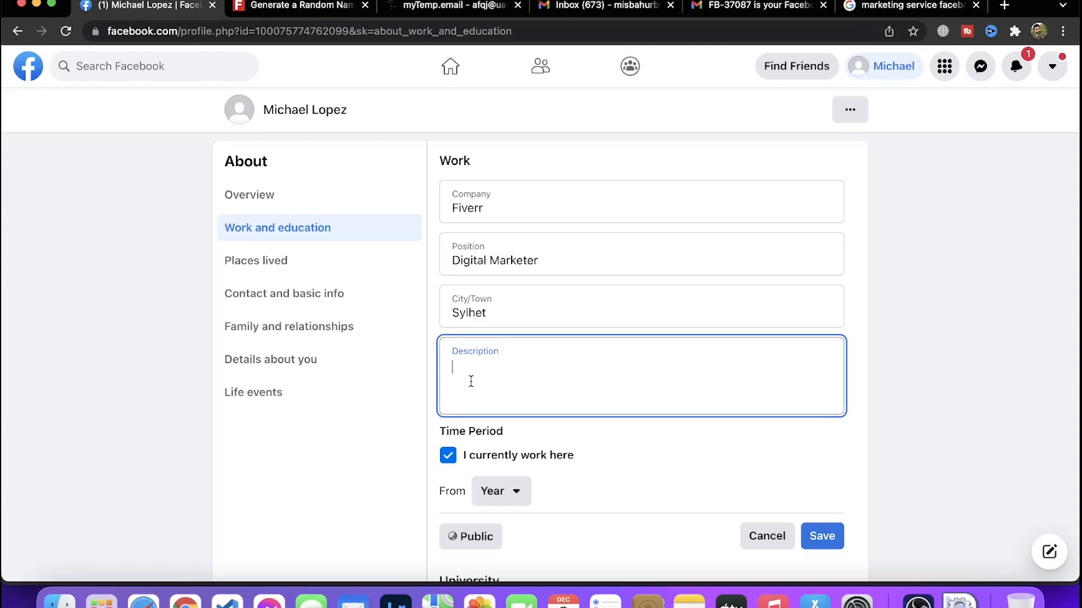
Type the description's opening: a digital marketer providing all kinds of marketing services on Fiverr marketplace
text(I am Digi)
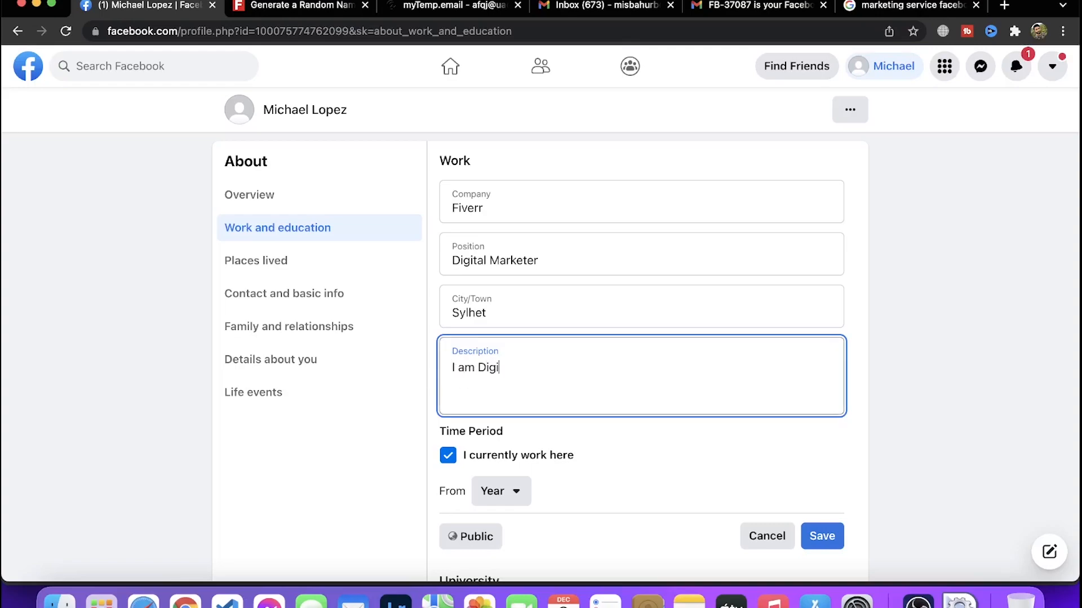
text(tal Mark)
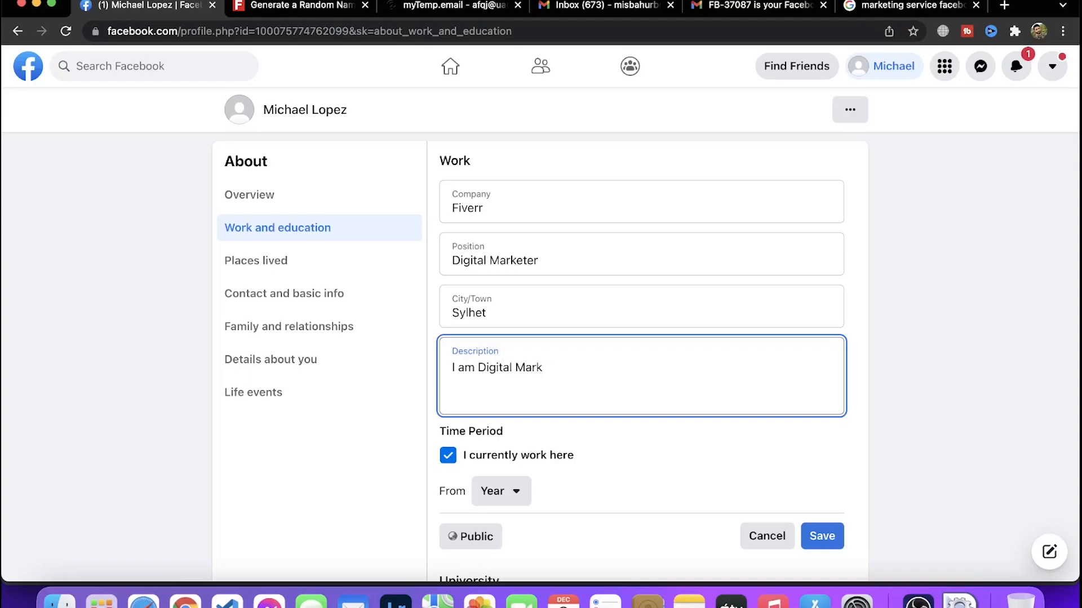
text(eting Seller on Fi)
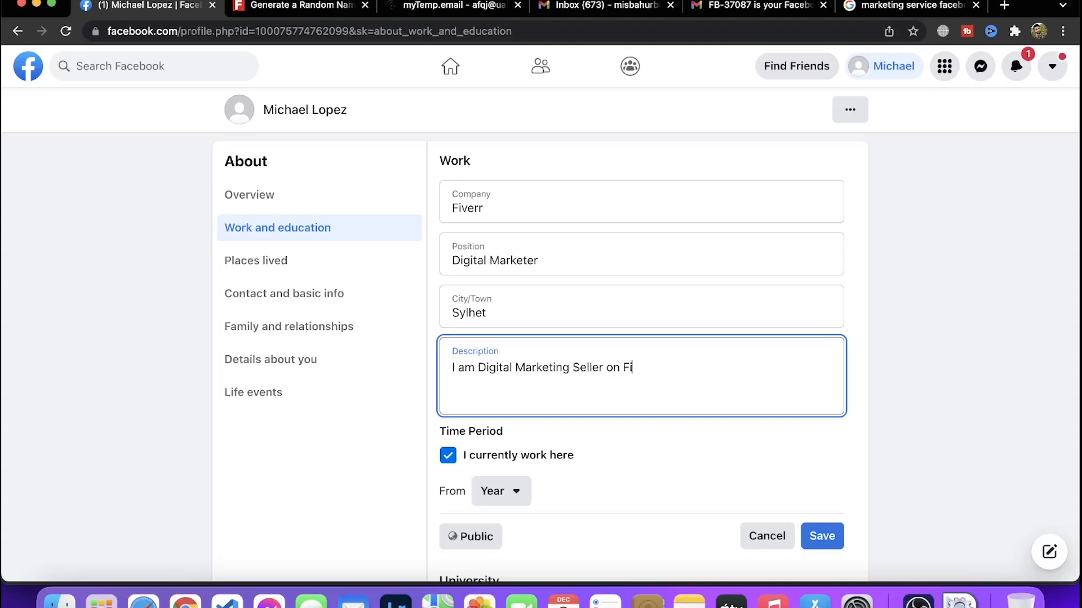
text(verr. I p)
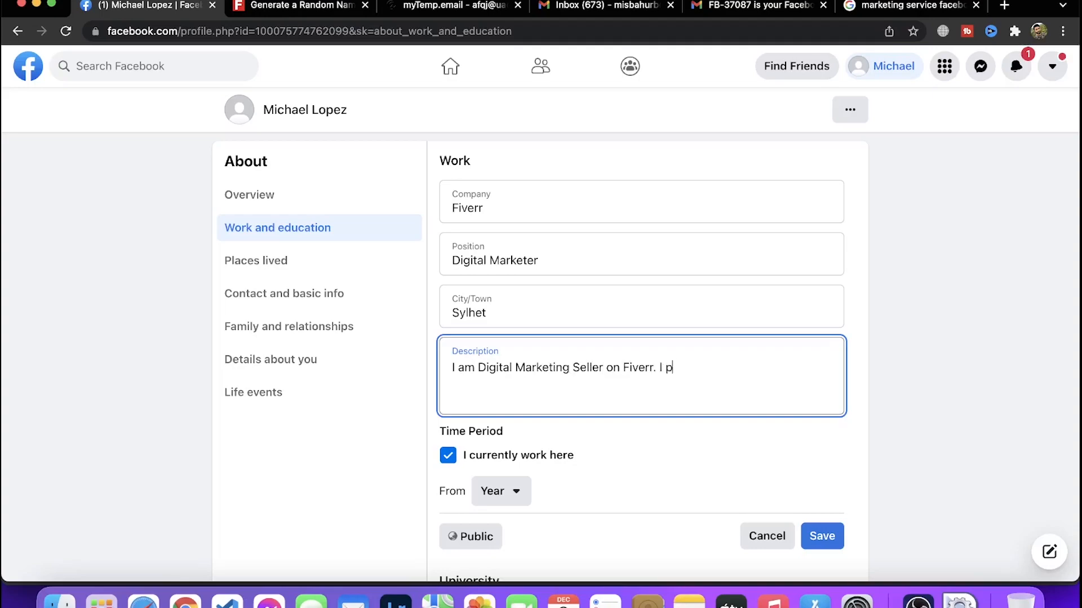
key(Backspace)
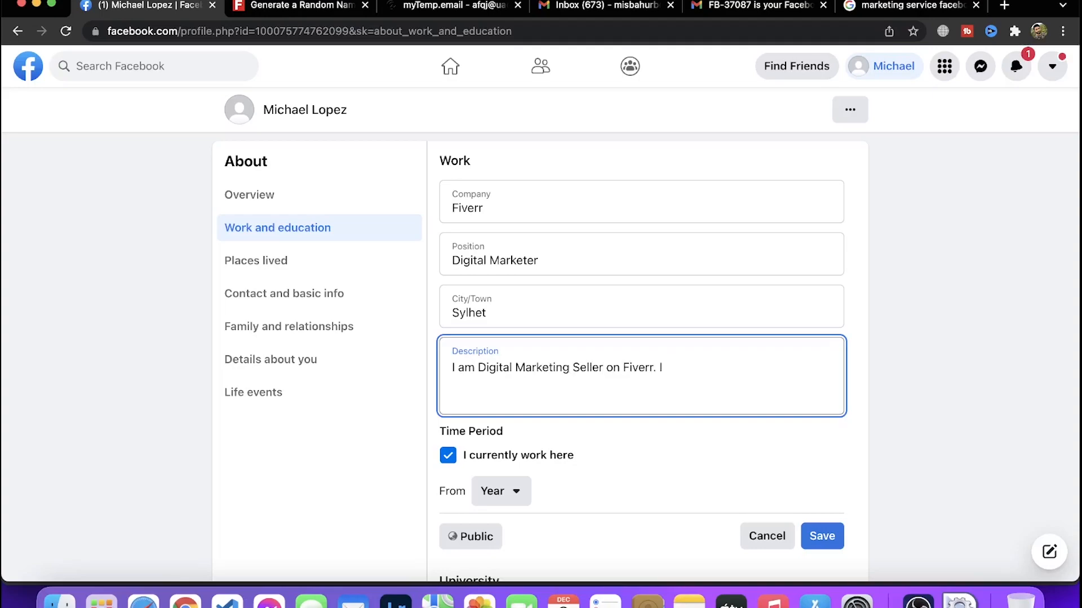
text(provide)
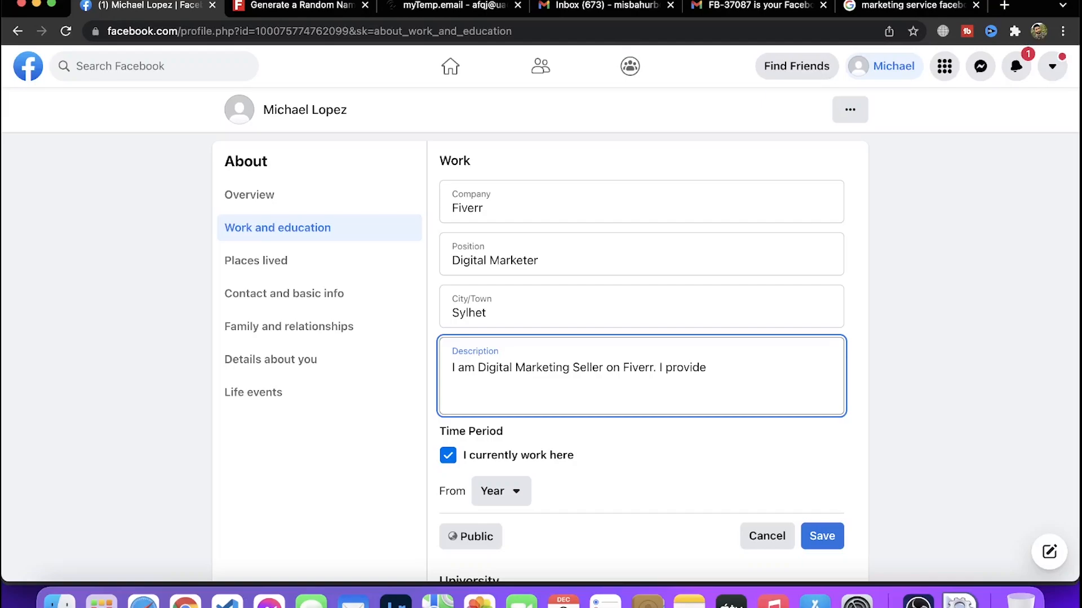
text(all)
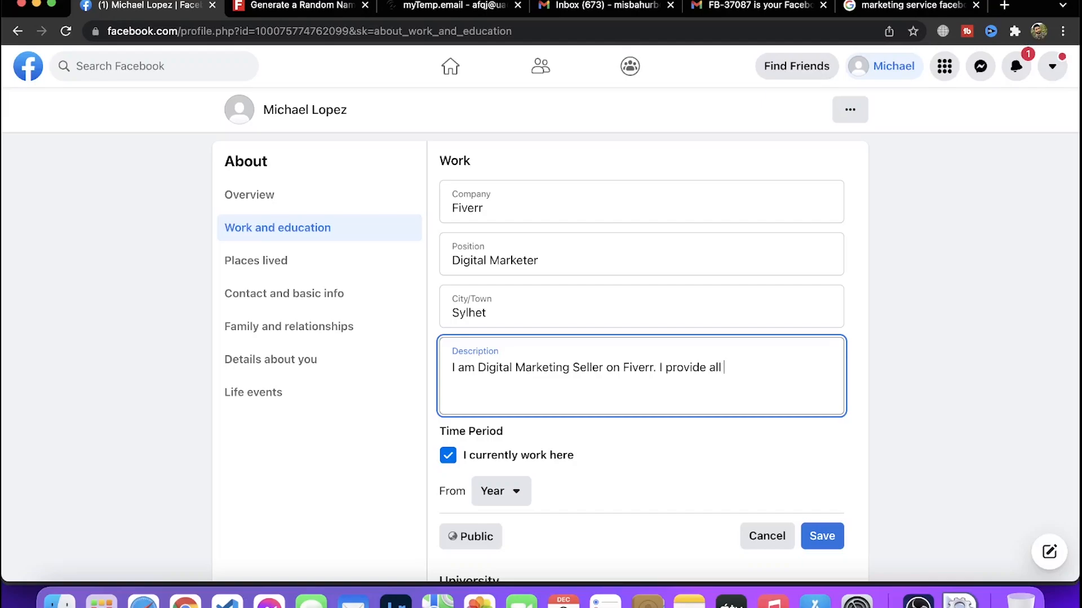
text(kind of markeitn)
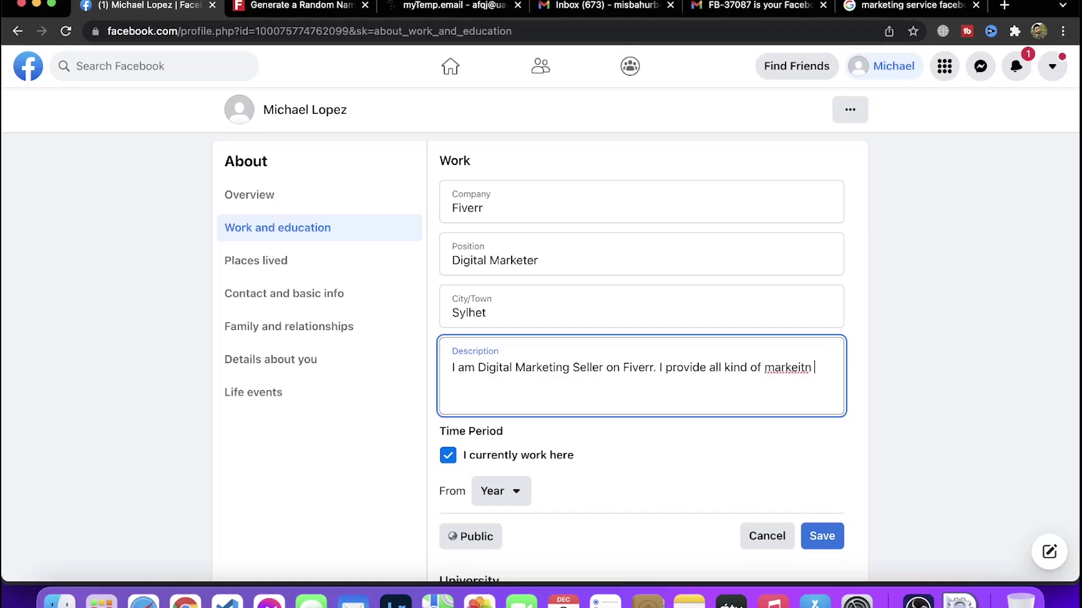
key(Backspace)
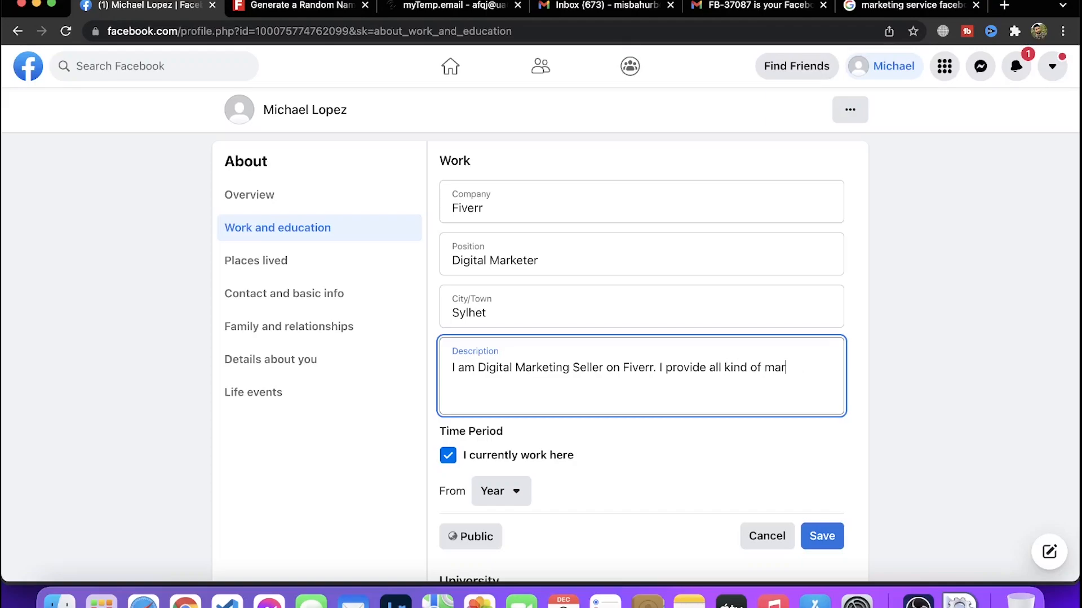
text(keting services)
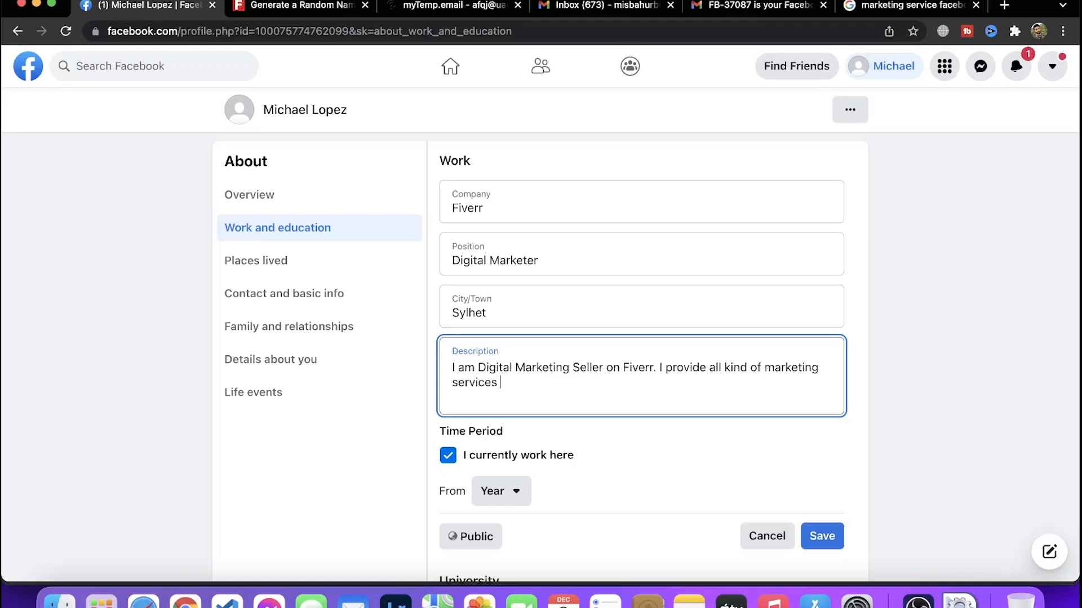
text(o)
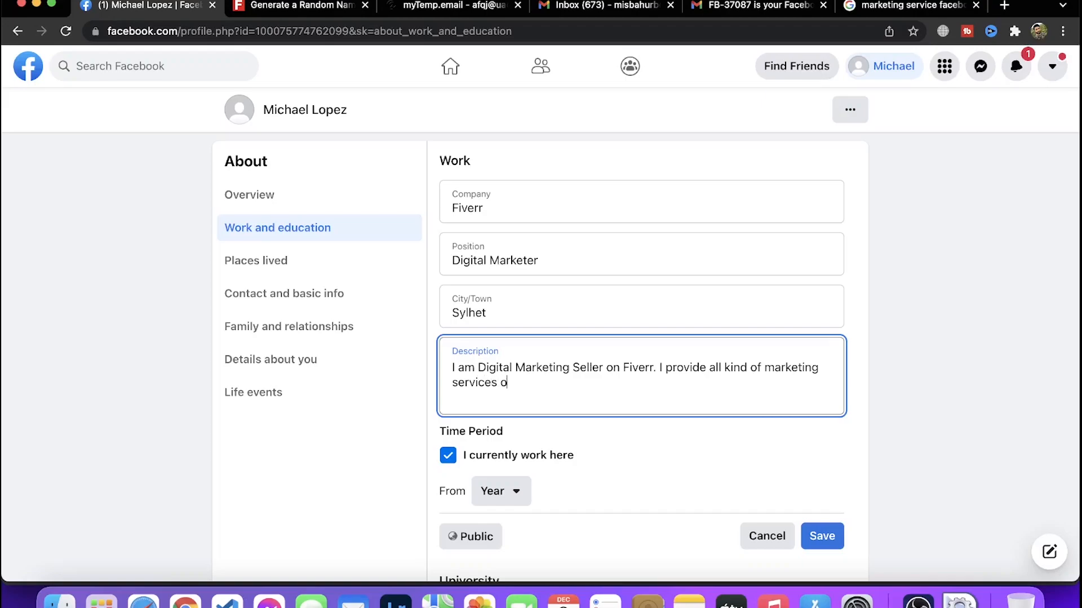
text(n Fiverr)
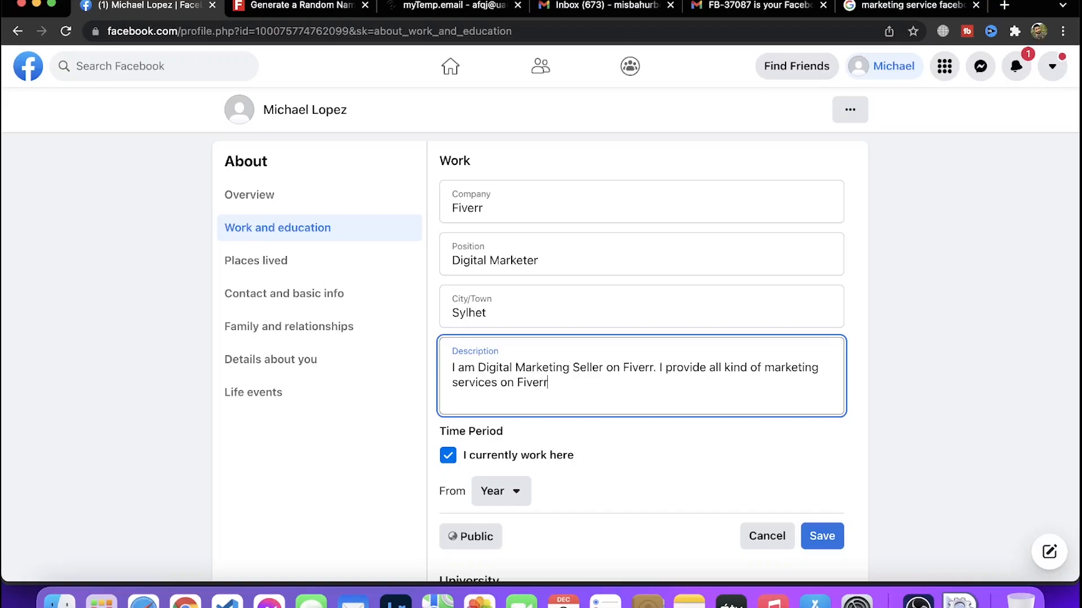
text(marketplace)
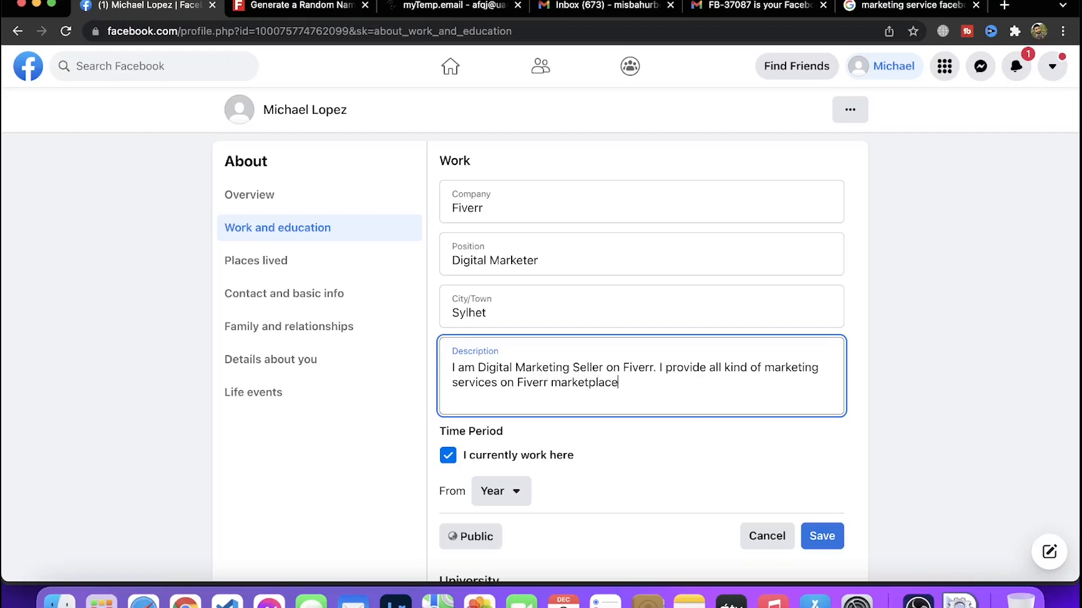
List services: Search Engine Optimization, Social Media Management, PPC Campaigns, Email, Video
text(. I can workf)
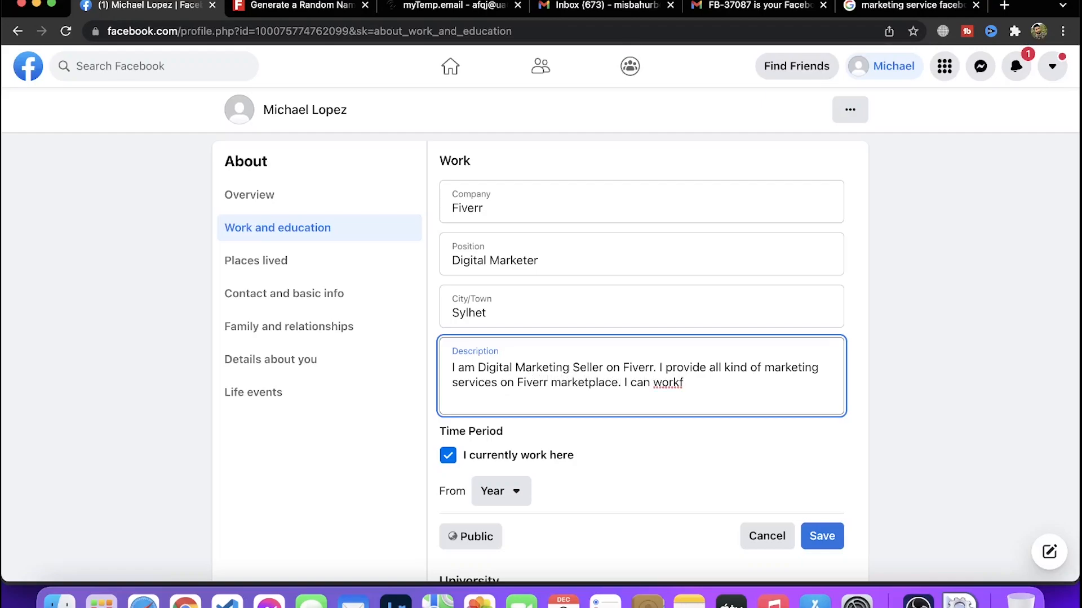
text(for Search Engine O)
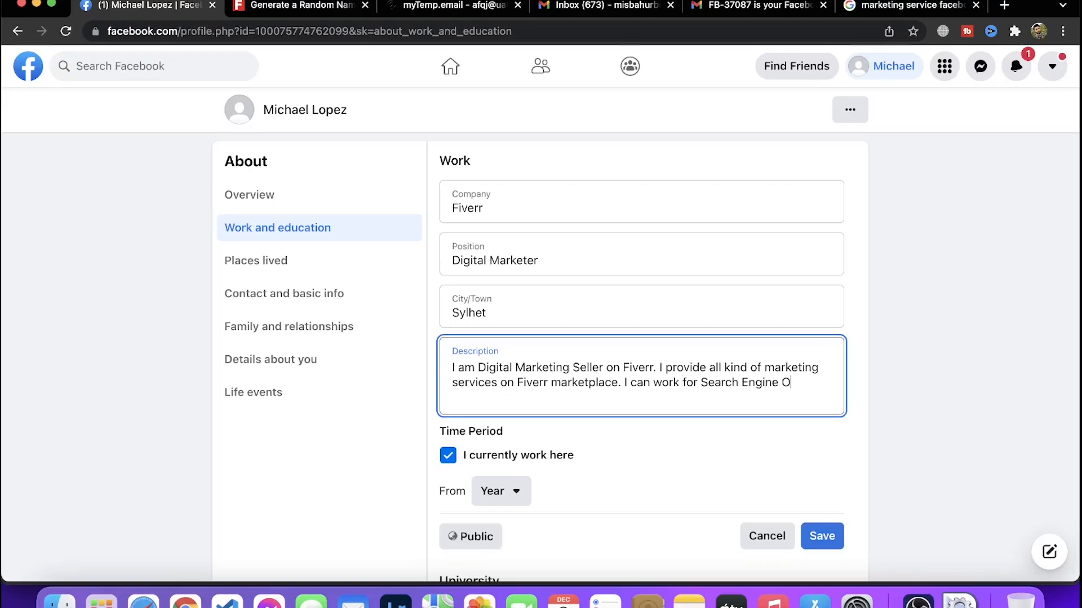
text(ptimization, Soc)
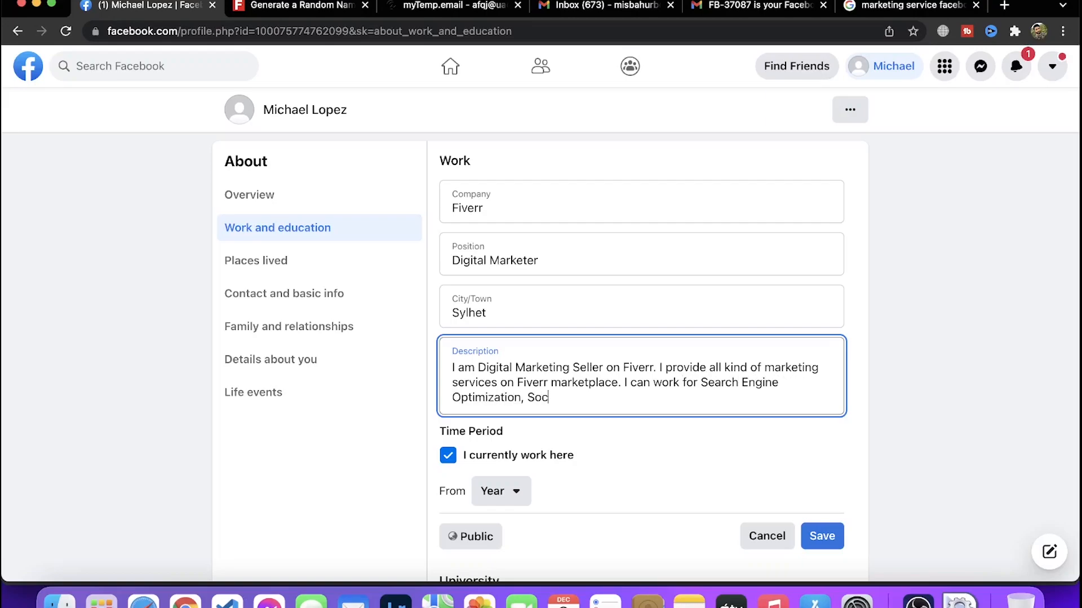
text(ial media Mar)
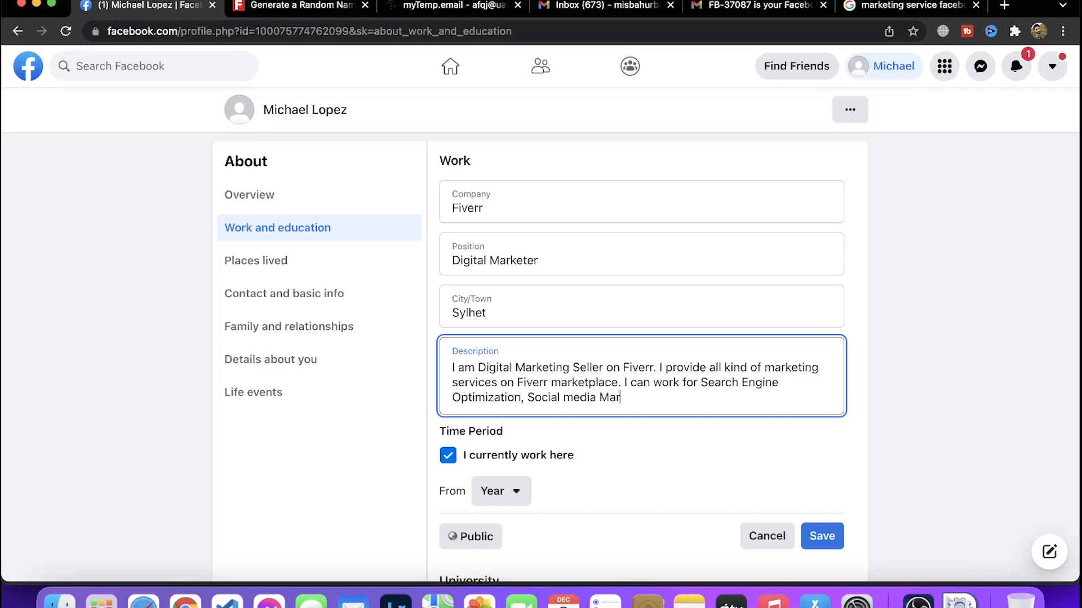
text(Media)
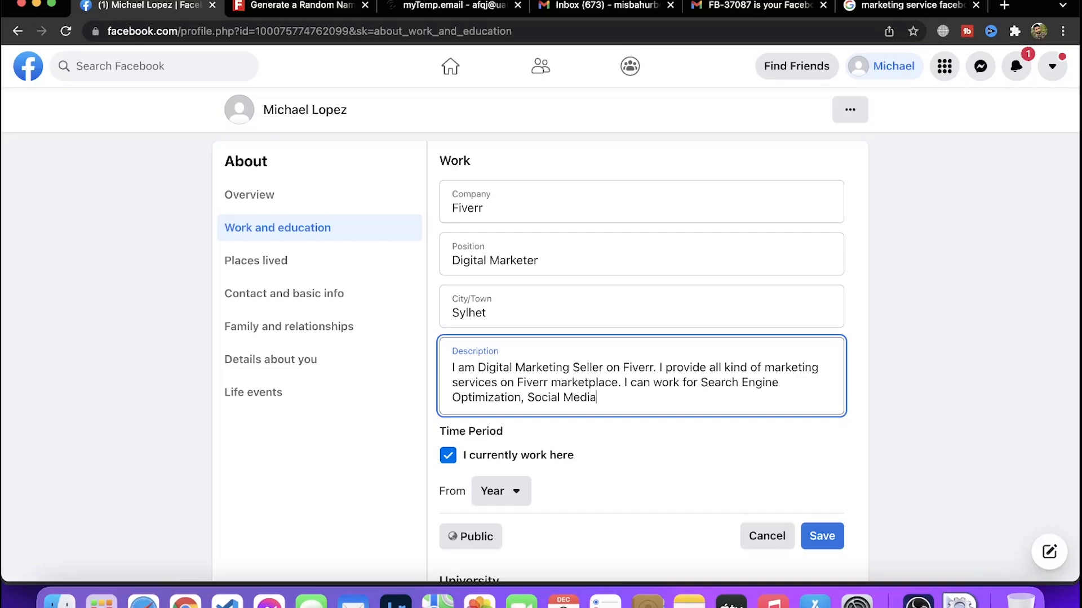
text(Management,)
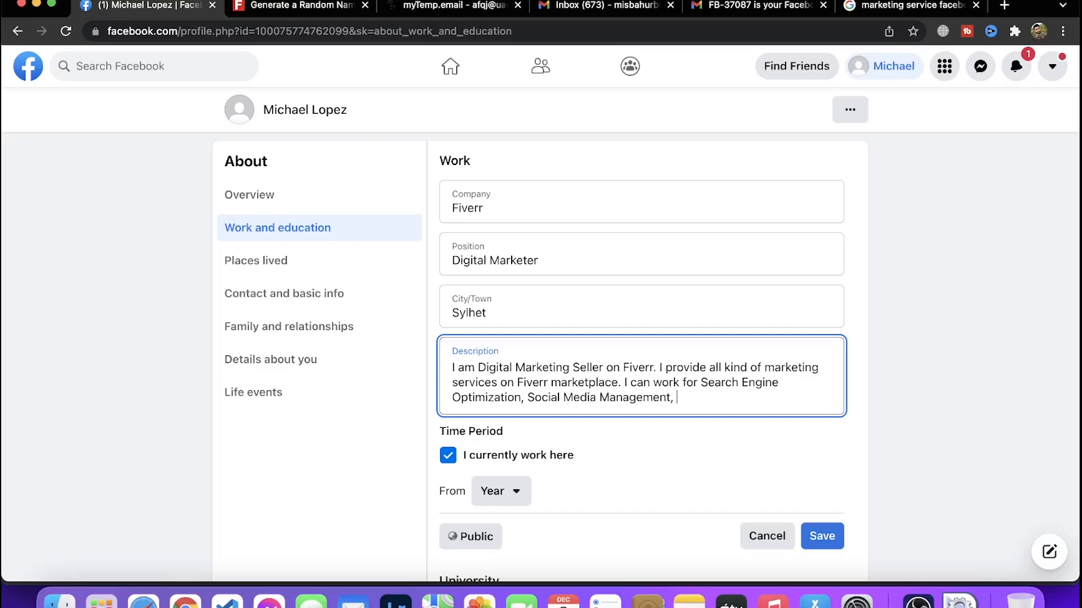
text(Paic)
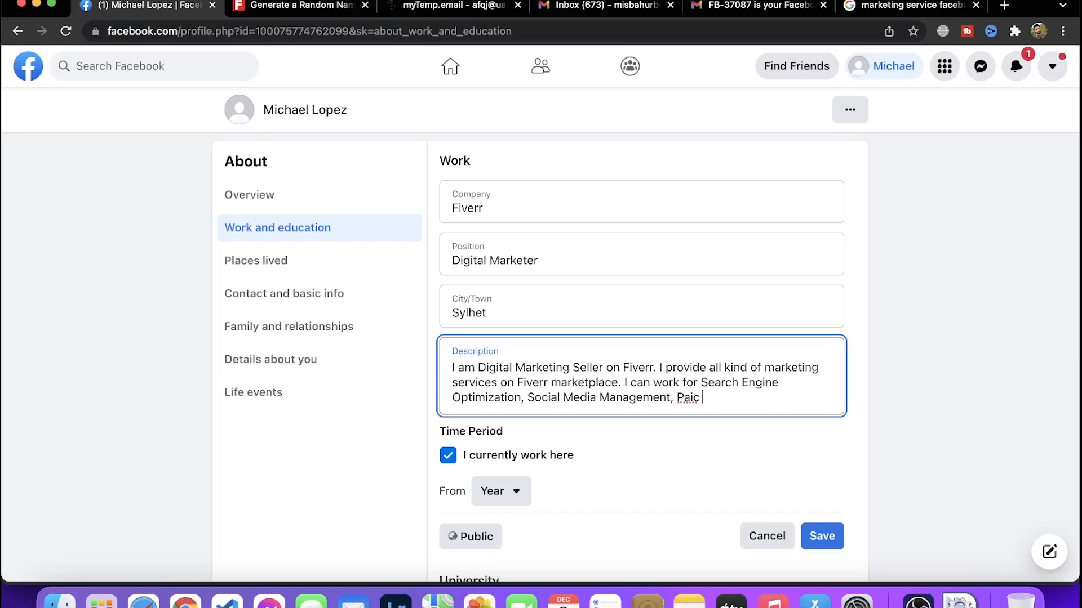
text(PPC C)
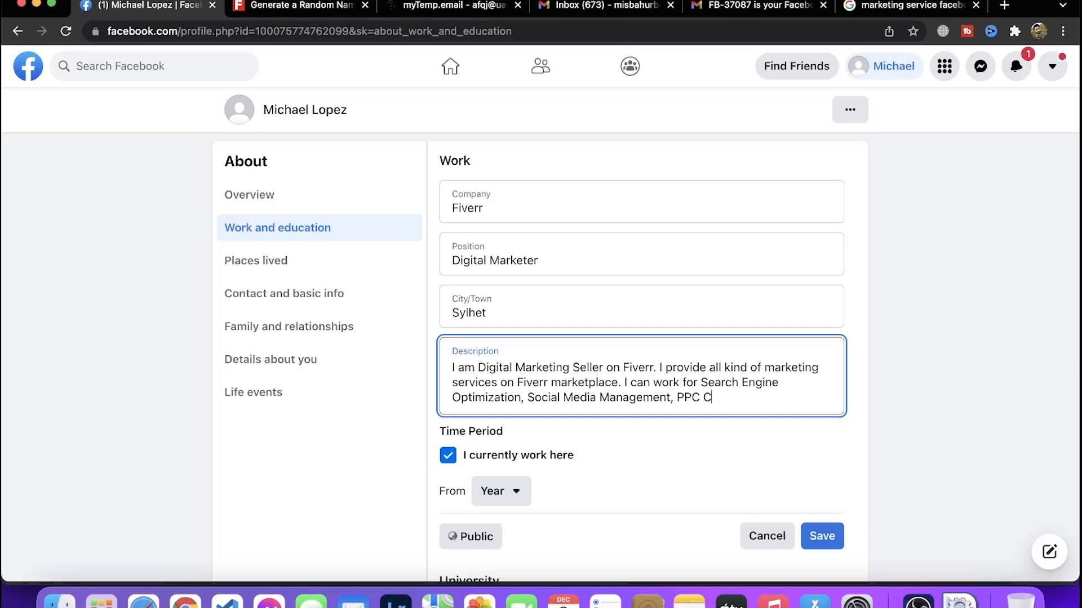
text(ampaig,)
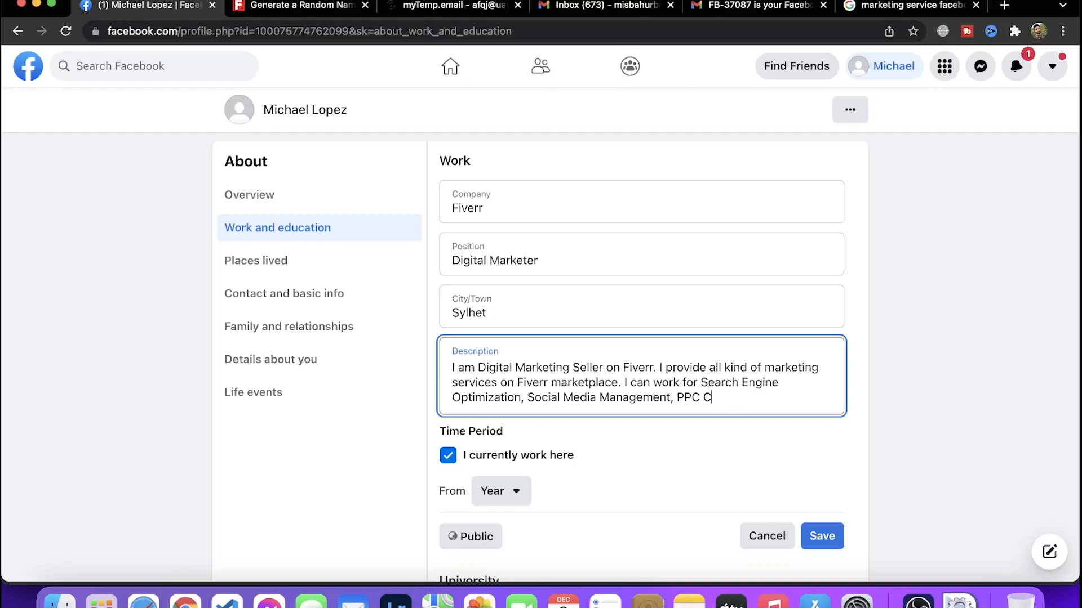
text(ampaign, Email)
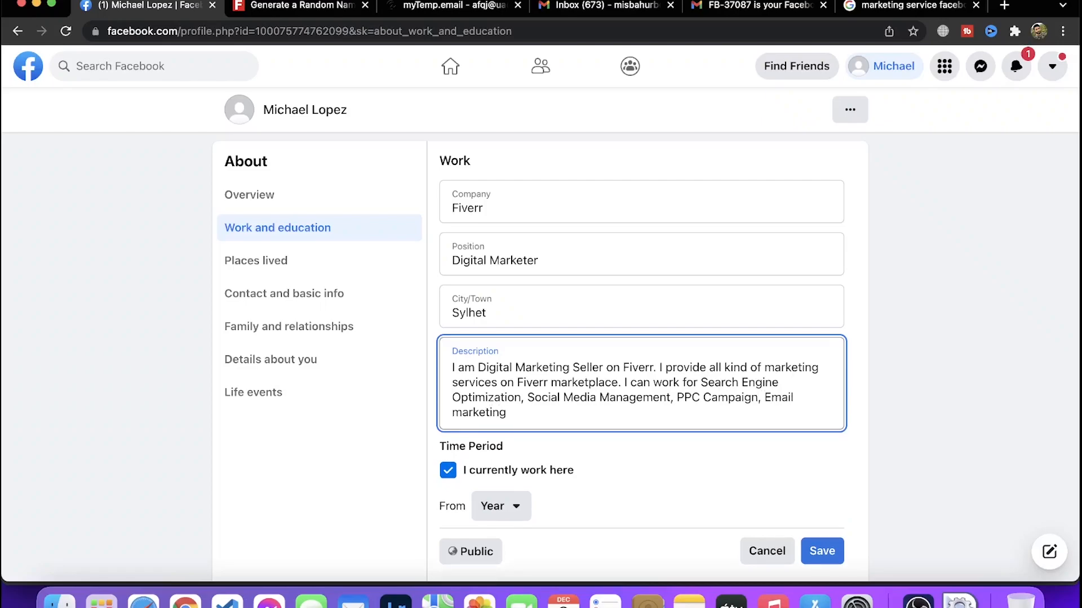
text(, Video)
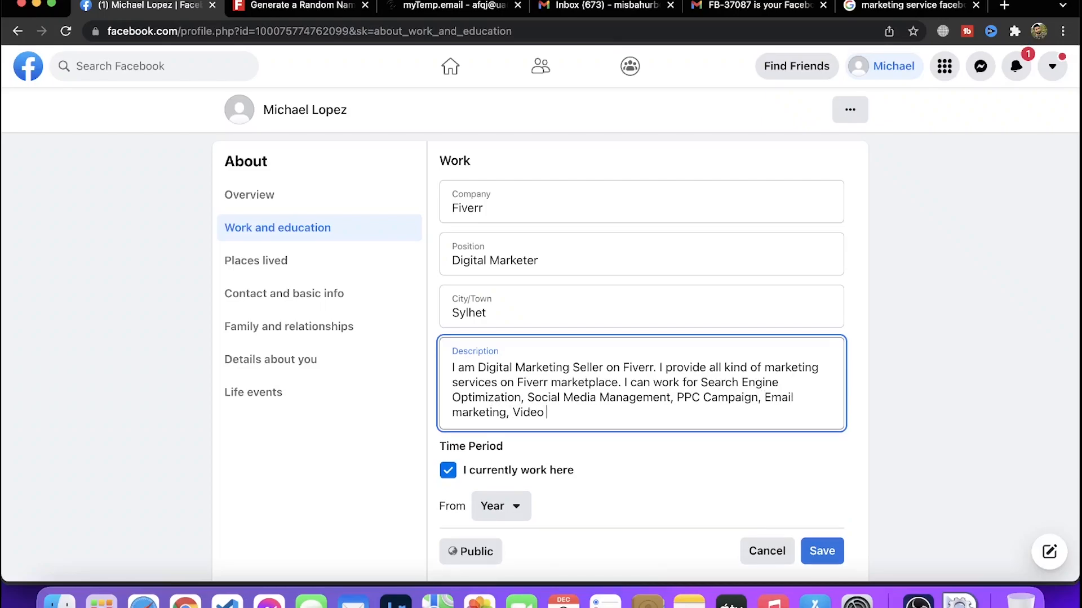